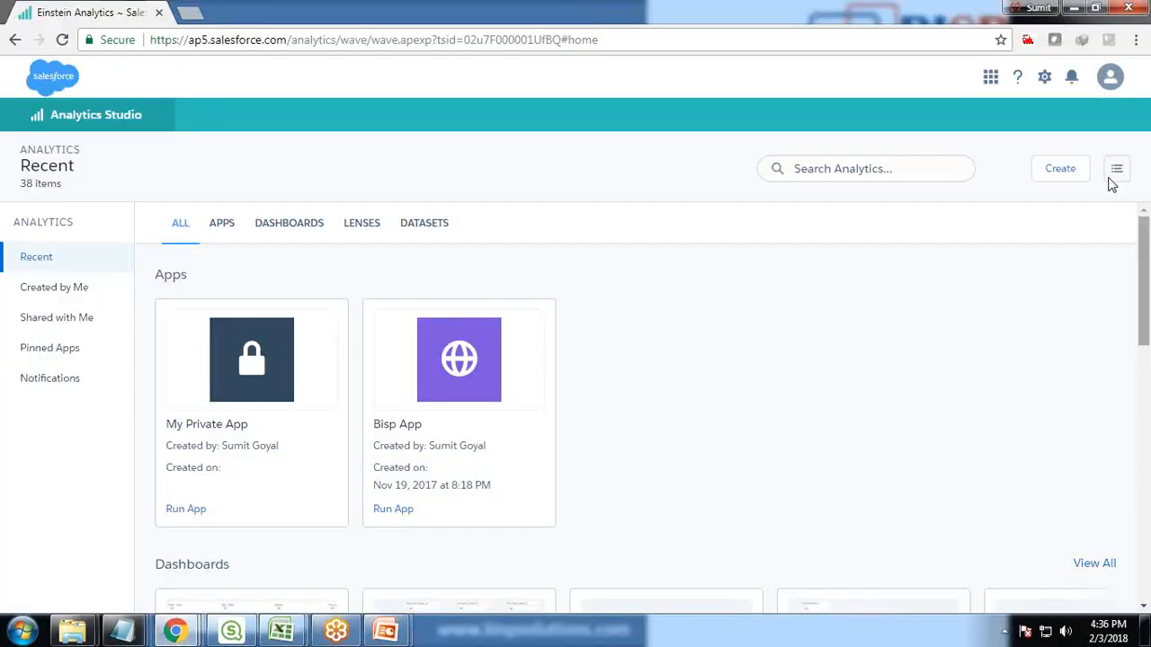
{"action": "mouse_move", "coordinate": [768, 398]}
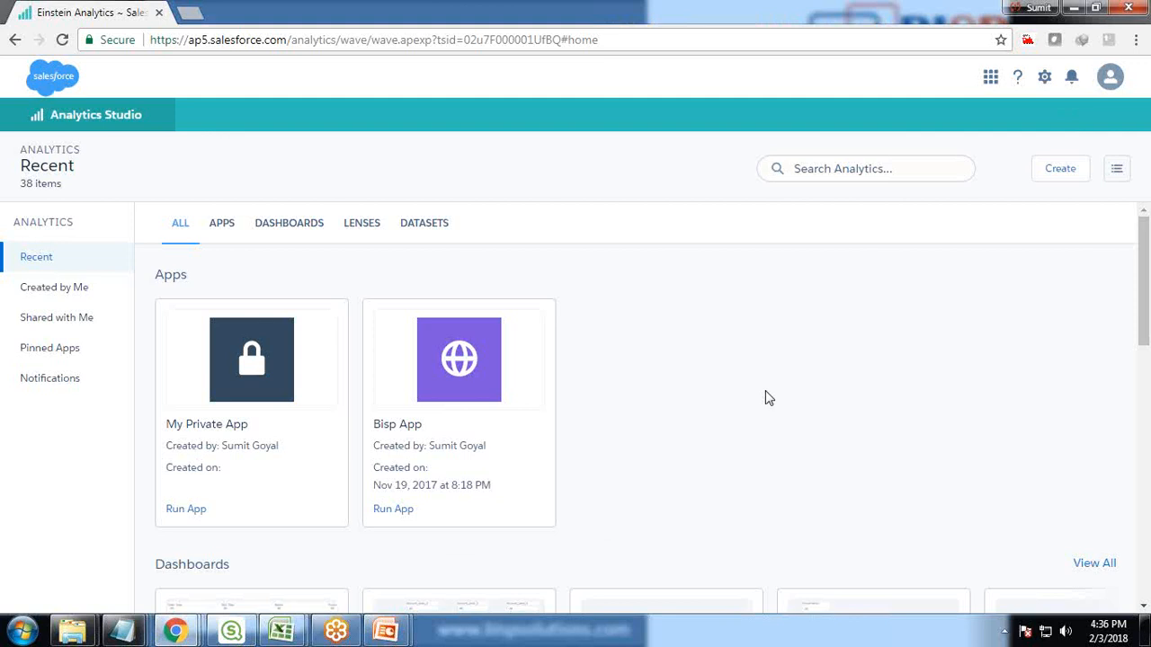
{"action": "mouse_move", "coordinate": [949, 490]}
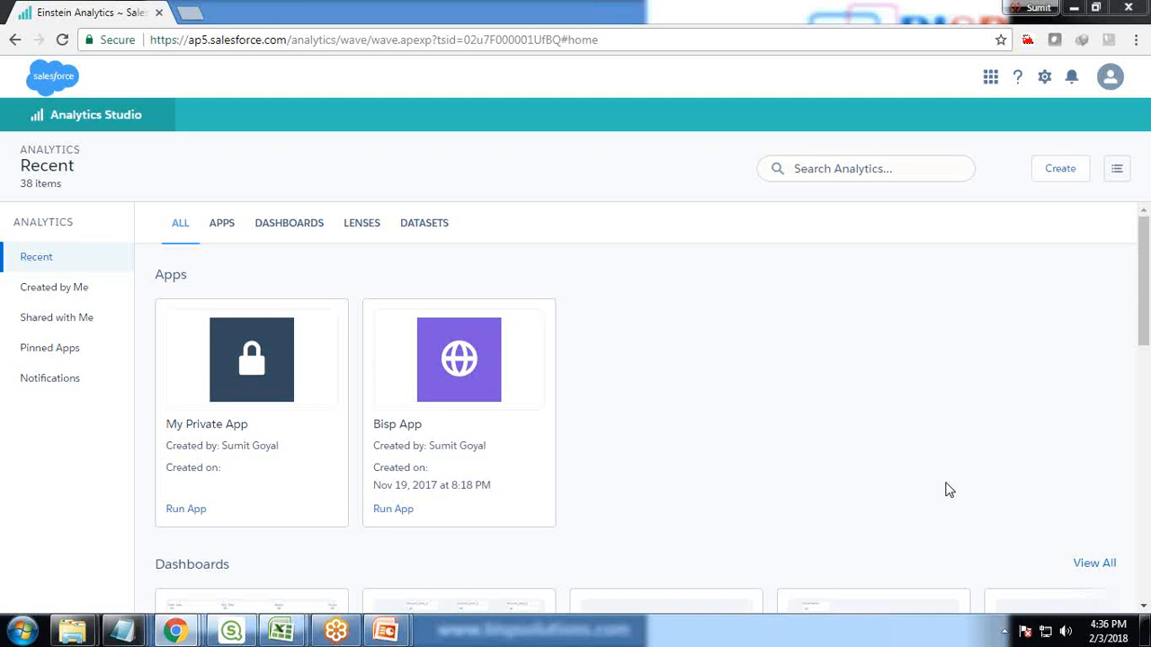
{"action": "mouse_move", "coordinate": [944, 486]}
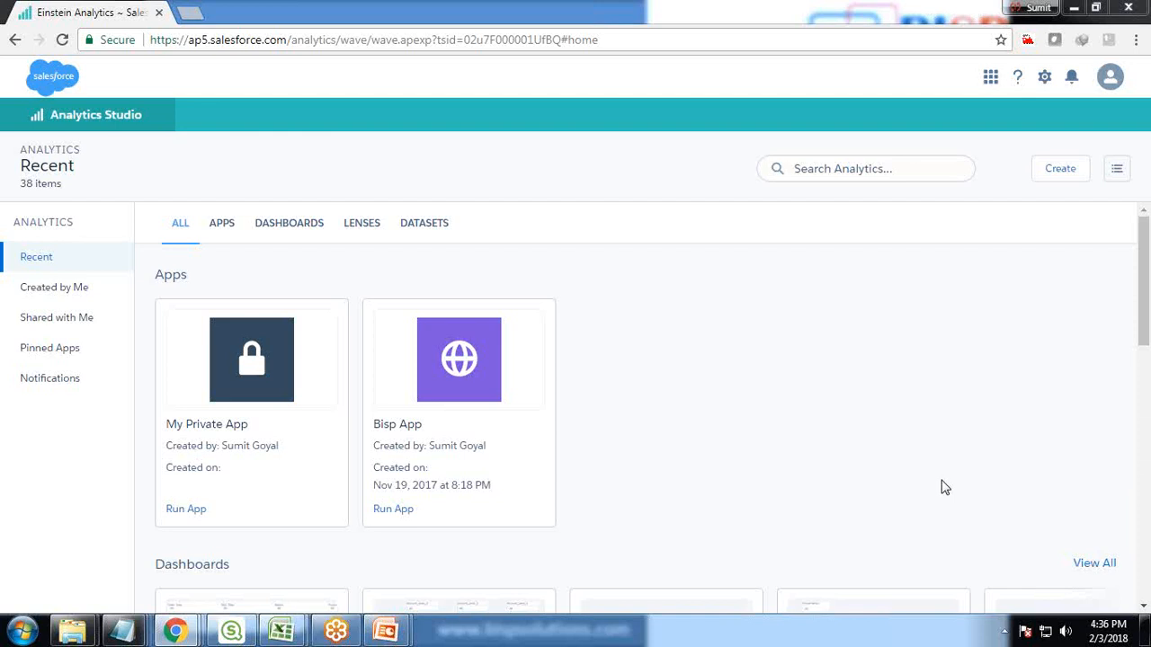
{"action": "mouse_move", "coordinate": [1110, 117]}
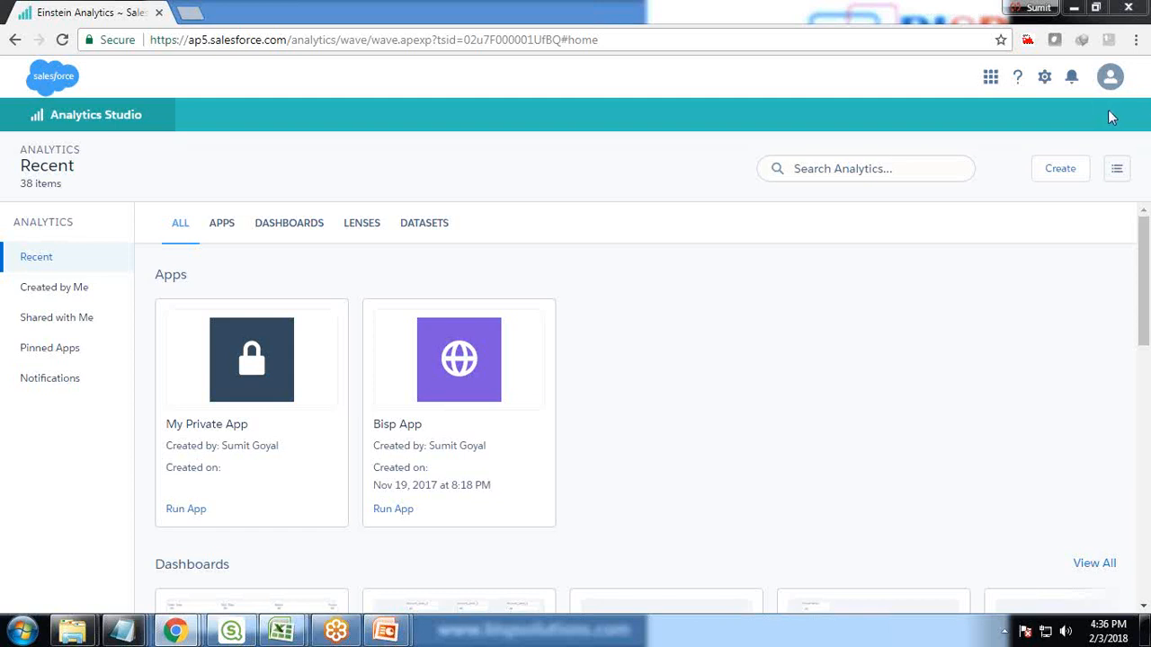
{"action": "mouse_move", "coordinate": [1135, 280]}
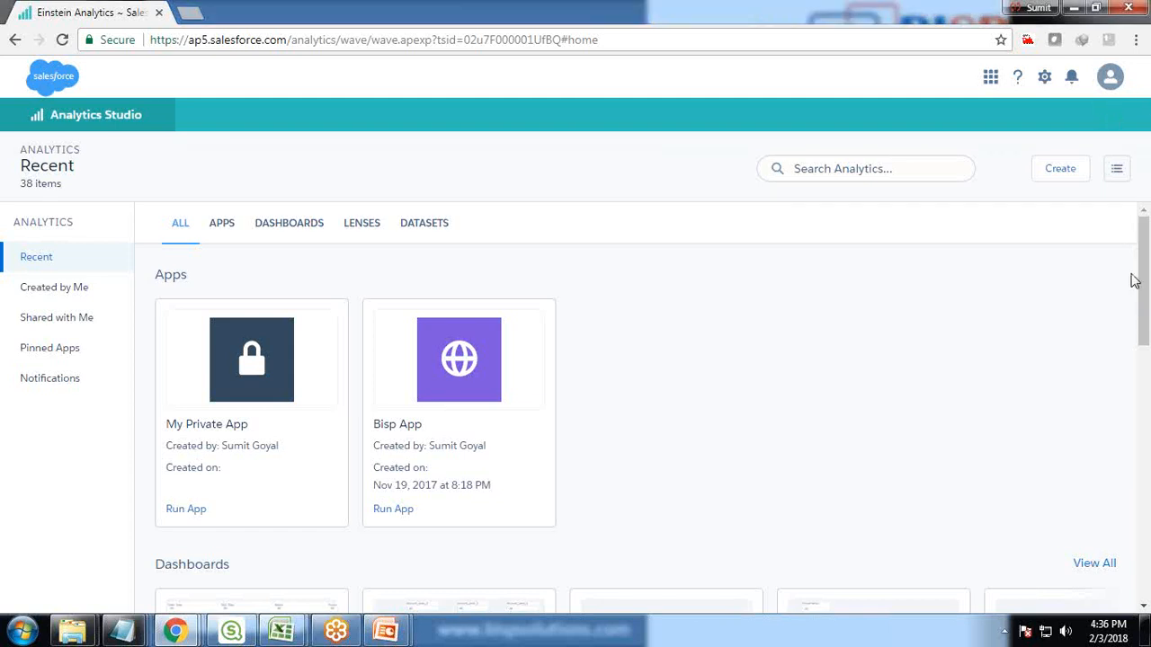
{"action": "mouse_move", "coordinate": [1133, 103]}
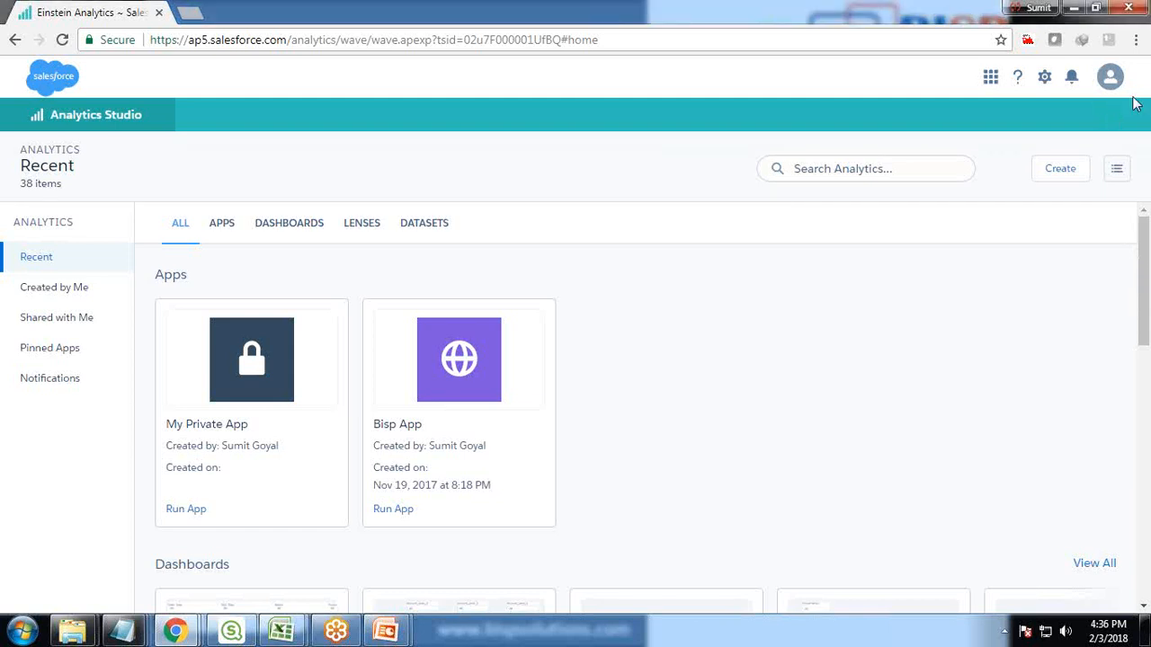
{"action": "mouse_move", "coordinate": [1114, 115]}
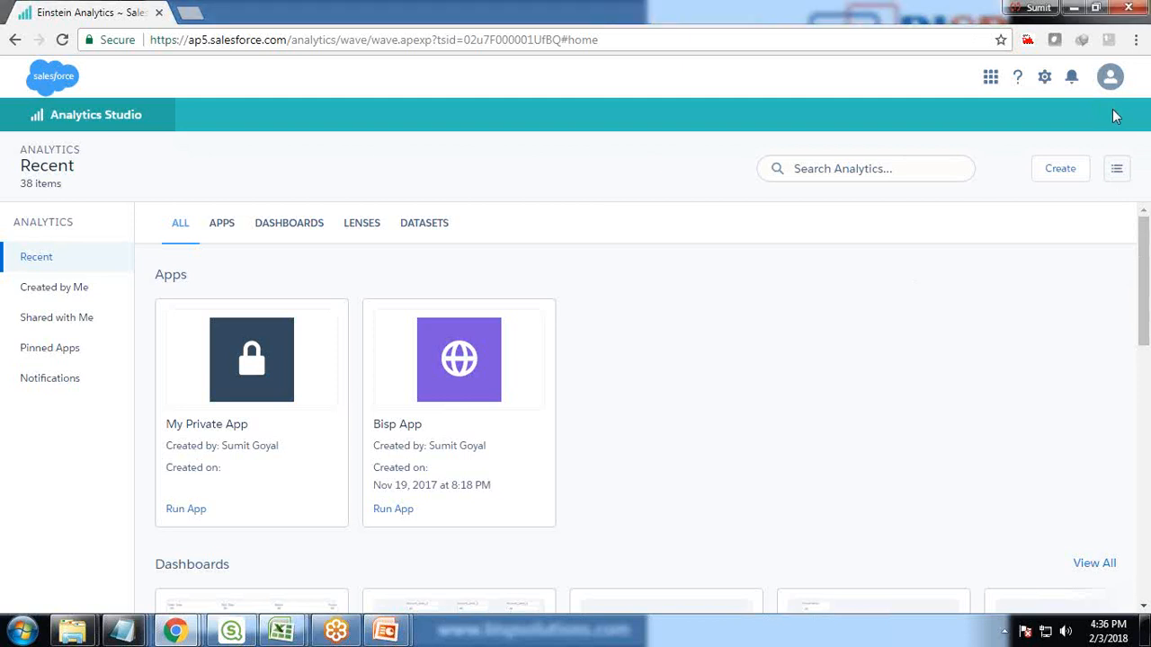
{"action": "mouse_move", "coordinate": [1103, 110]}
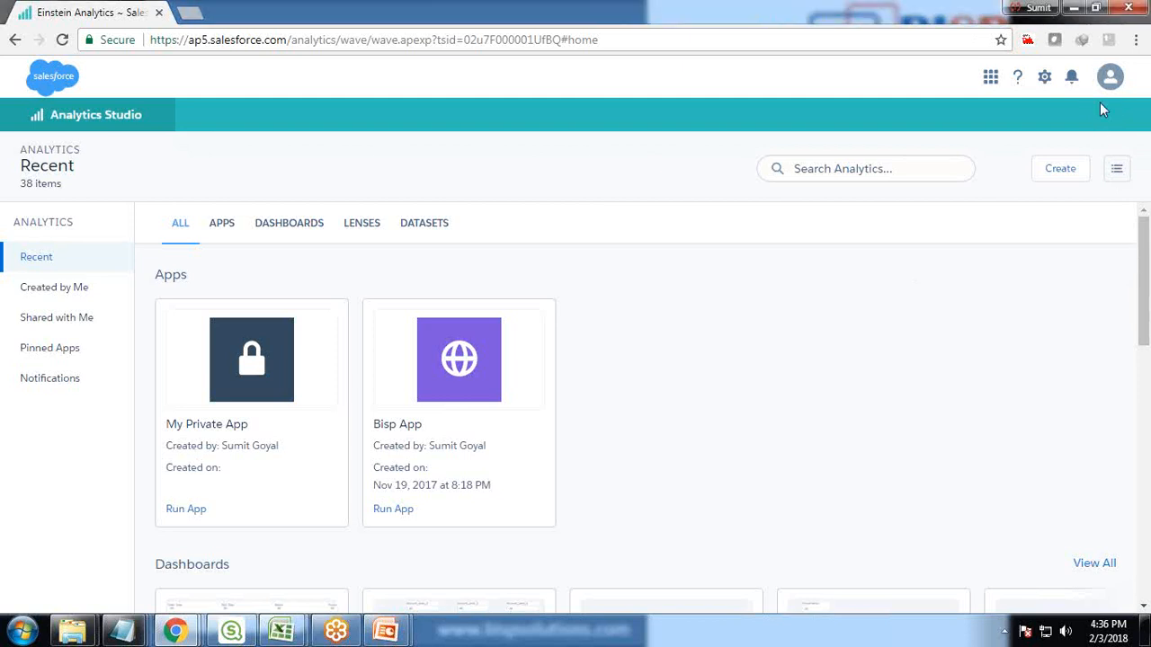
{"action": "mouse_move", "coordinate": [1105, 124]}
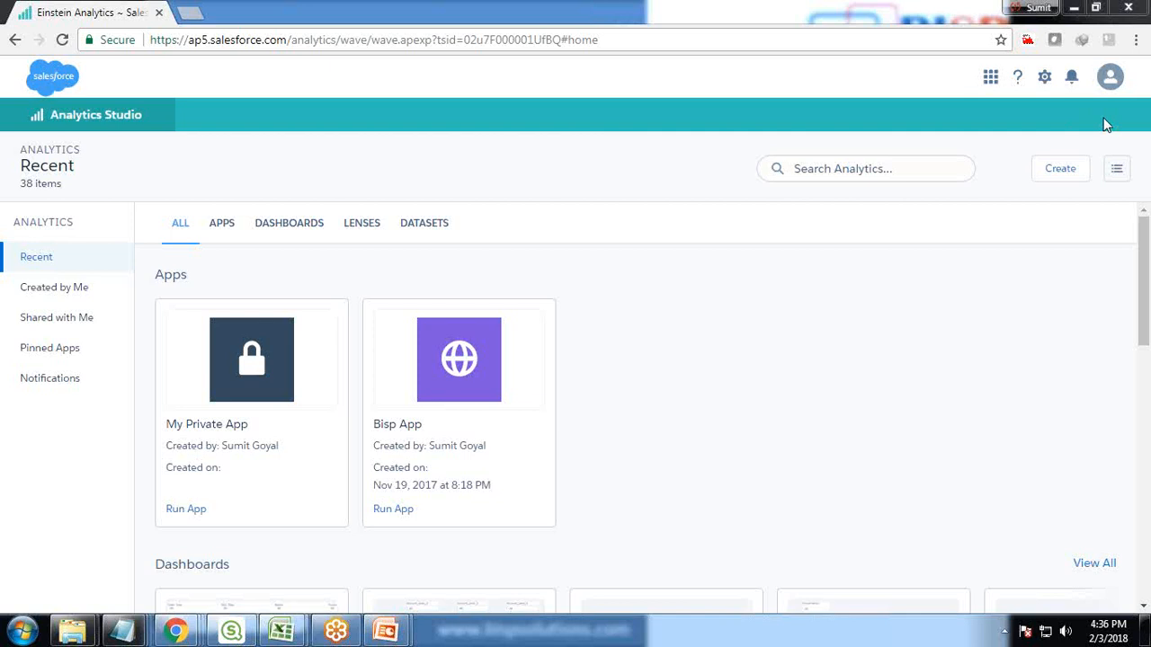
{"action": "mouse_move", "coordinate": [491, 185]}
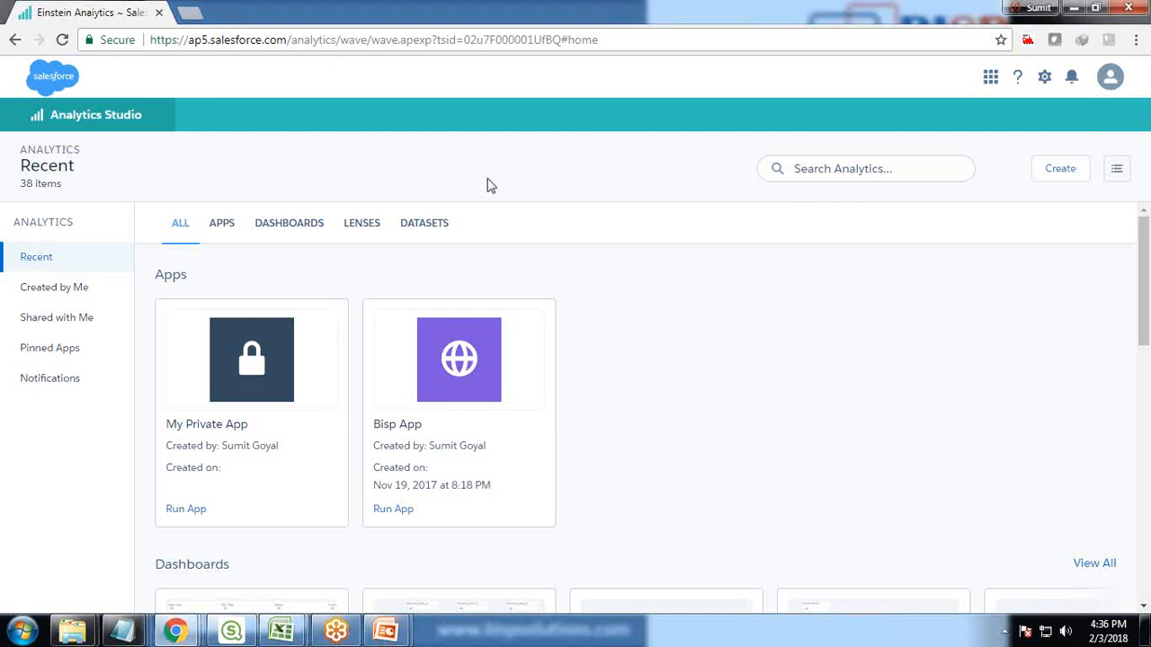
Create a new dashboard from the Blank Dashboard template.
{"action": "left_click", "coordinate": [1059, 168]}
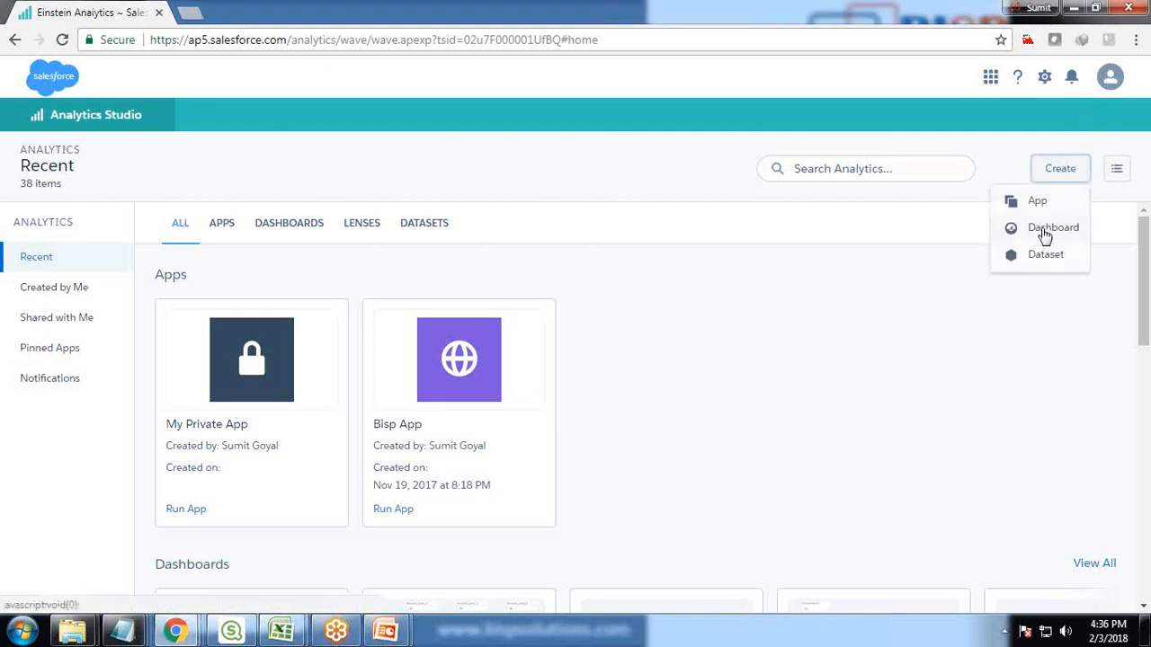
{"action": "left_click", "coordinate": [1052, 226]}
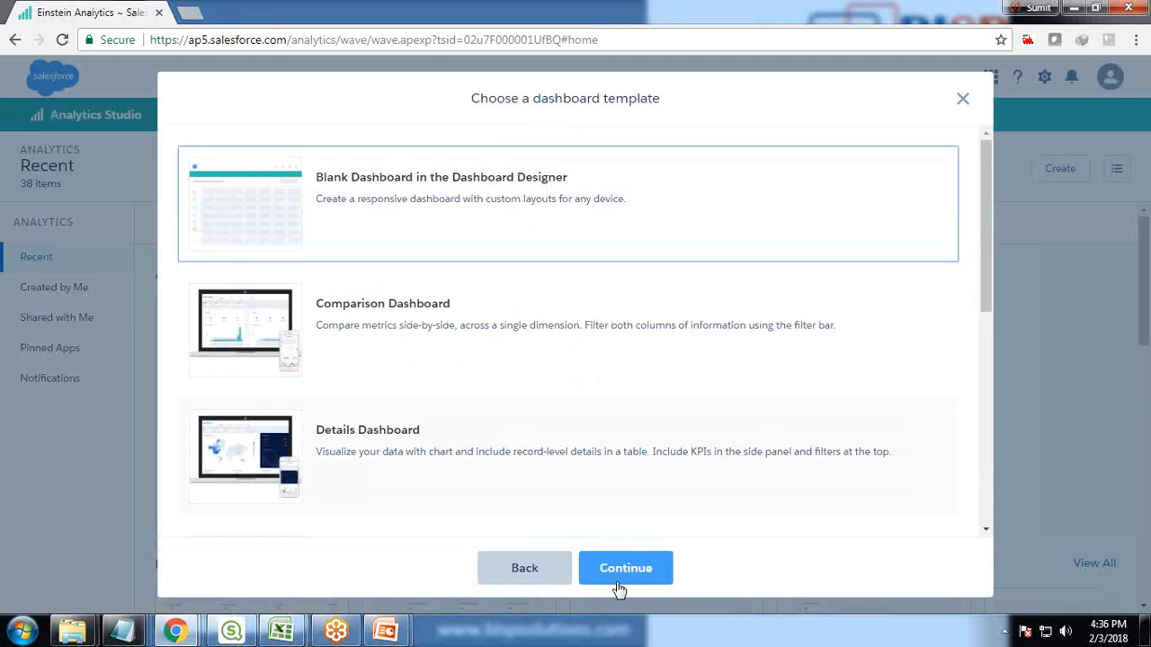
{"action": "left_click", "coordinate": [625, 567]}
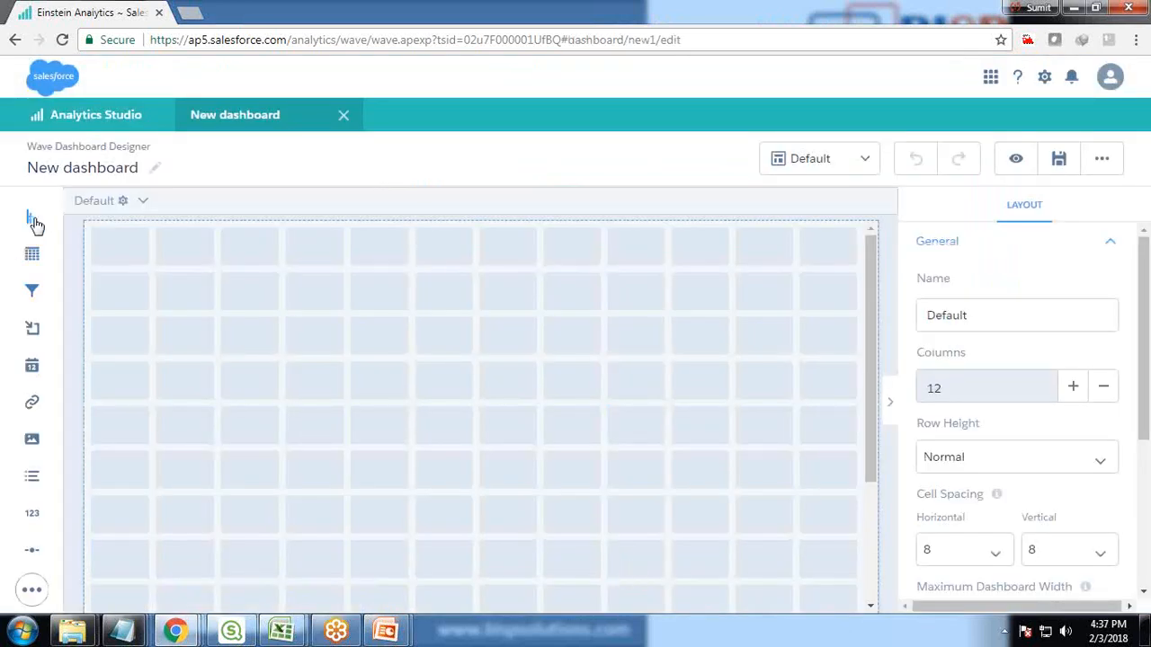
Add a FinanceData1 chart measuring Average of Revenue, grouped by Product name.
{"action": "left_click", "coordinate": [33, 217]}
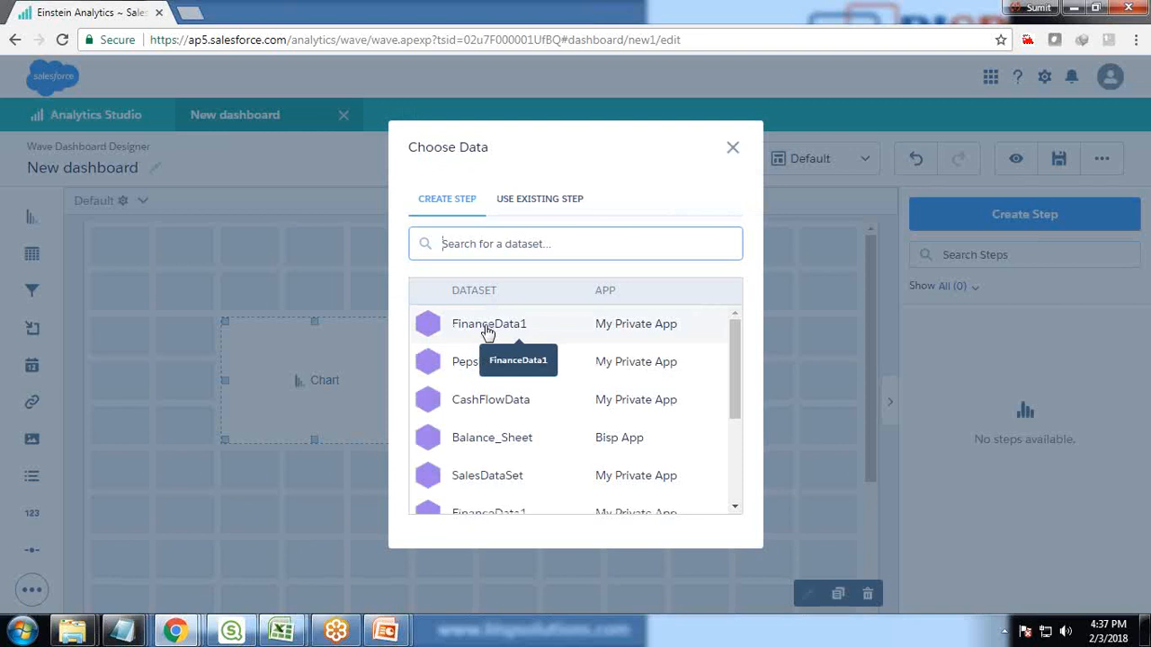
{"action": "left_click", "coordinate": [489, 323]}
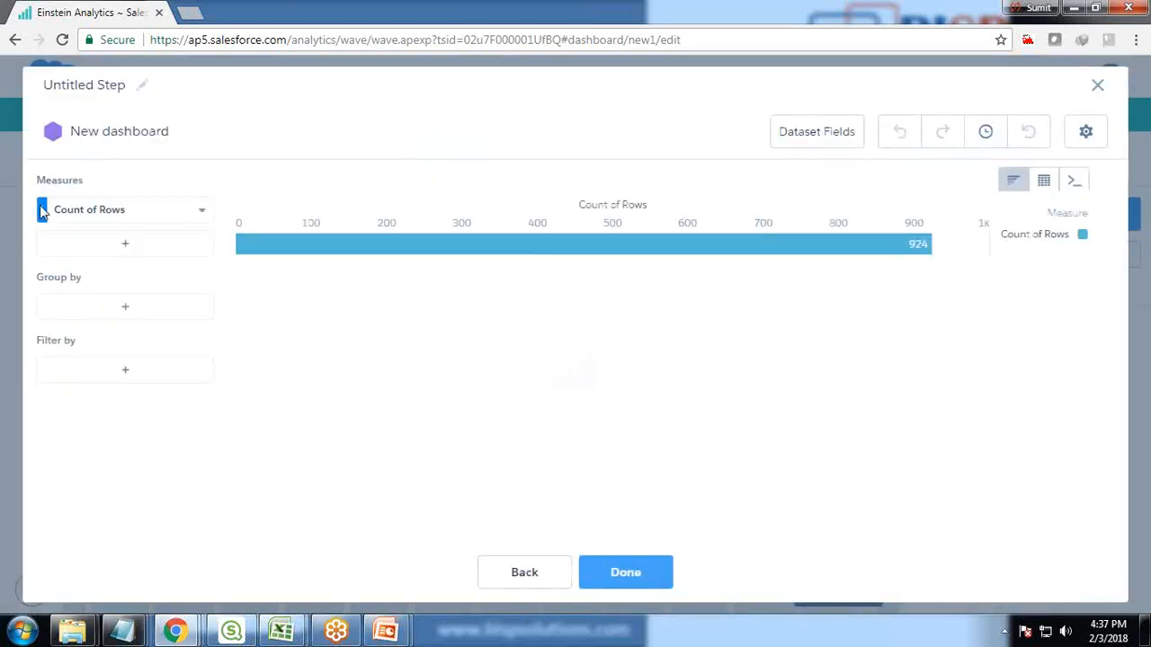
{"action": "left_click", "coordinate": [125, 210]}
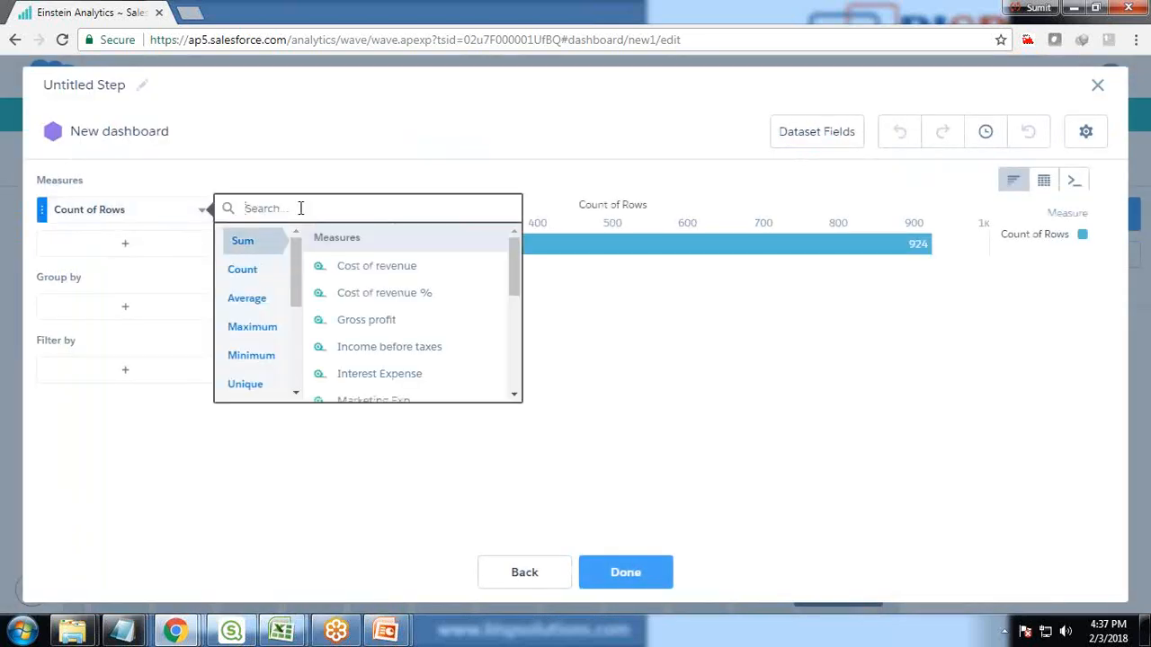
{"action": "type", "text": "Reve"}
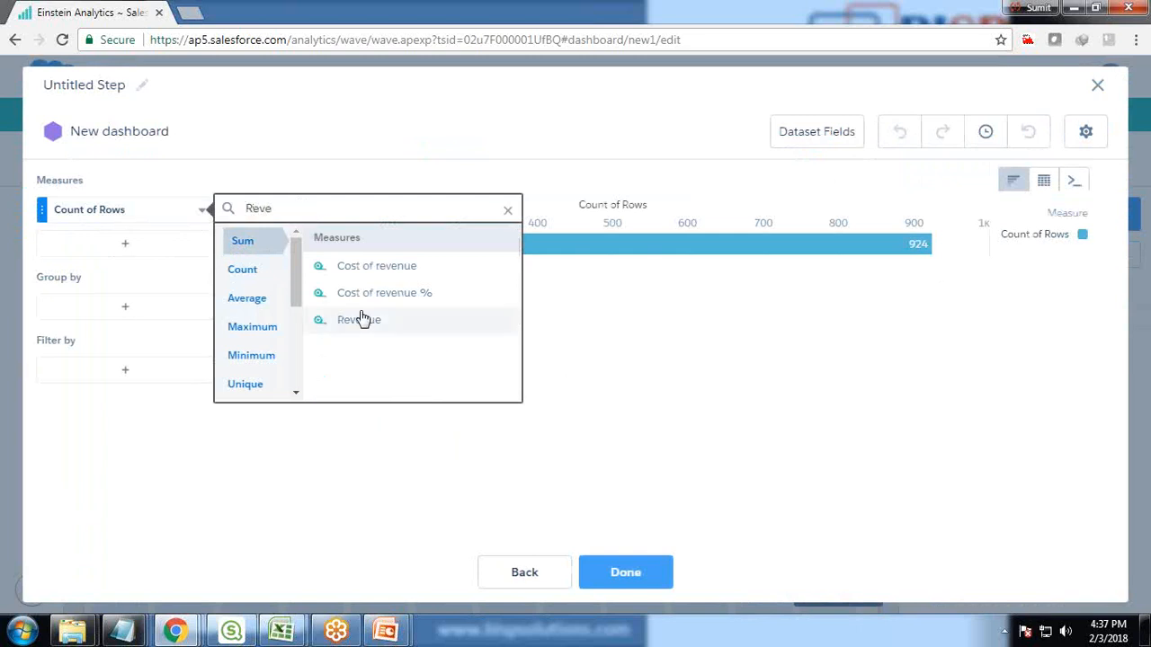
{"action": "left_click", "coordinate": [358, 319]}
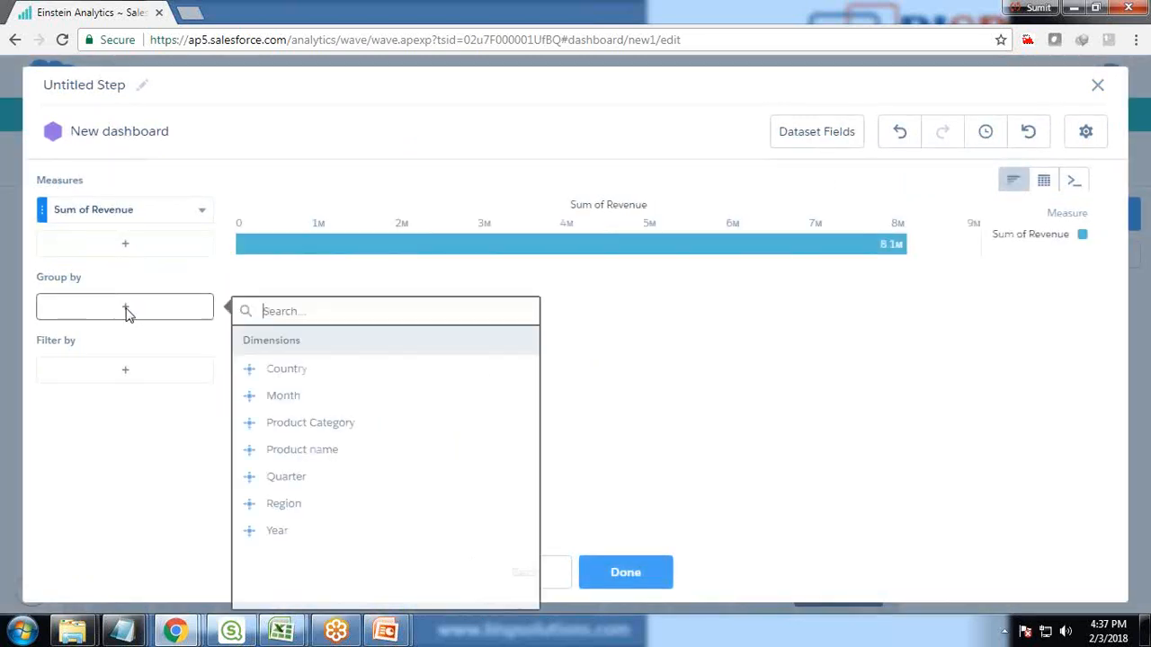
{"action": "left_click", "coordinate": [302, 449]}
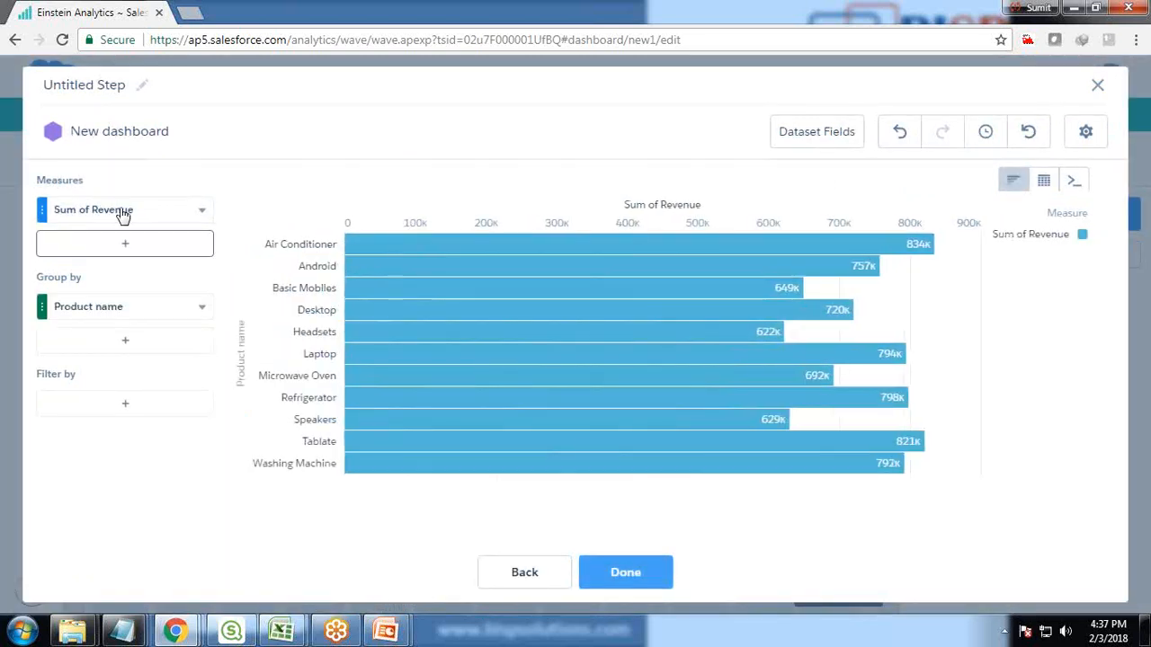
{"action": "left_click", "coordinate": [124, 209]}
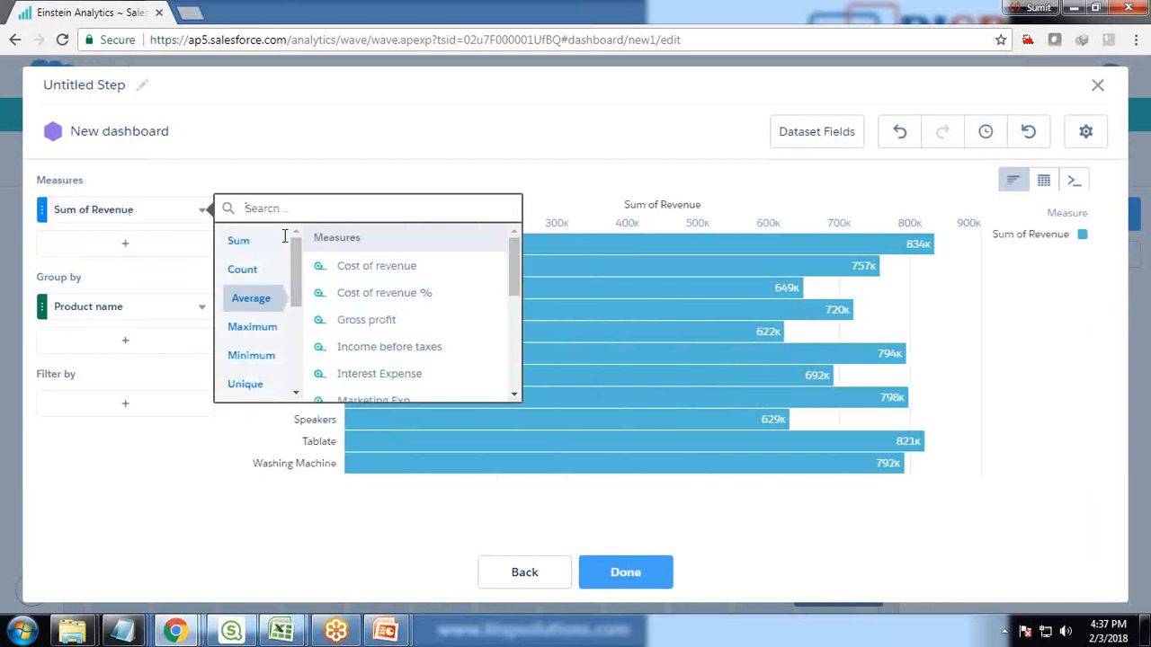
{"action": "type", "text": "Reve"}
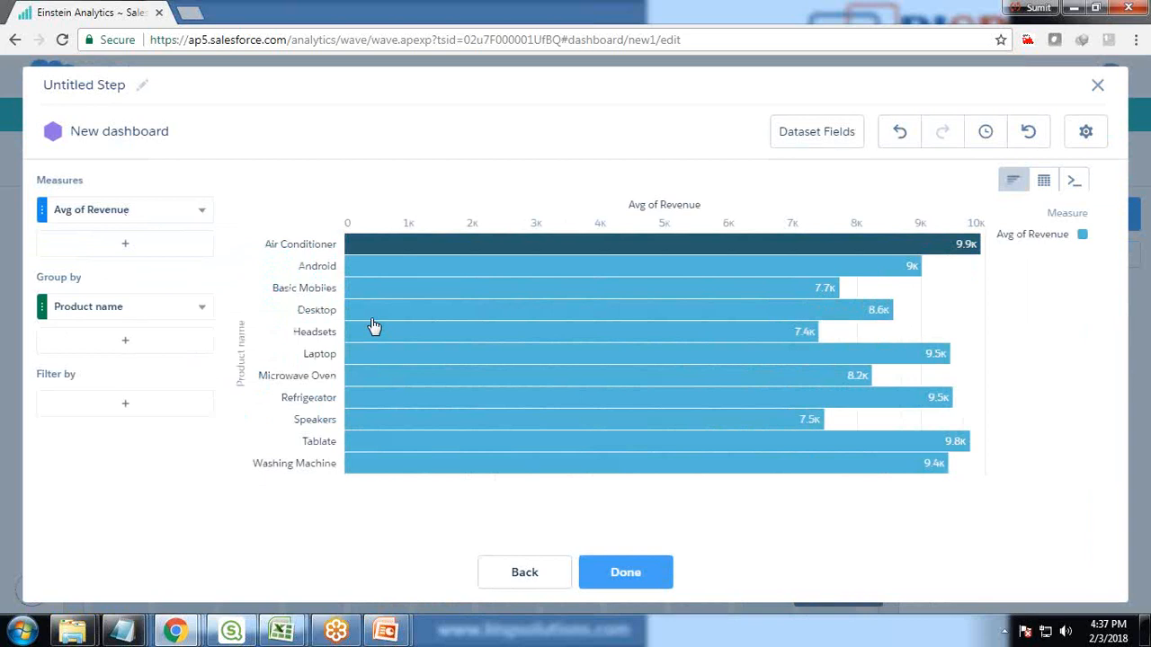
{"action": "left_click", "coordinate": [625, 571]}
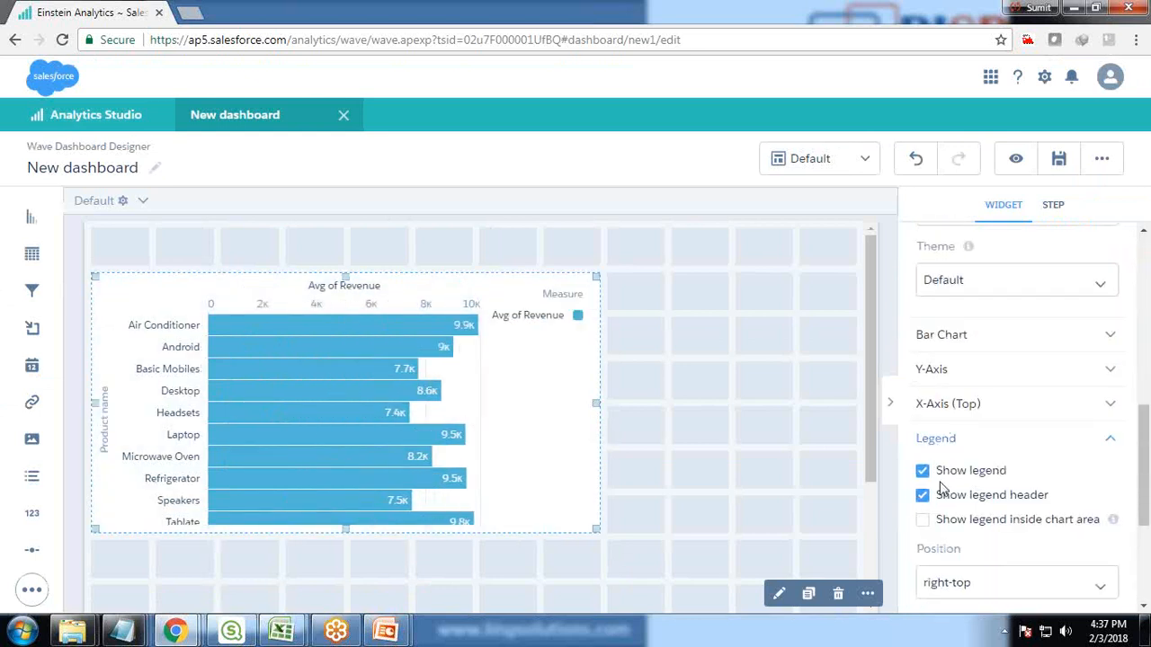
Hide the legend, title the chart 'Avg Revnue', and hide both axis titles.
{"action": "left_click", "coordinate": [921, 470]}
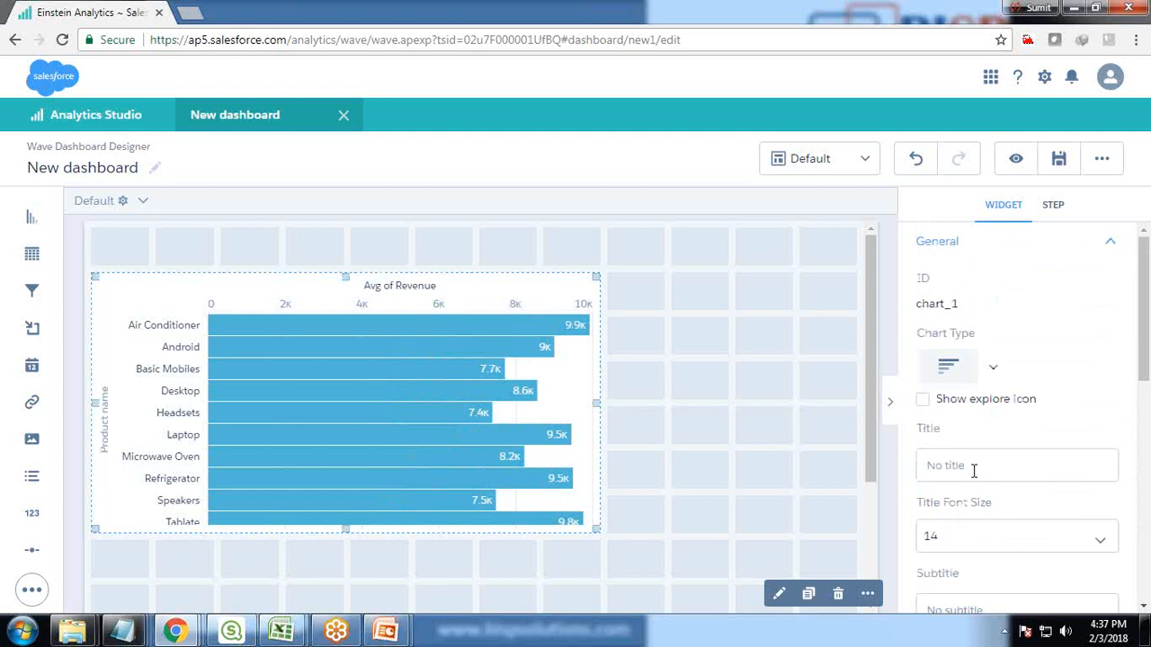
{"action": "type", "text": "Avg Revnue"}
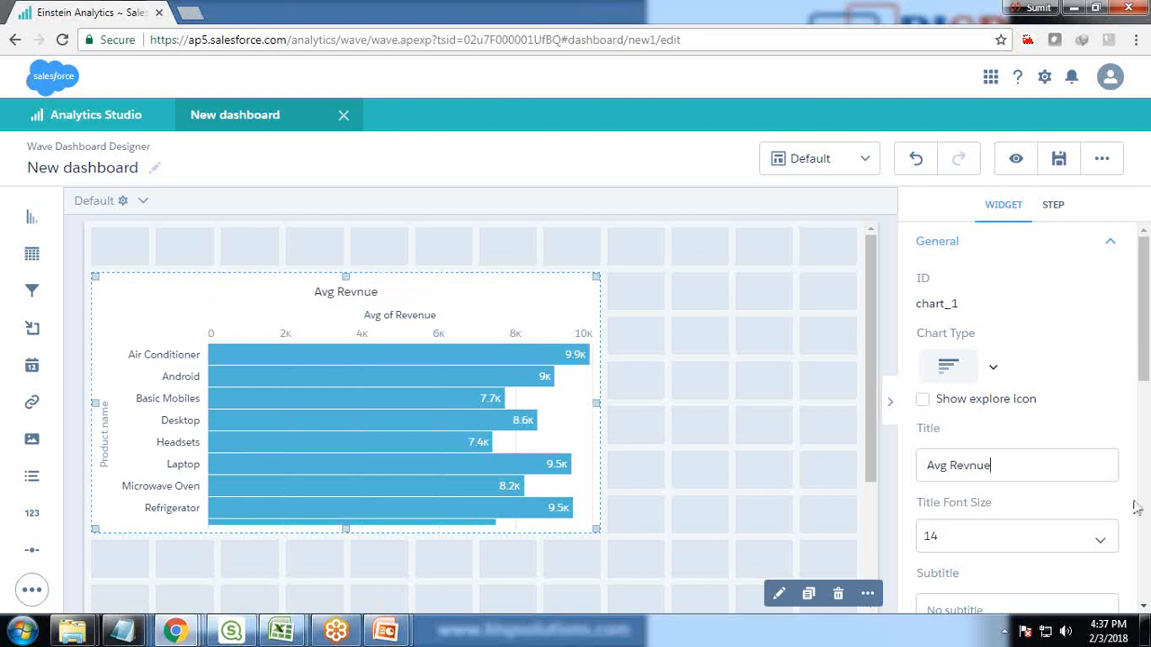
{"action": "scroll", "scroll_direction": "down", "scroll_amount": 3}
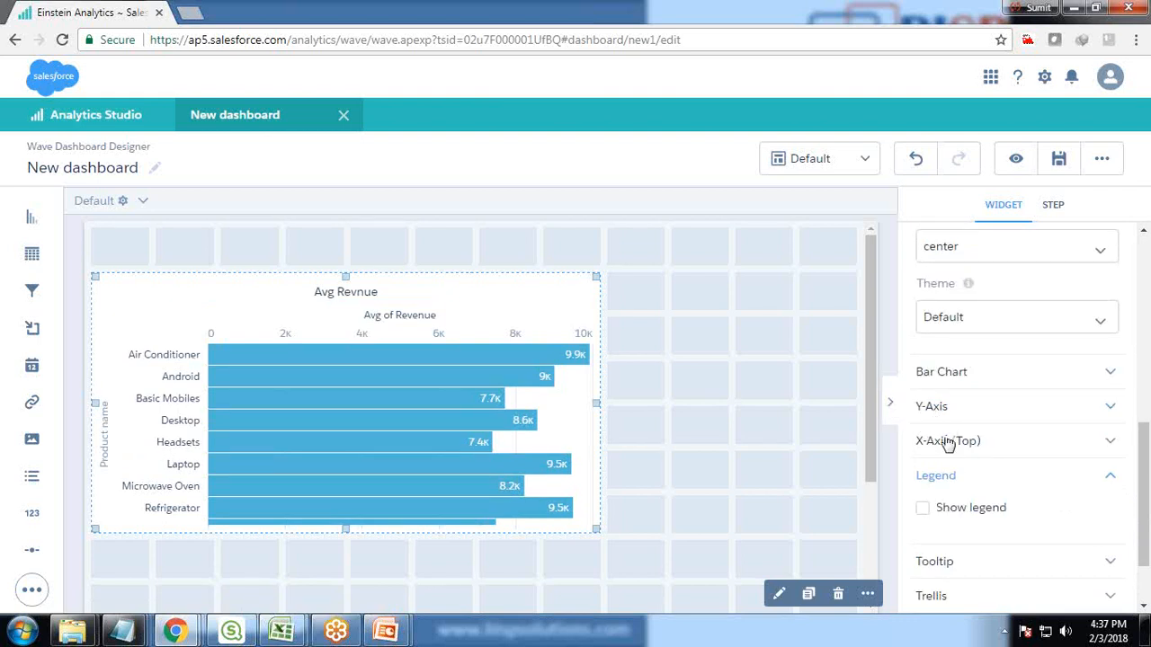
{"action": "left_click", "coordinate": [949, 441]}
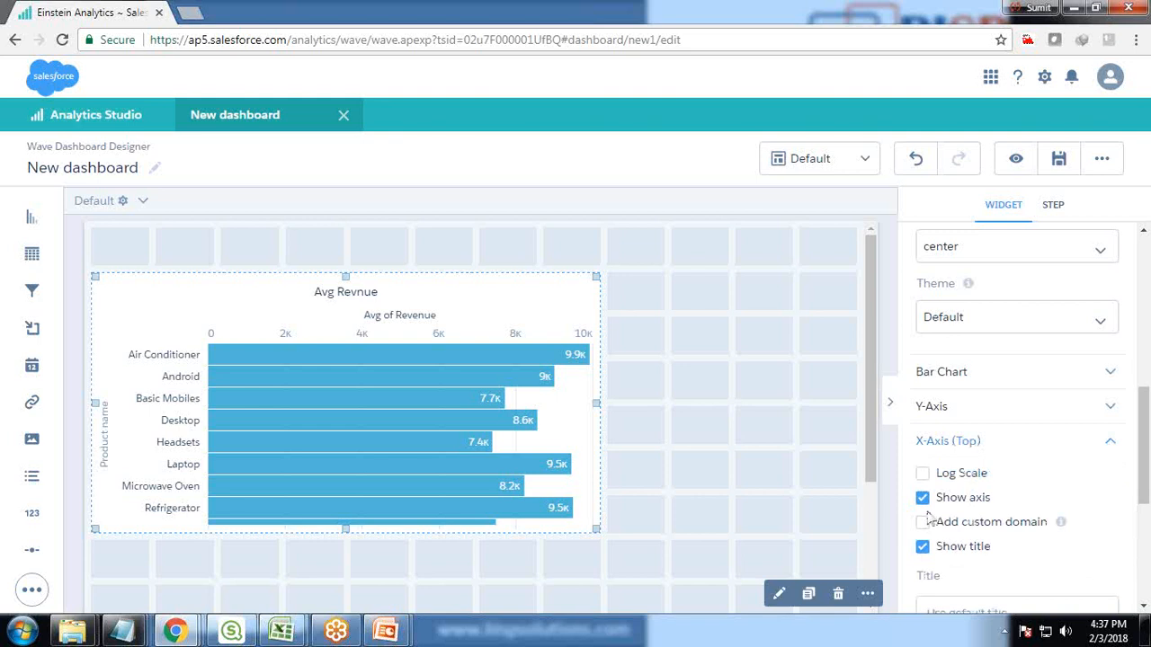
{"action": "left_click", "coordinate": [922, 546]}
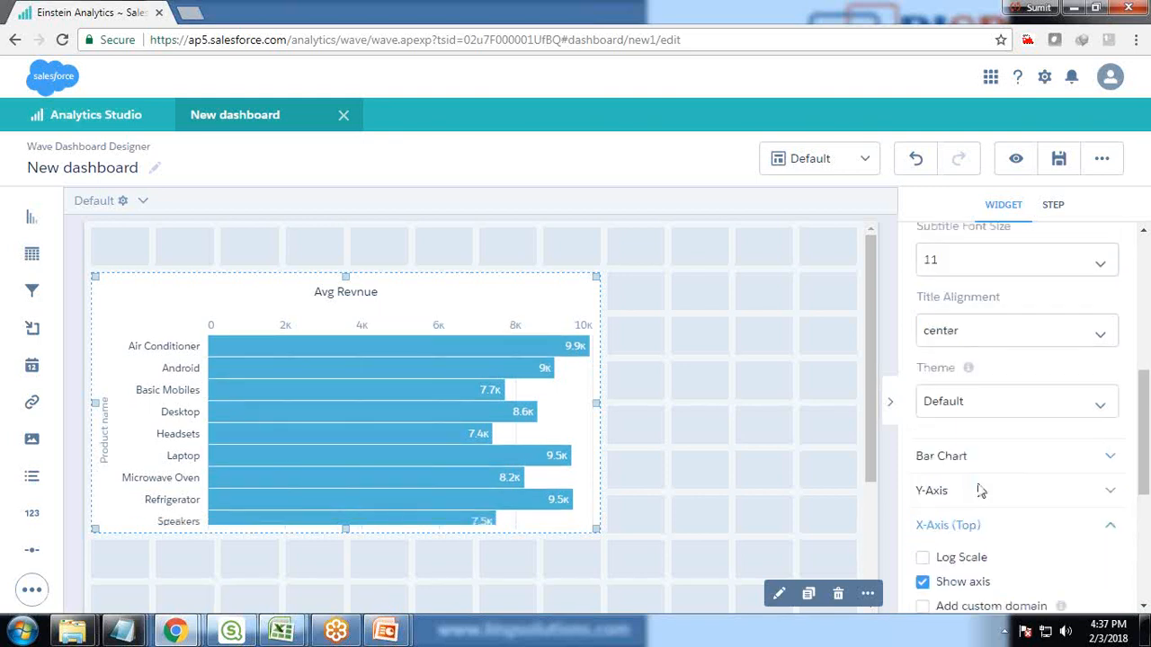
{"action": "left_click", "coordinate": [931, 490]}
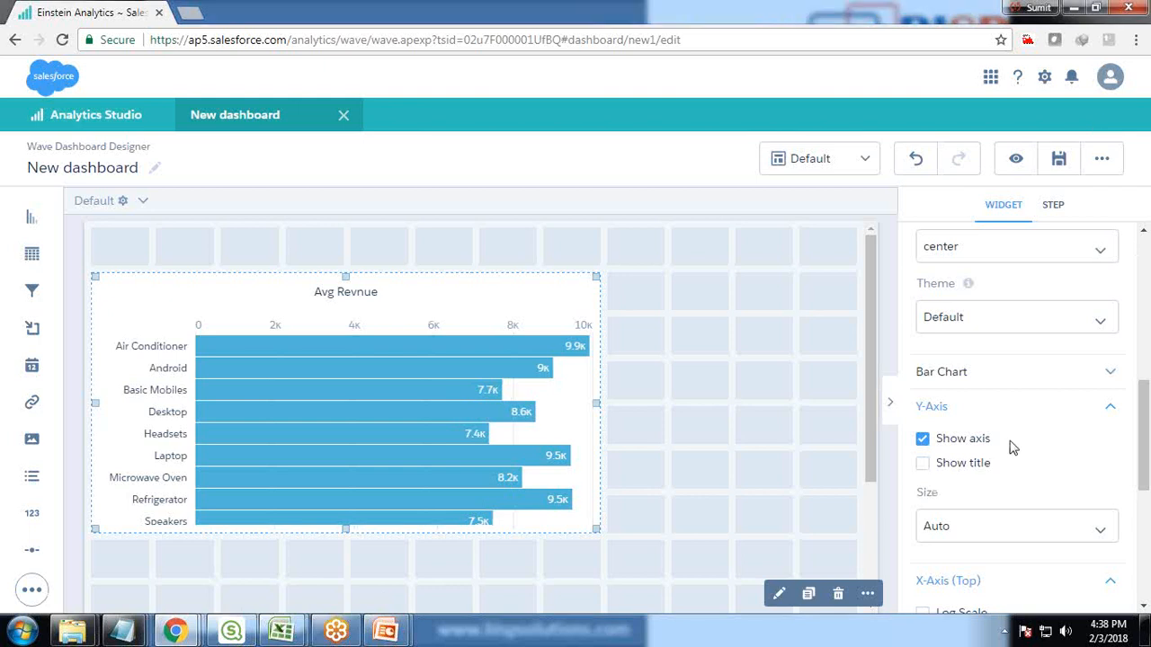
Add an X-axis reference line at value 1000 and color it red.
{"action": "scroll", "scroll_direction": "down", "scroll_amount": 3}
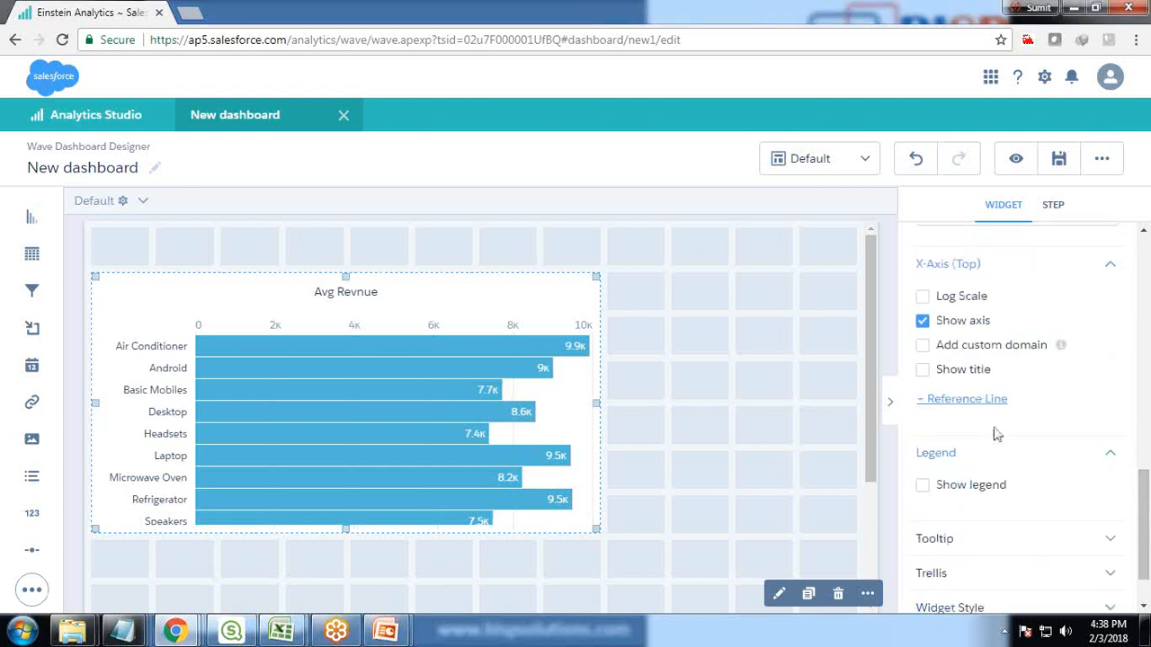
{"action": "left_click", "coordinate": [961, 398]}
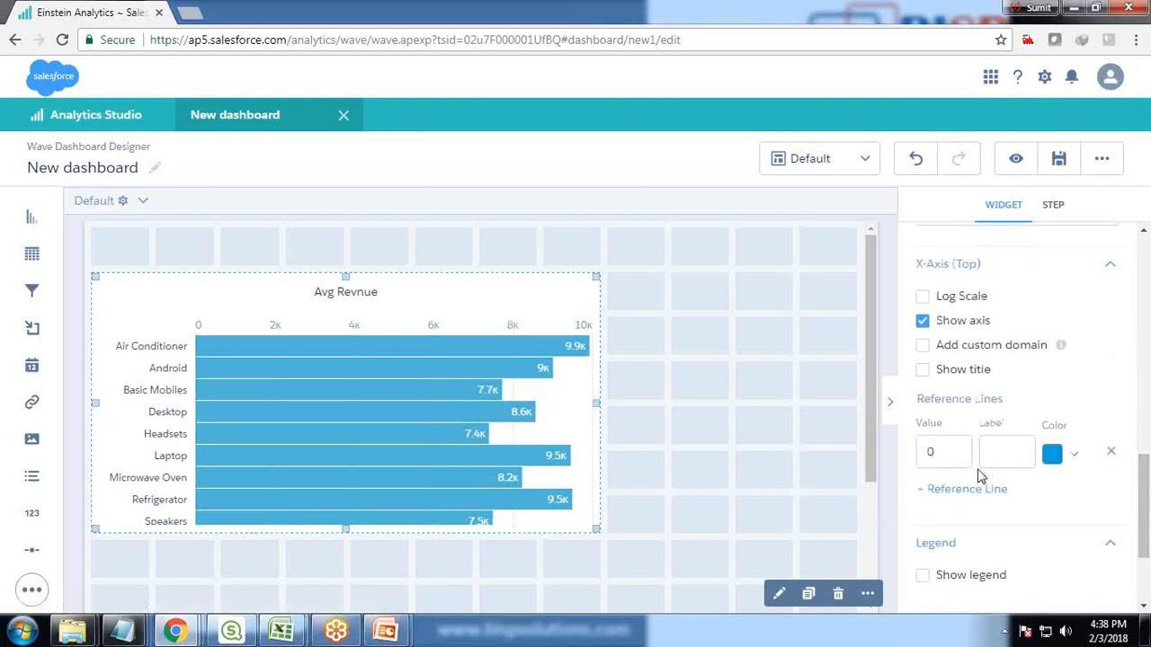
{"action": "type", "text": "1"}
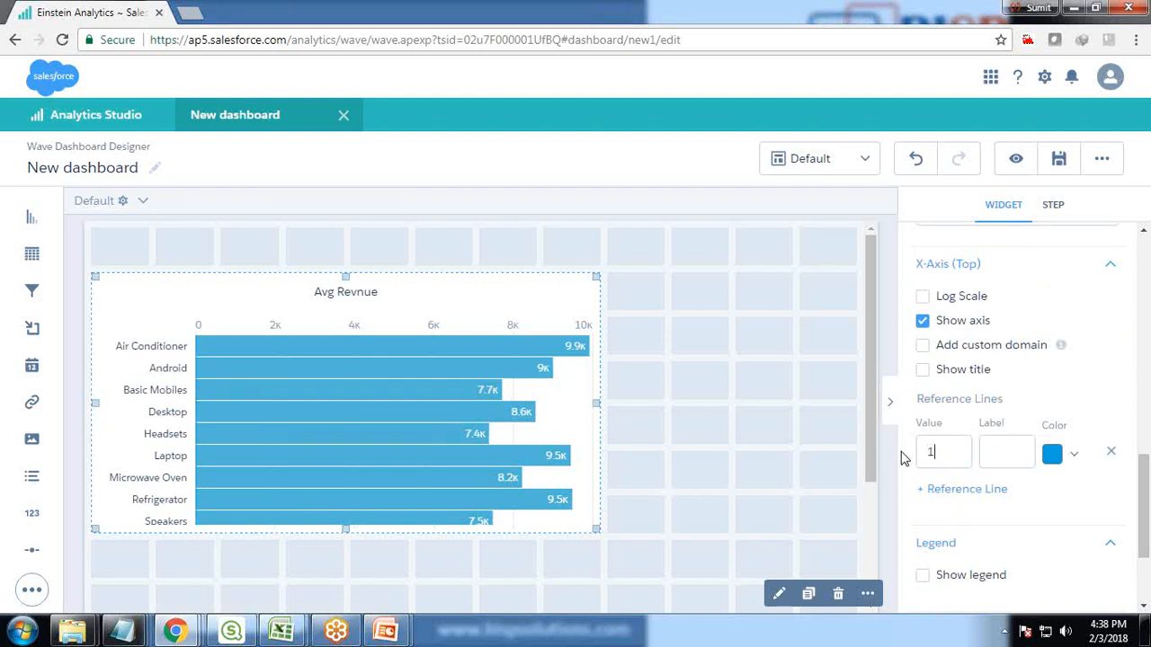
{"action": "type", "text": "000"}
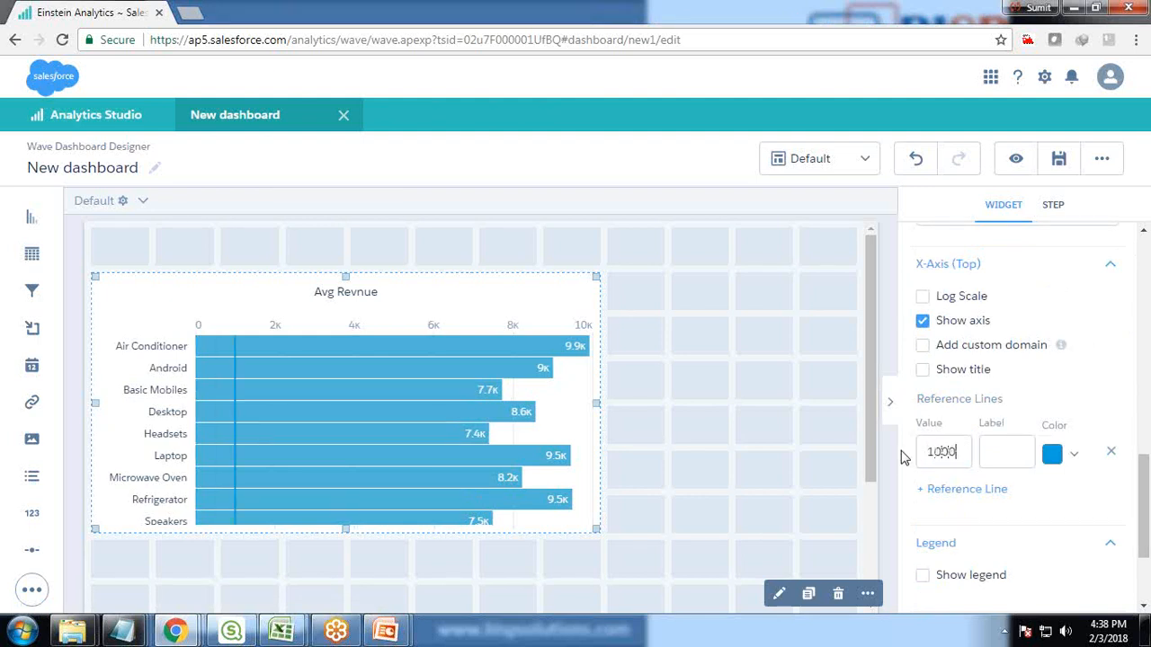
{"action": "left_click", "coordinate": [1052, 451]}
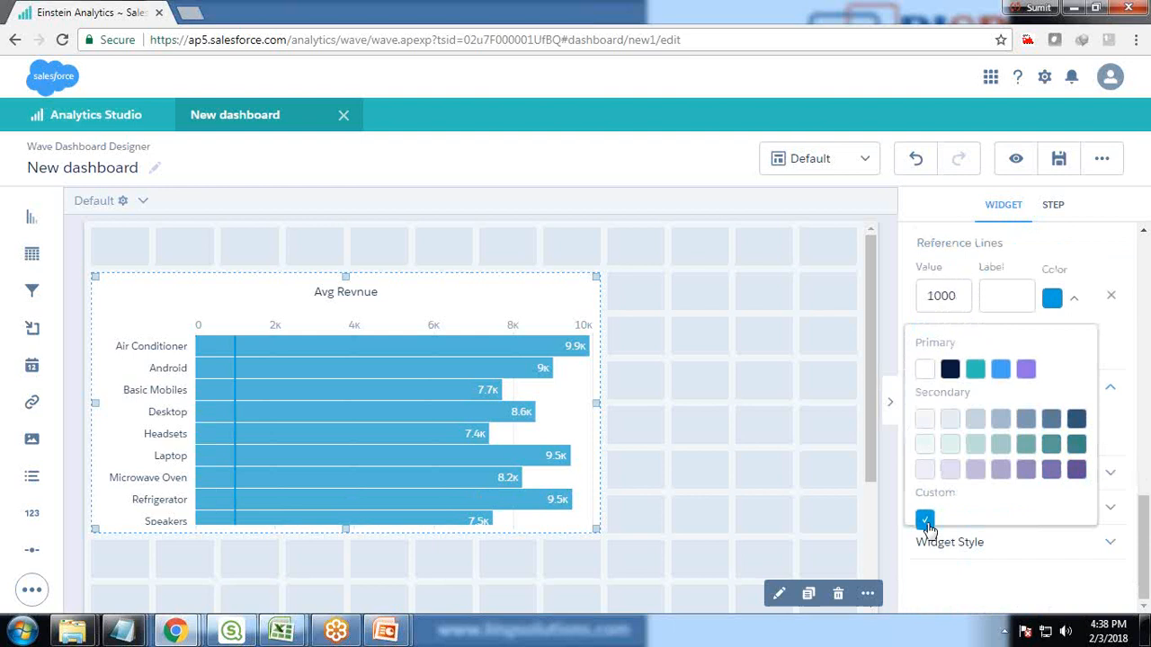
{"action": "left_click", "coordinate": [925, 520]}
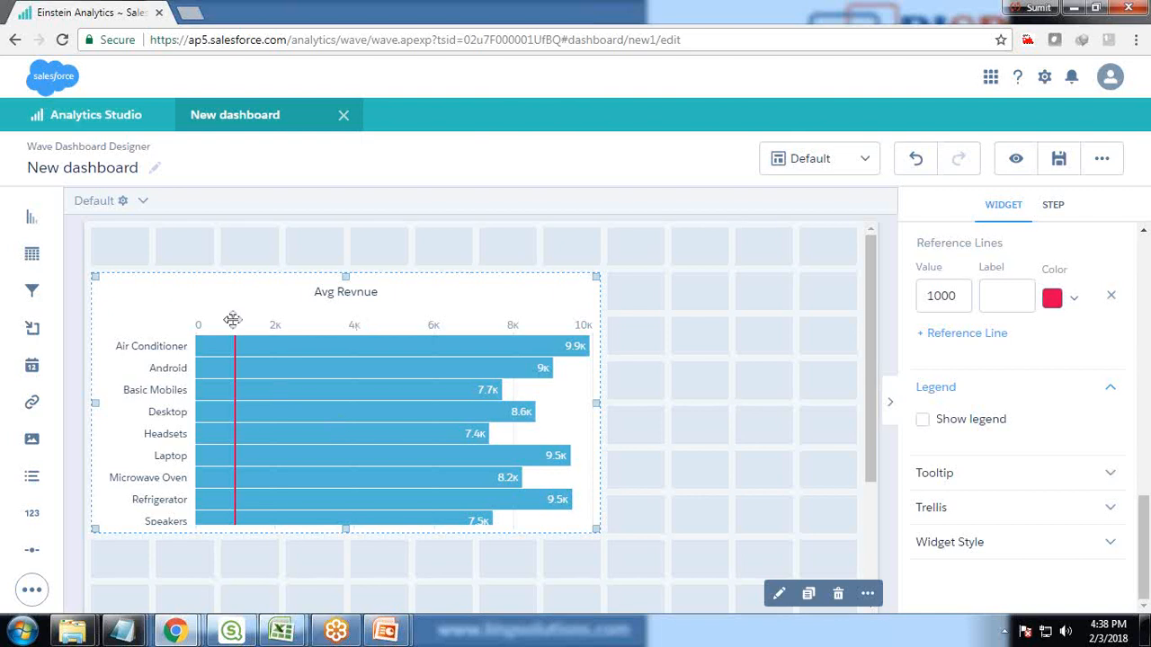
{"action": "mouse_move", "coordinate": [1006, 473]}
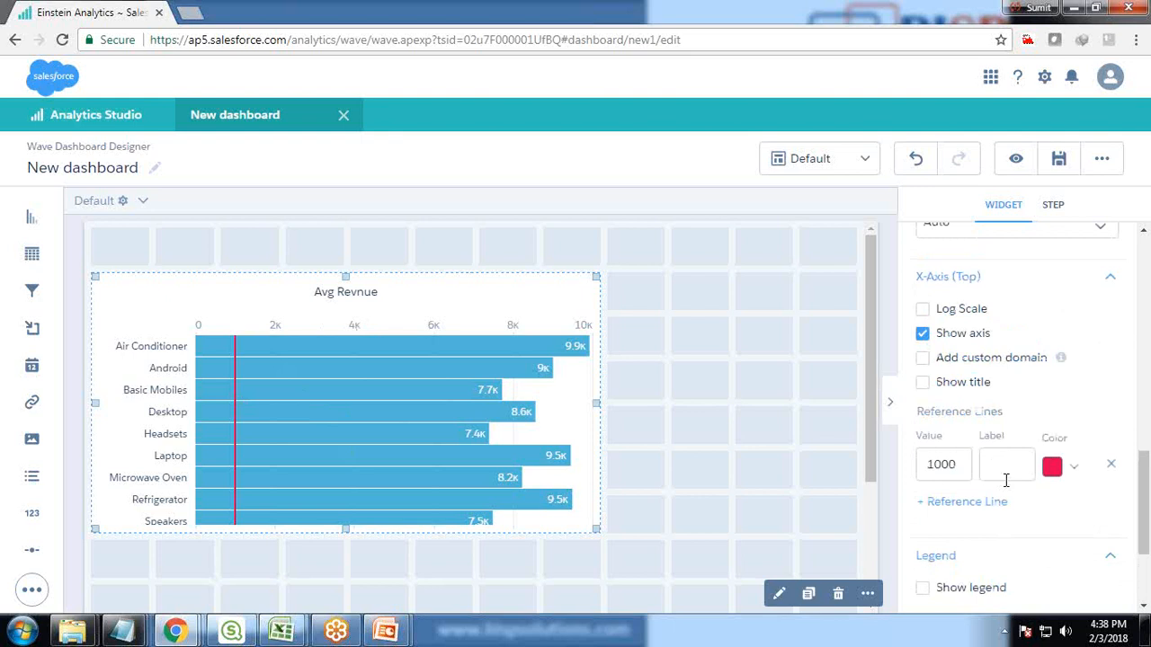
Label the reference line 'Avg Ref Line'.
{"action": "type", "text": "Target"}
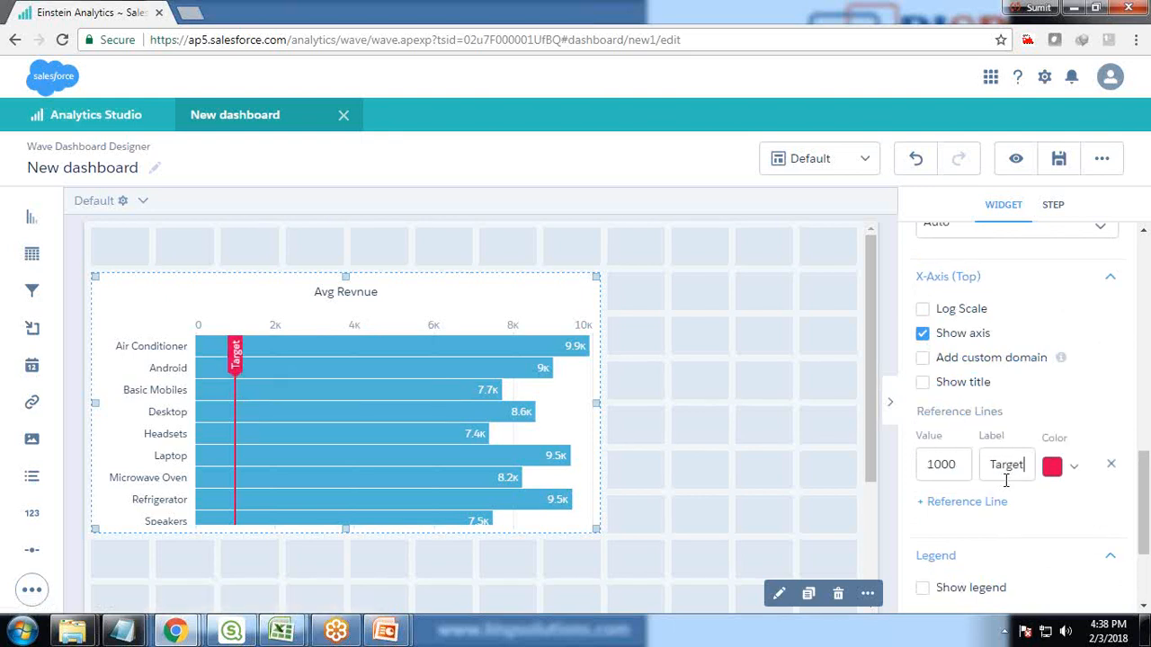
{"action": "type", "text": "Av"}
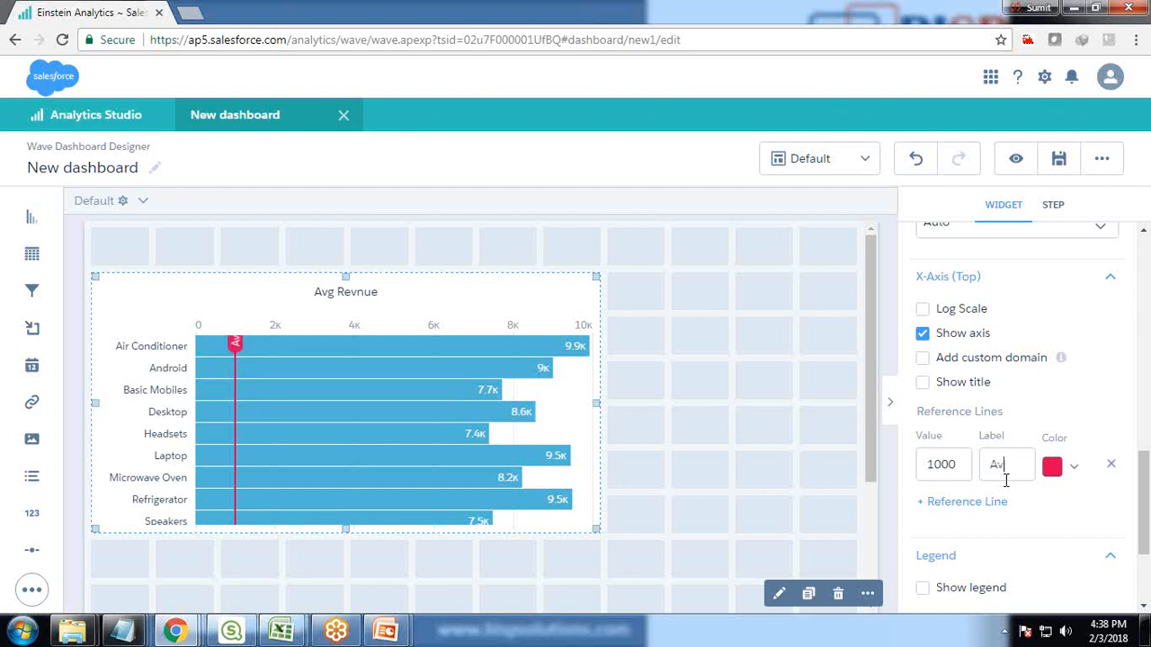
{"action": "type", "text": "g Line"}
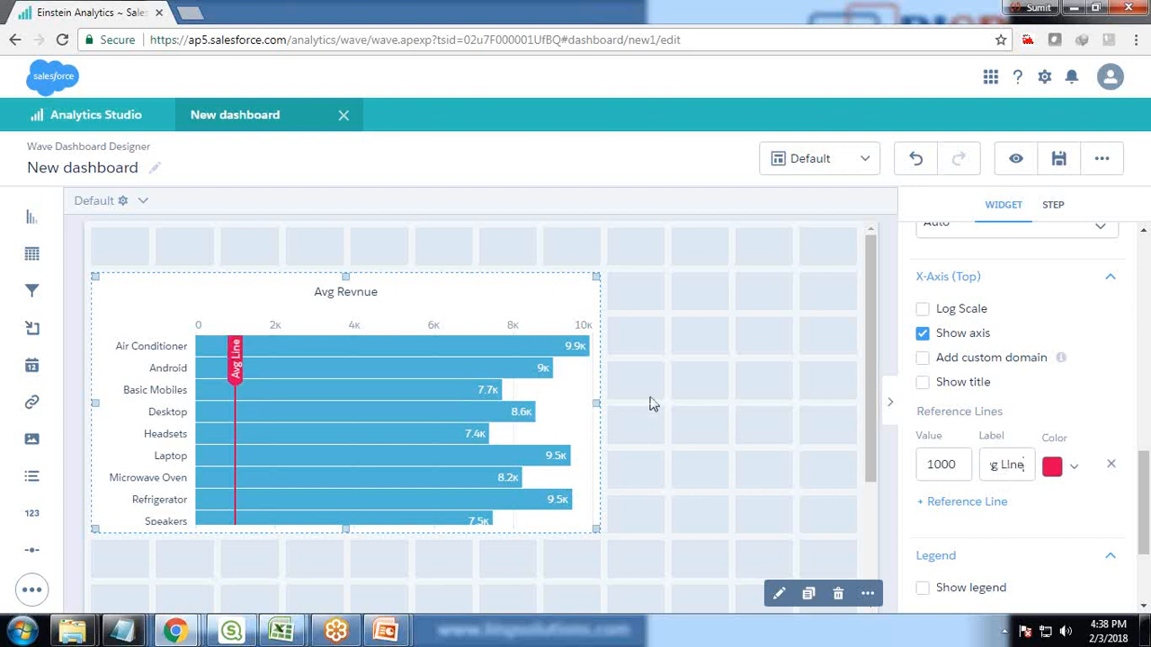
{"action": "left_click", "coordinate": [1007, 465]}
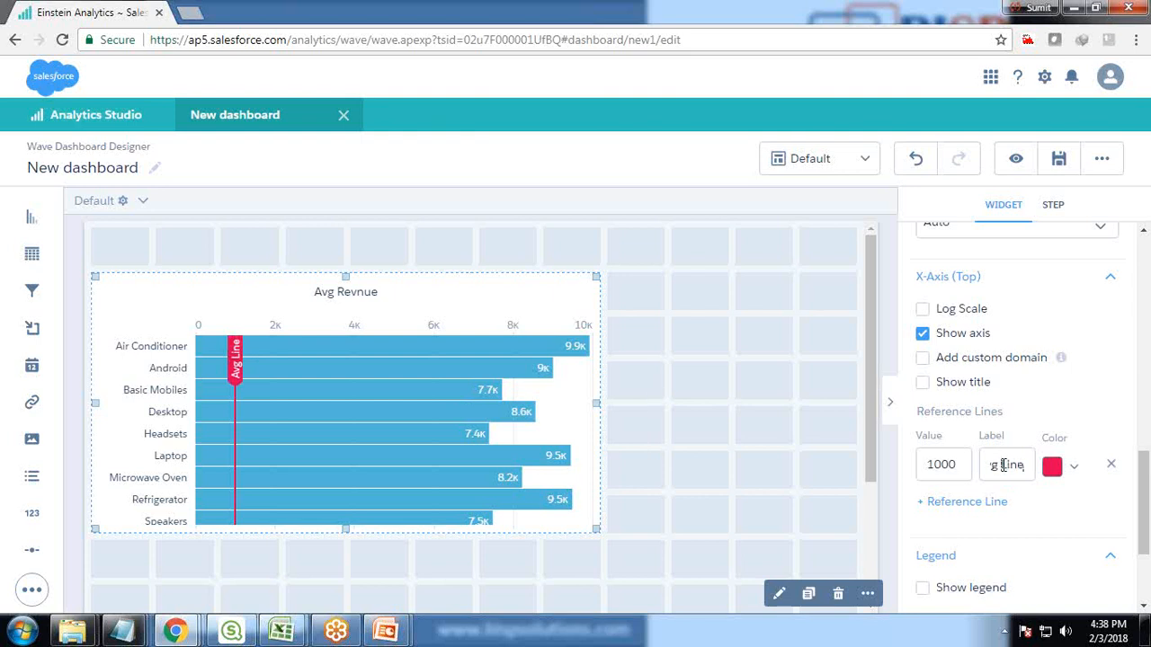
{"action": "type", "text": "Ref"}
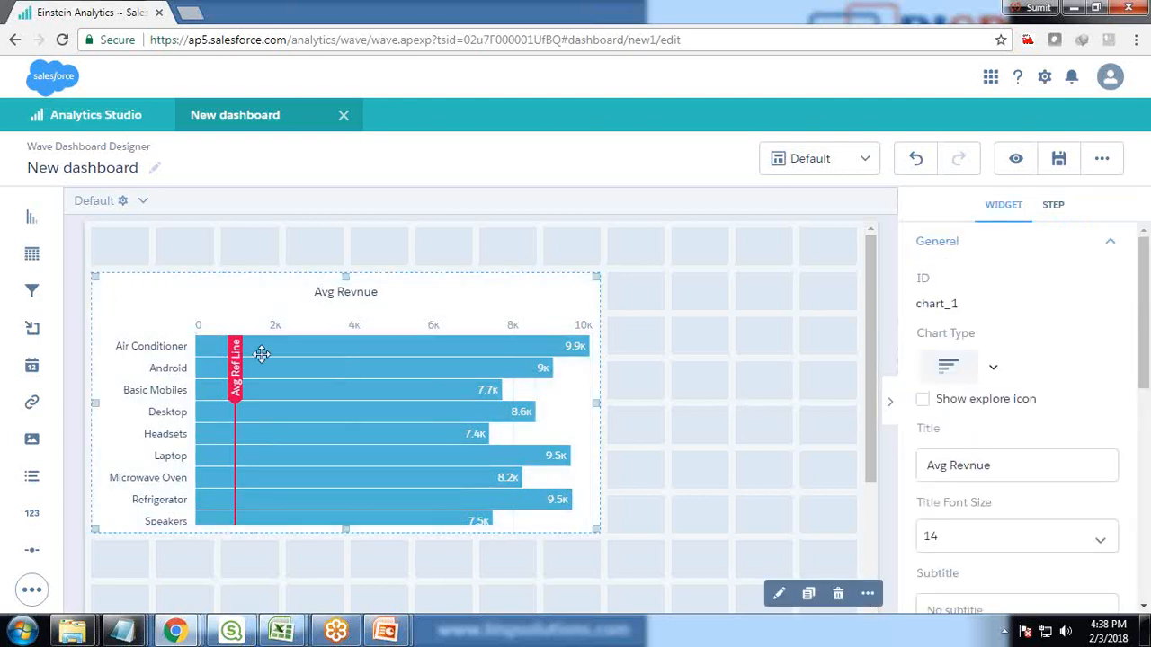
{"action": "mouse_move", "coordinate": [225, 368]}
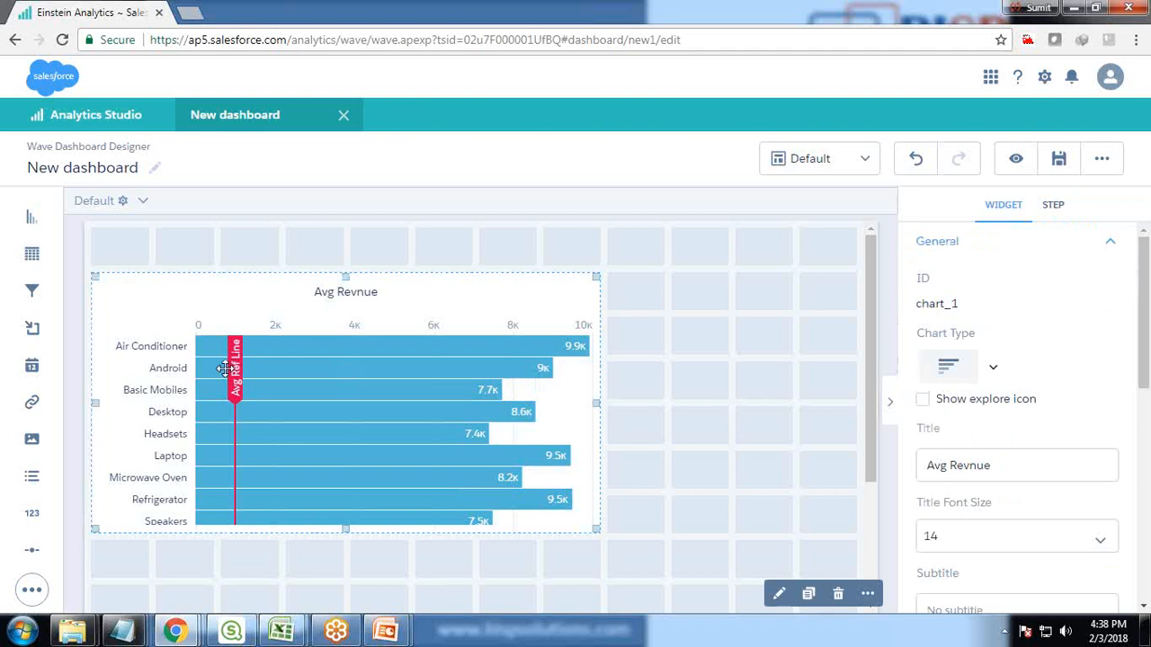
Create step Revenue_1 averaging FinanceData1 Revenue, then open it for editing.
{"action": "left_click", "coordinate": [1052, 204]}
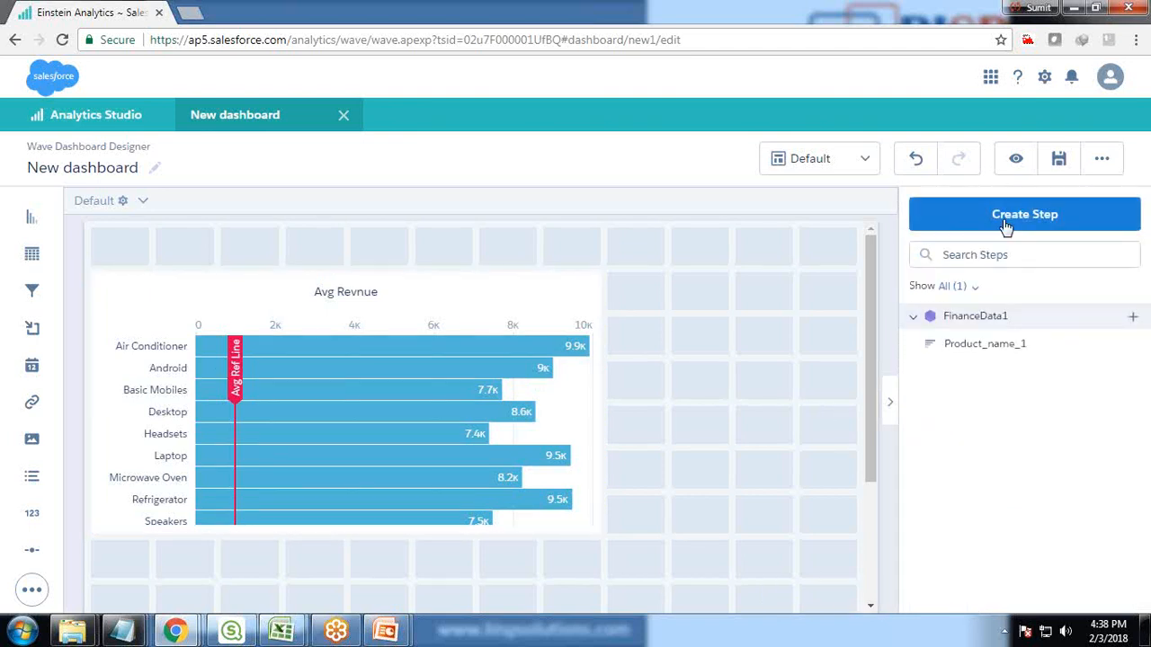
{"action": "left_click", "coordinate": [1023, 214]}
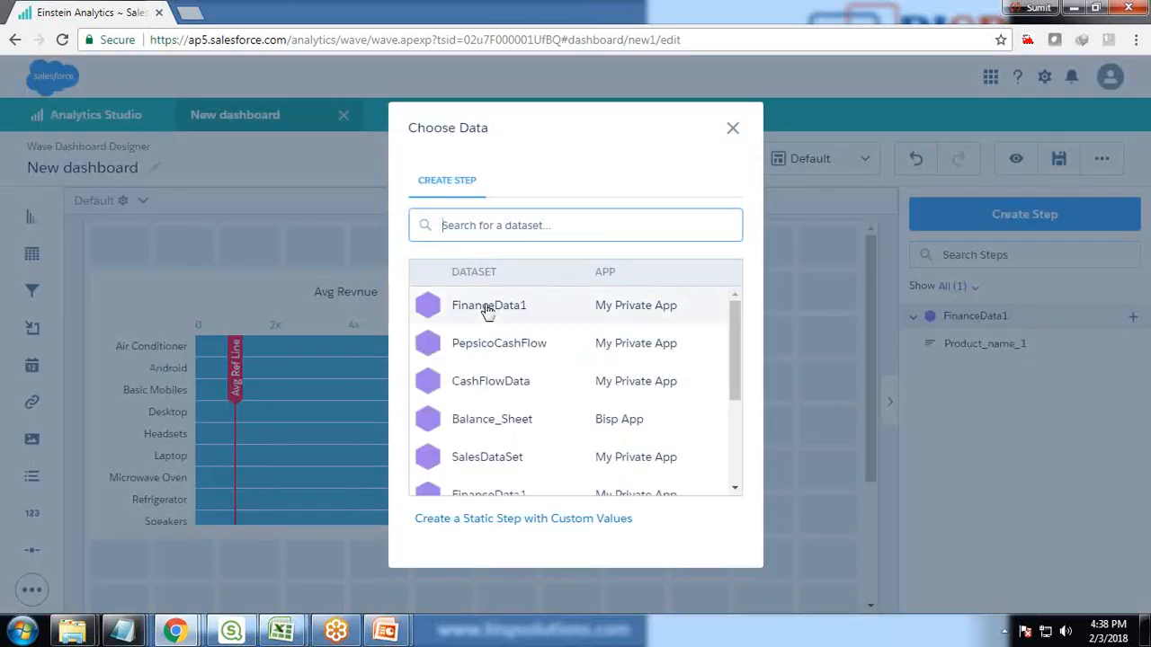
{"action": "left_click", "coordinate": [488, 305]}
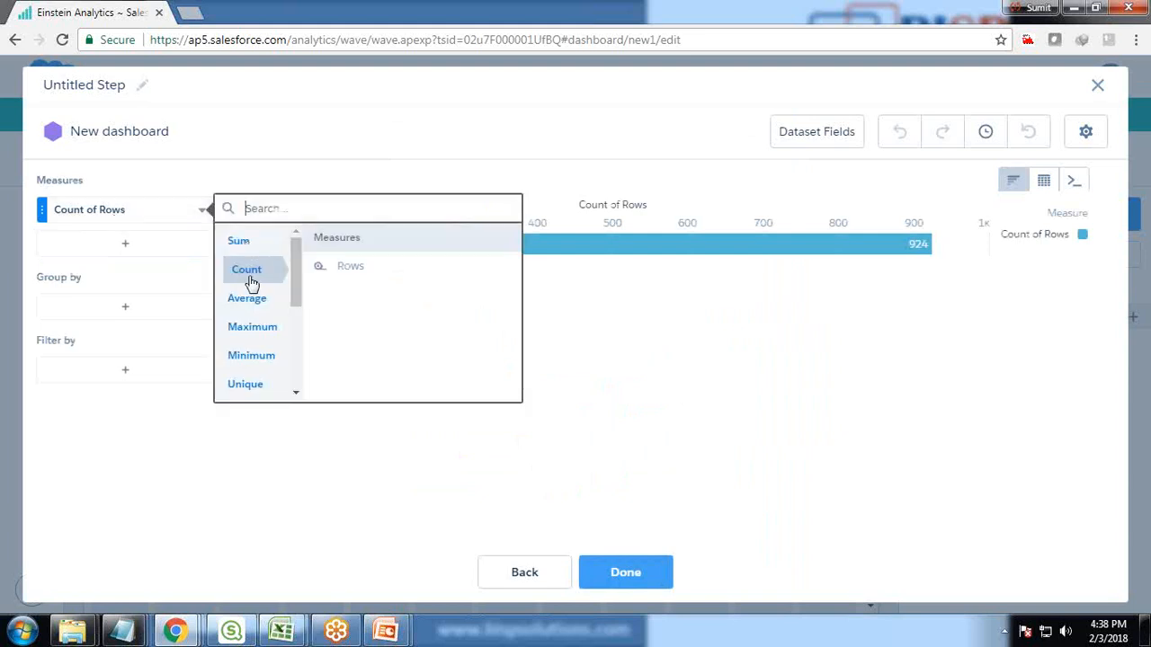
{"action": "type", "text": "Rev"}
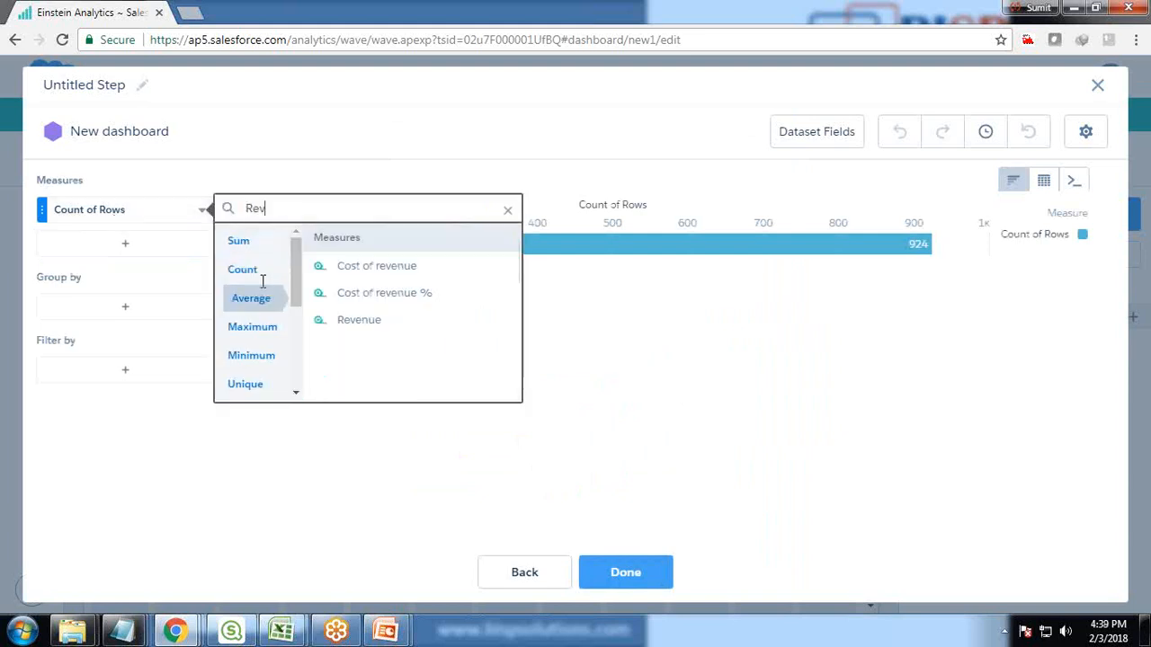
{"action": "left_click", "coordinate": [359, 319]}
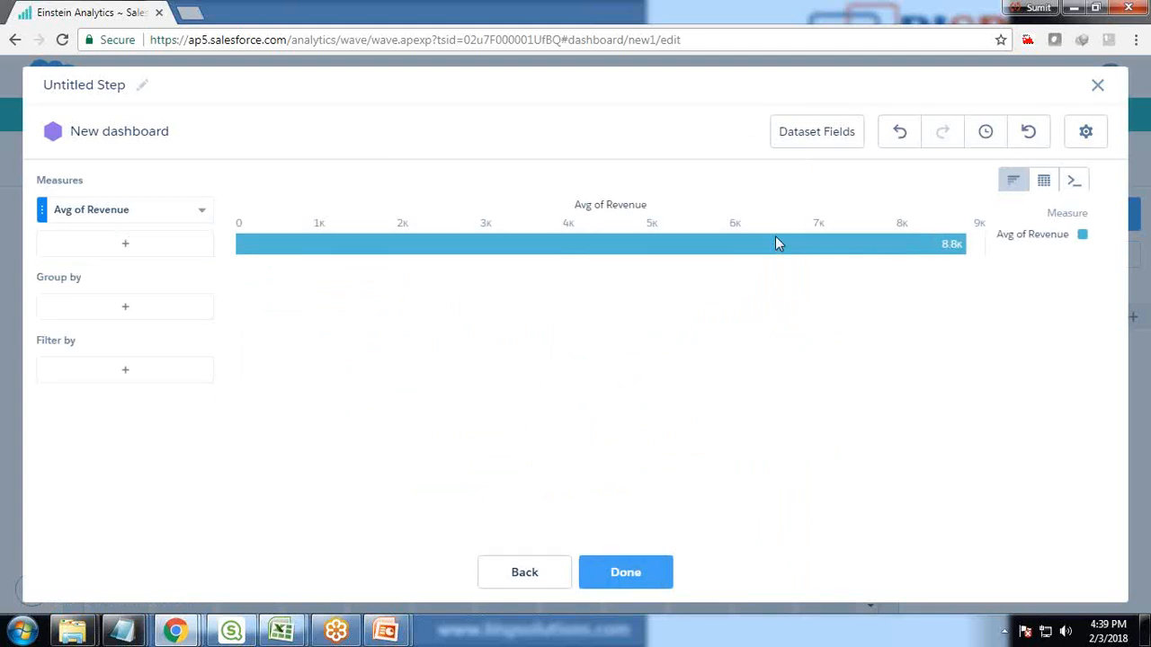
{"action": "mouse_move", "coordinate": [778, 243]}
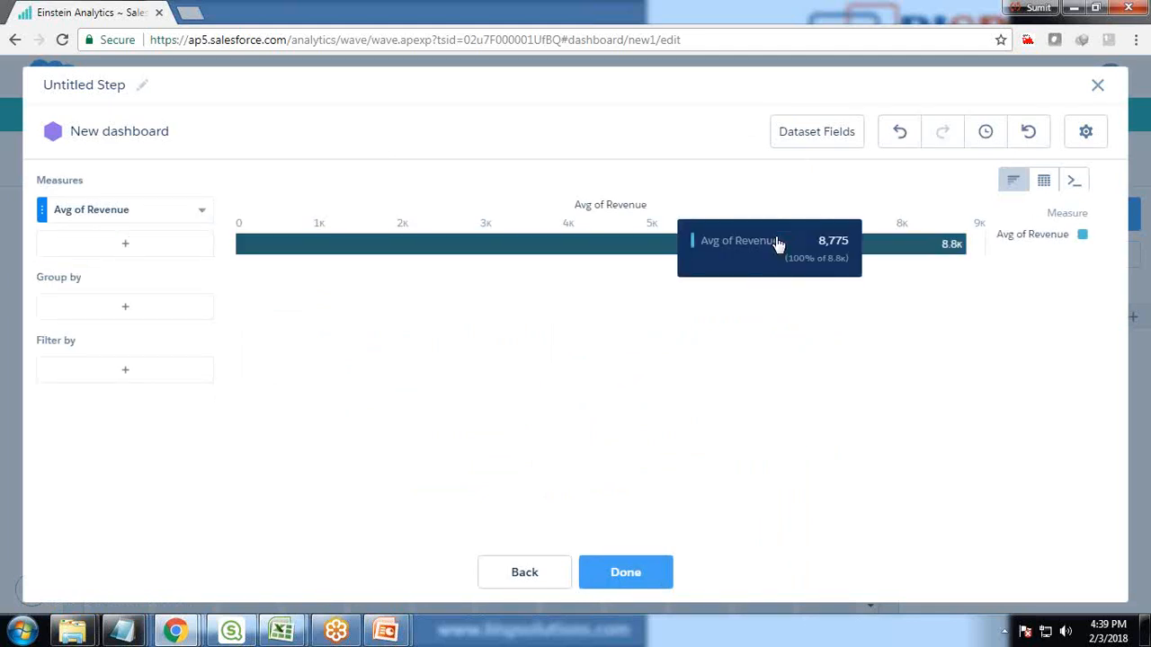
{"action": "left_click", "coordinate": [625, 572]}
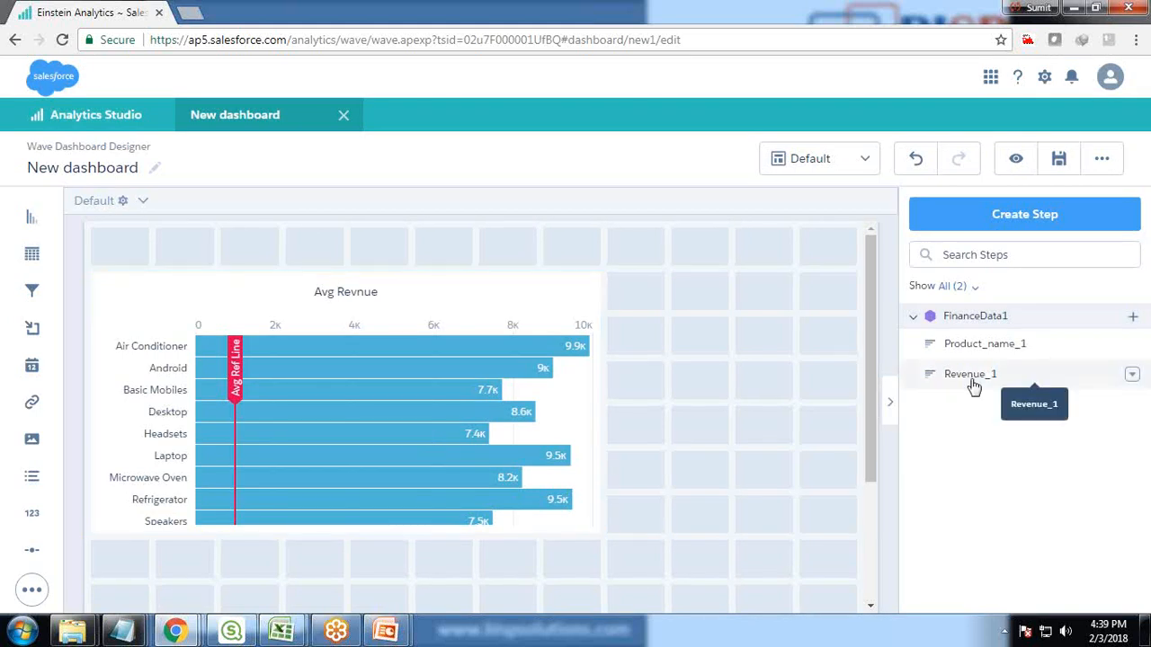
{"action": "mouse_move", "coordinate": [984, 382]}
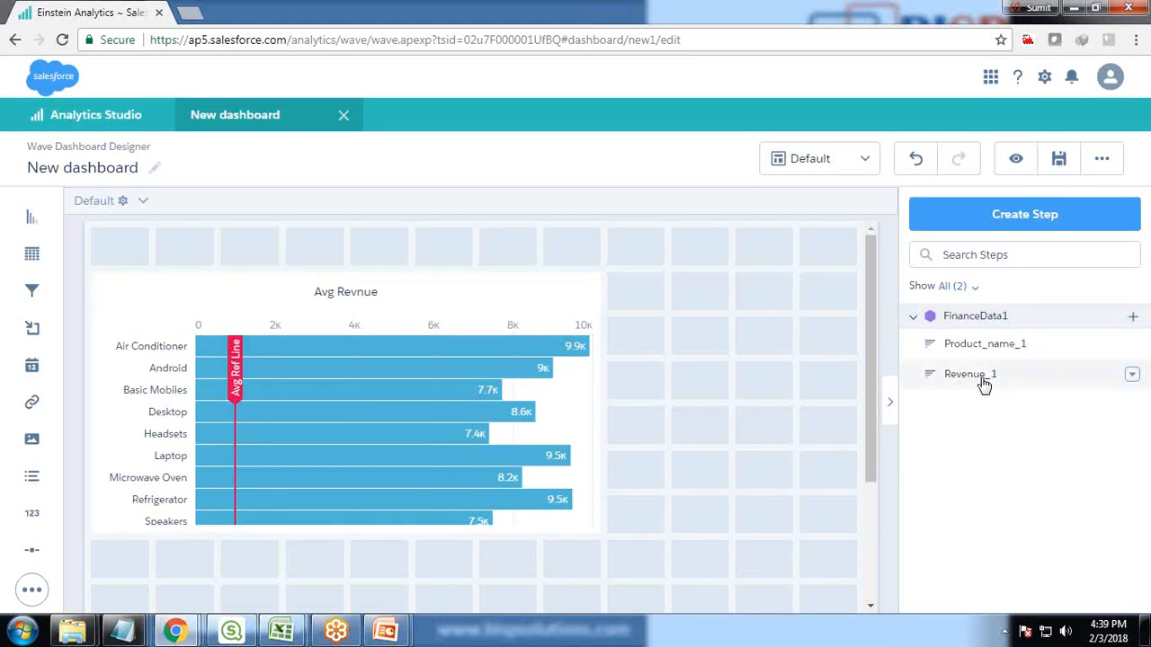
{"action": "left_click", "coordinate": [1131, 374]}
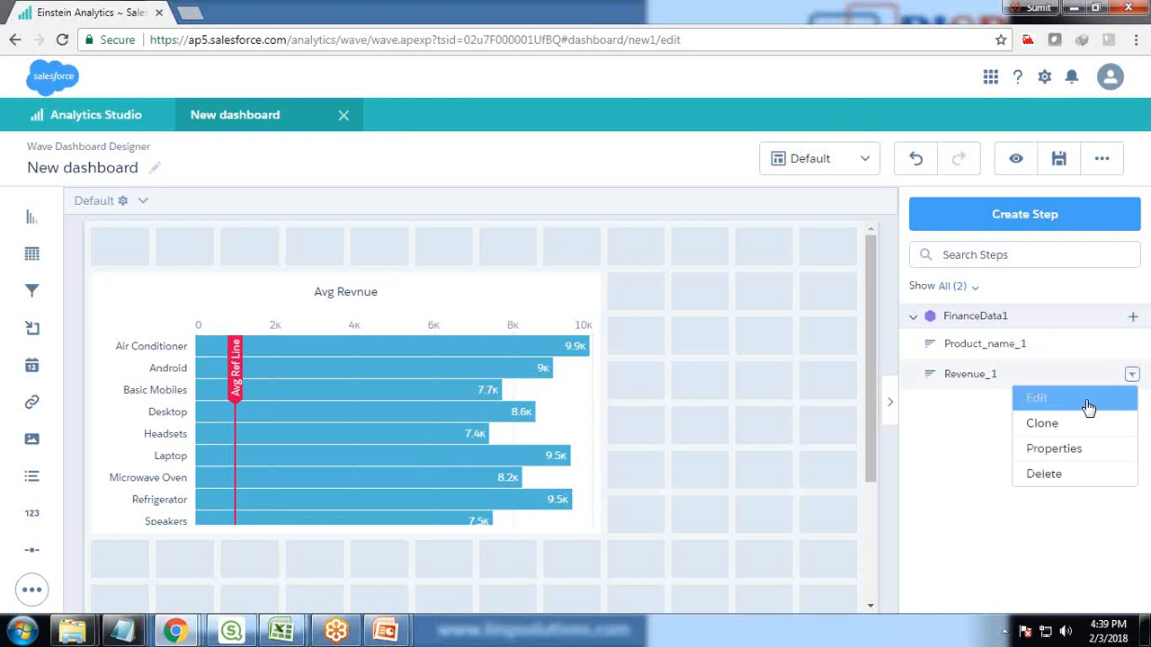
{"action": "left_click", "coordinate": [1036, 397]}
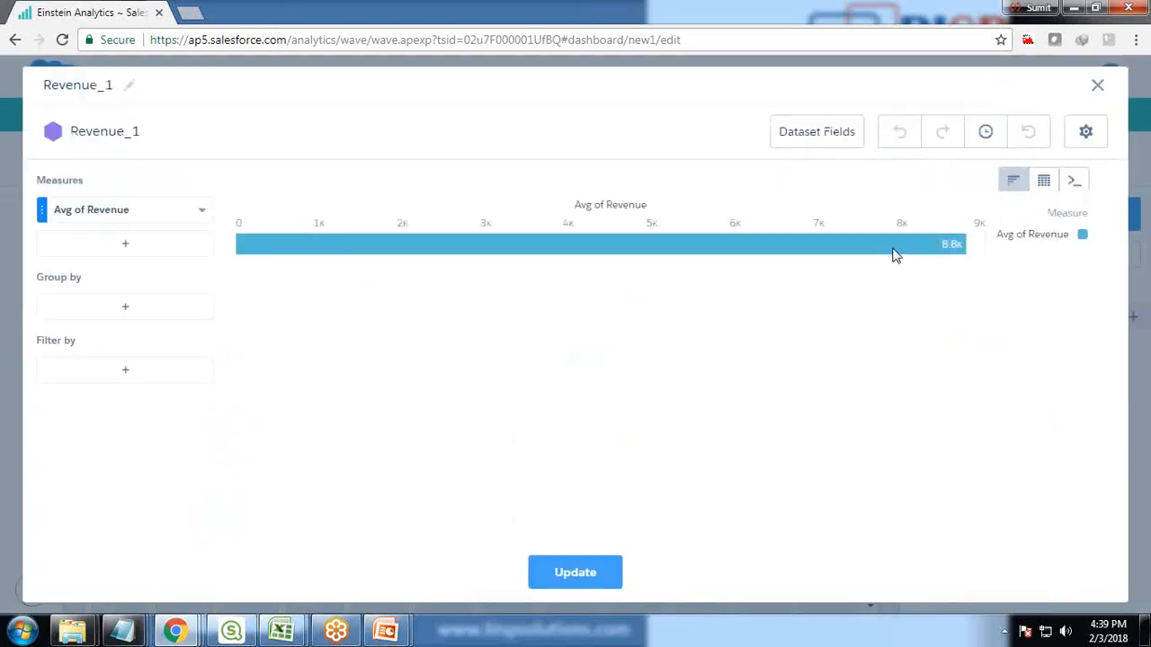
{"action": "mouse_move", "coordinate": [153, 453]}
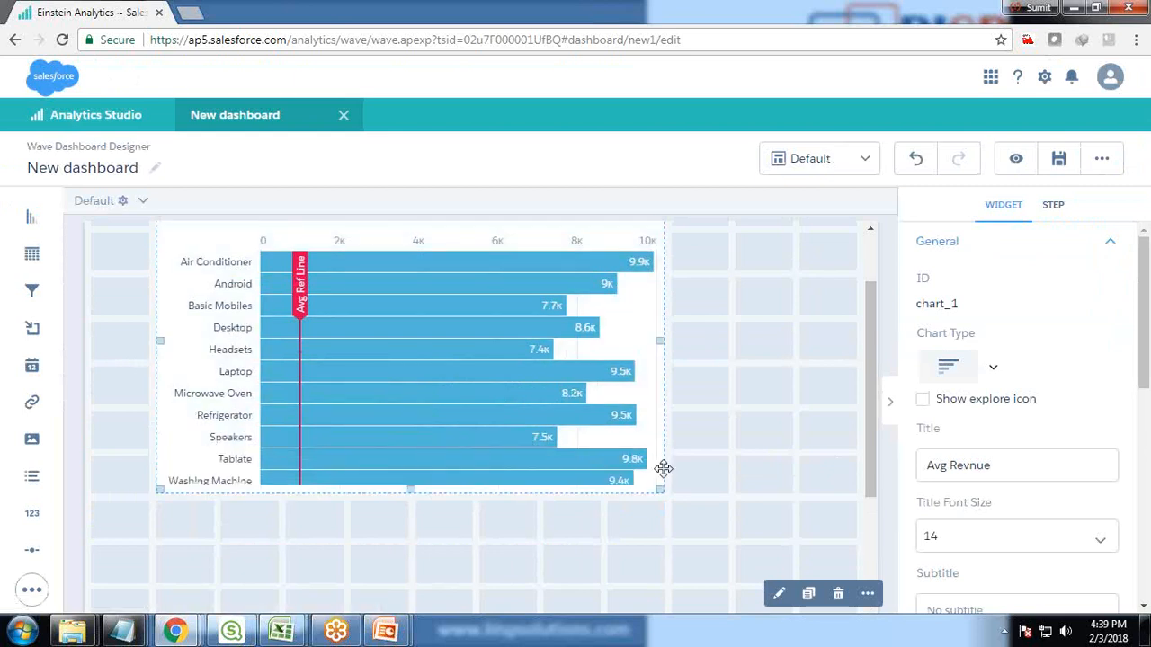
{"action": "mouse_move", "coordinate": [423, 345]}
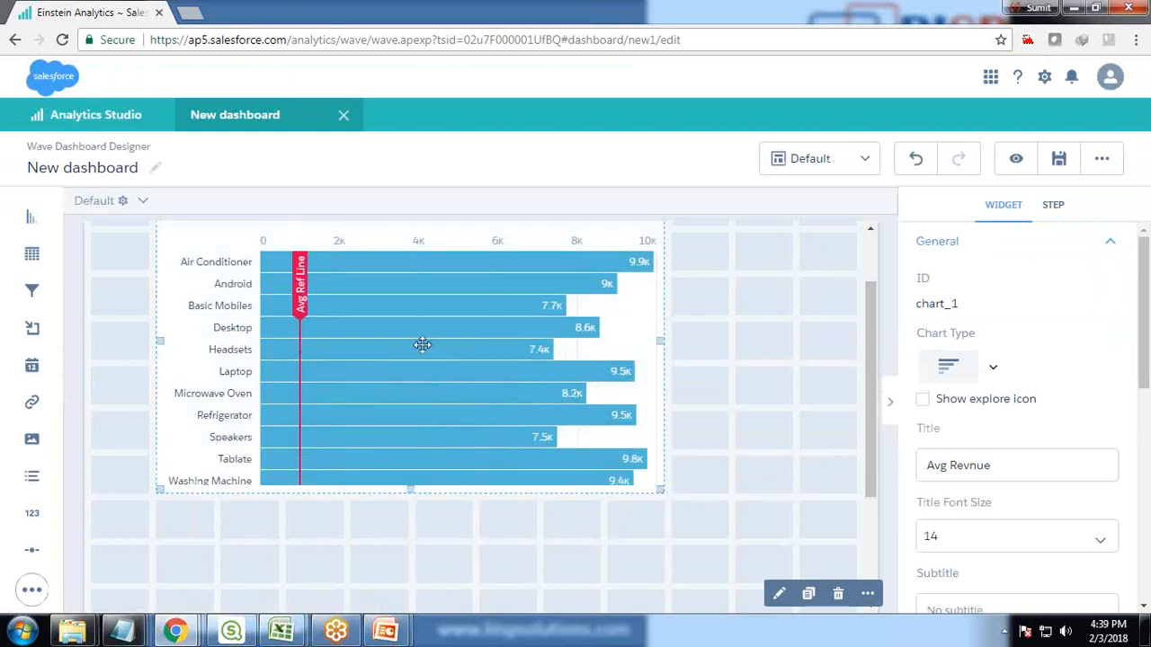
{"action": "mouse_move", "coordinate": [789, 424]}
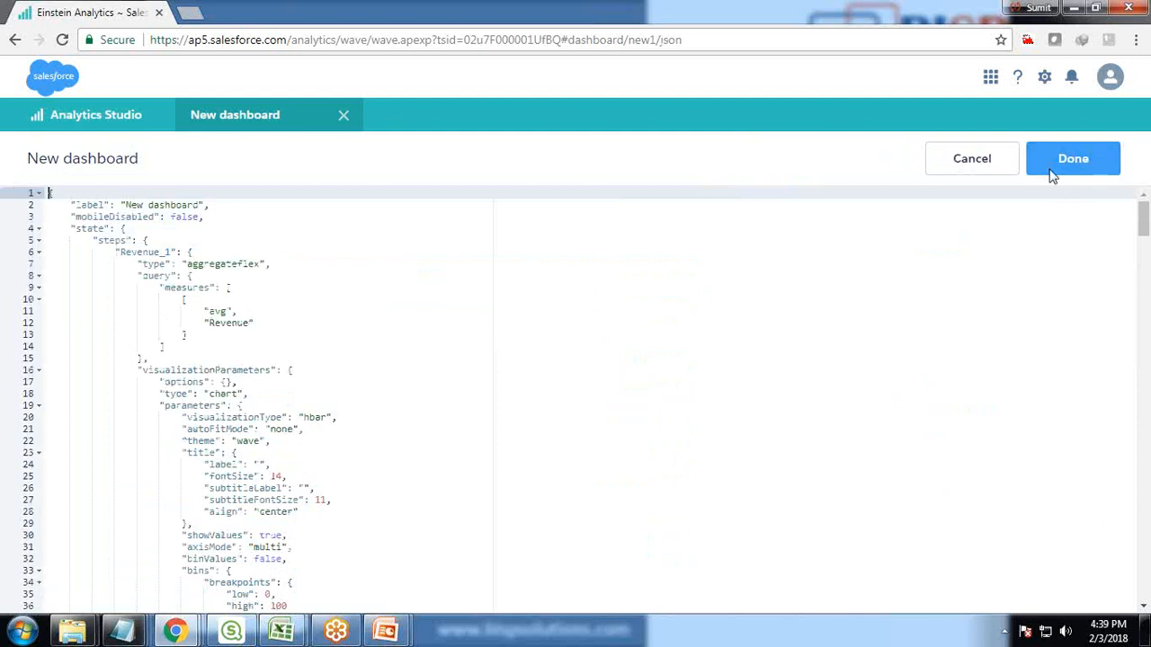
{"action": "mouse_move", "coordinate": [39, 259]}
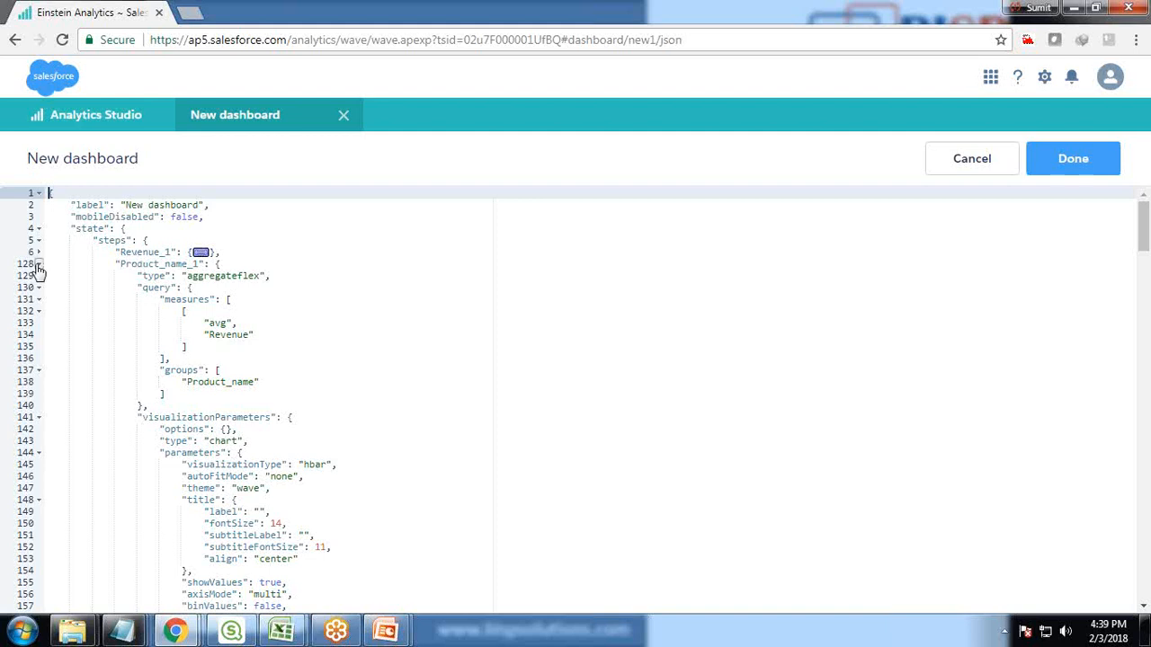
Open the dashboard JSON and reopen Revenue_1 through its Edit option.
{"action": "left_click", "coordinate": [1072, 158]}
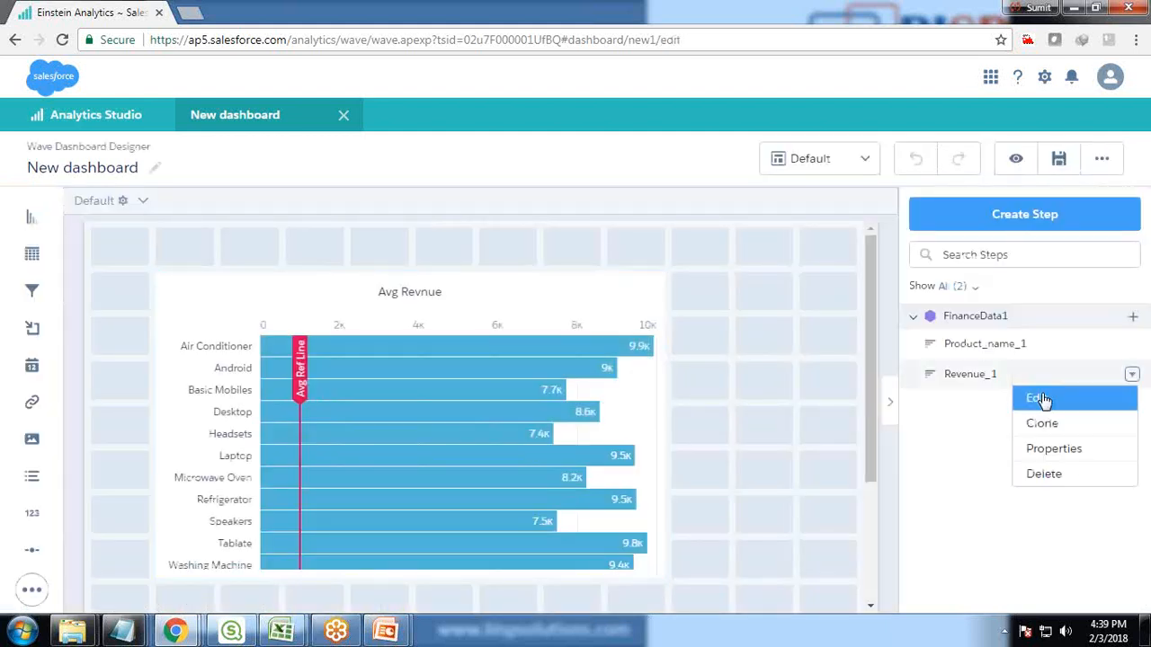
{"action": "left_click", "coordinate": [1036, 397]}
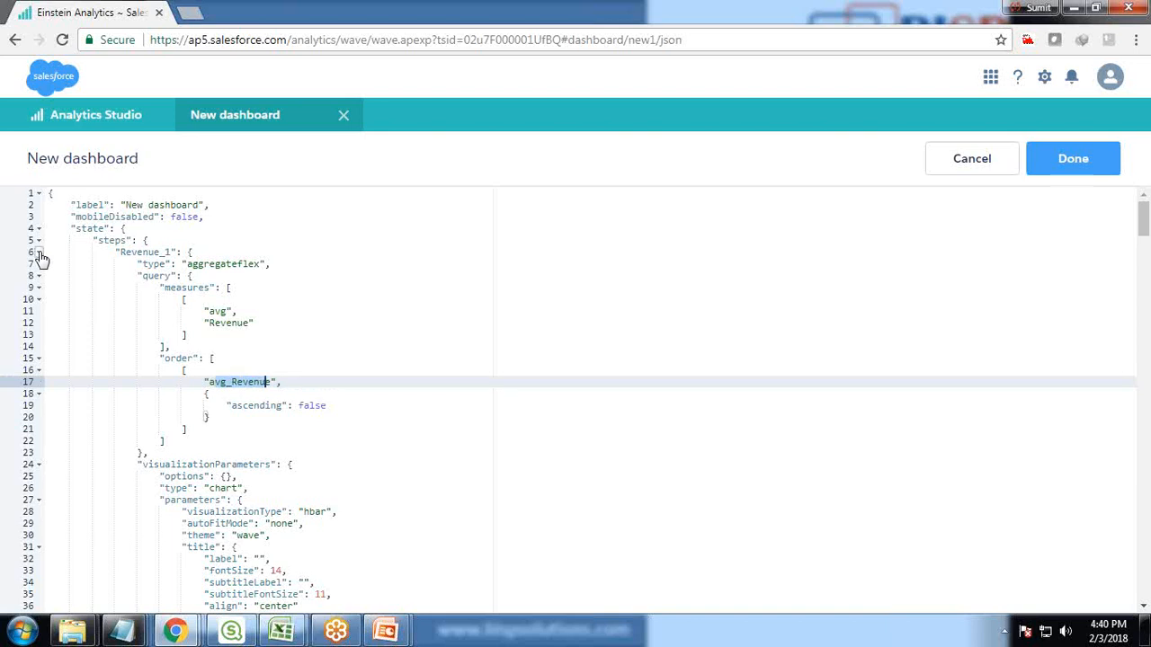
{"action": "mouse_move", "coordinate": [1139, 290]}
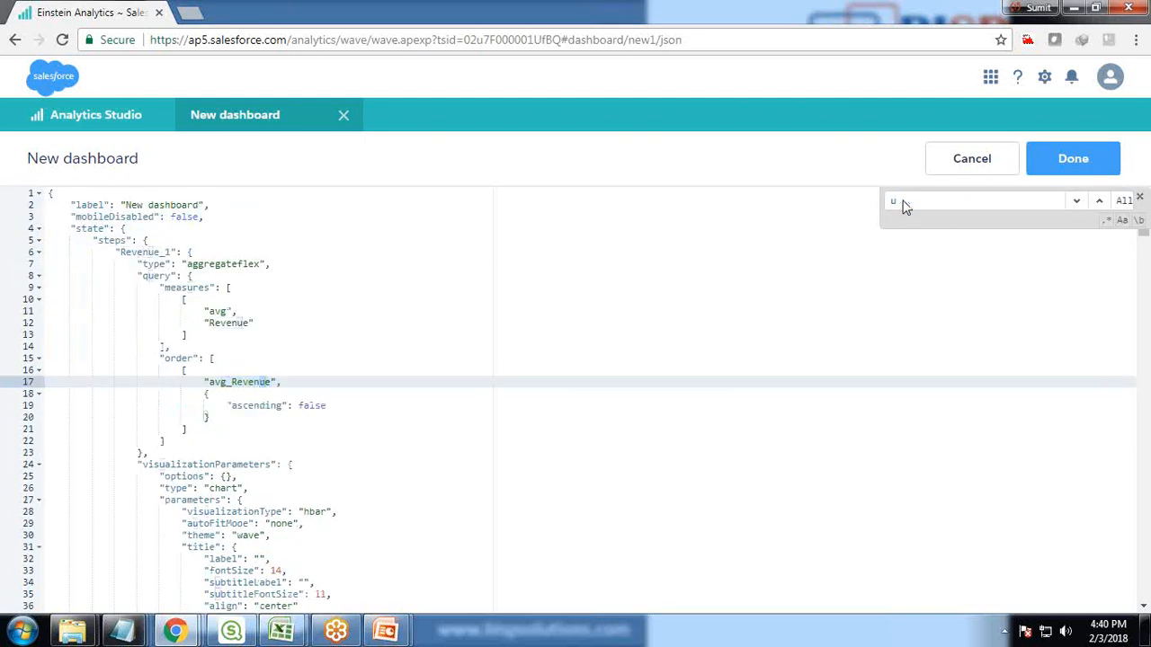
Find 'Avg Ref Line' in the JSON and change its value to 5000.
{"action": "type", "text": "Avg Ref Li"}
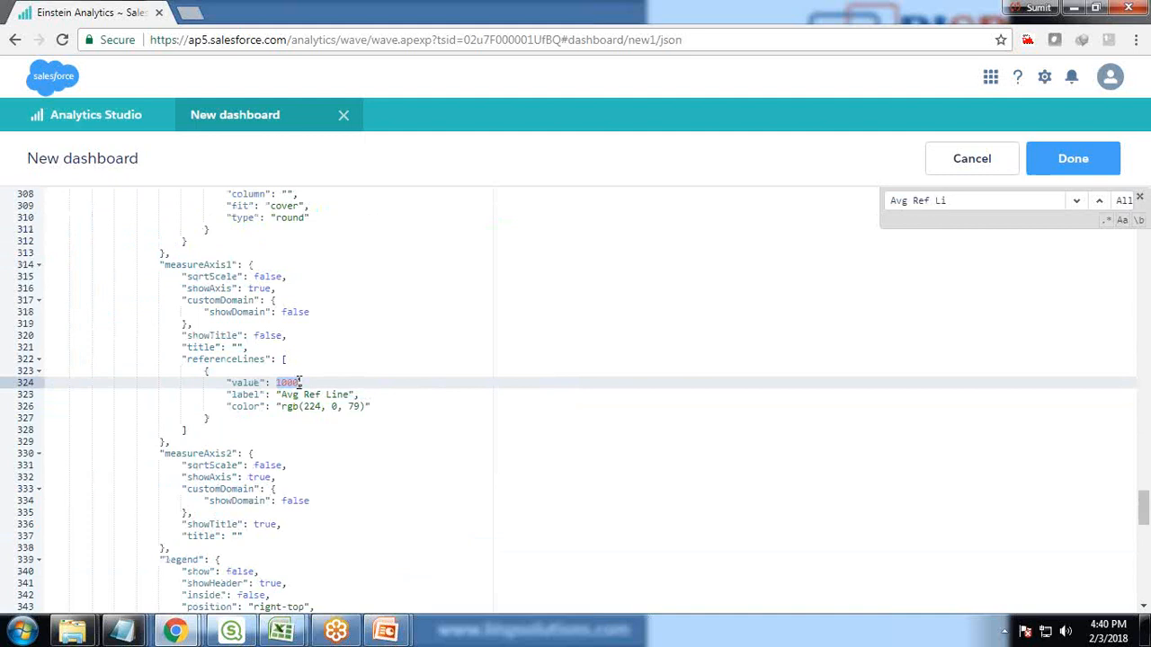
{"action": "type", "text": "5000"}
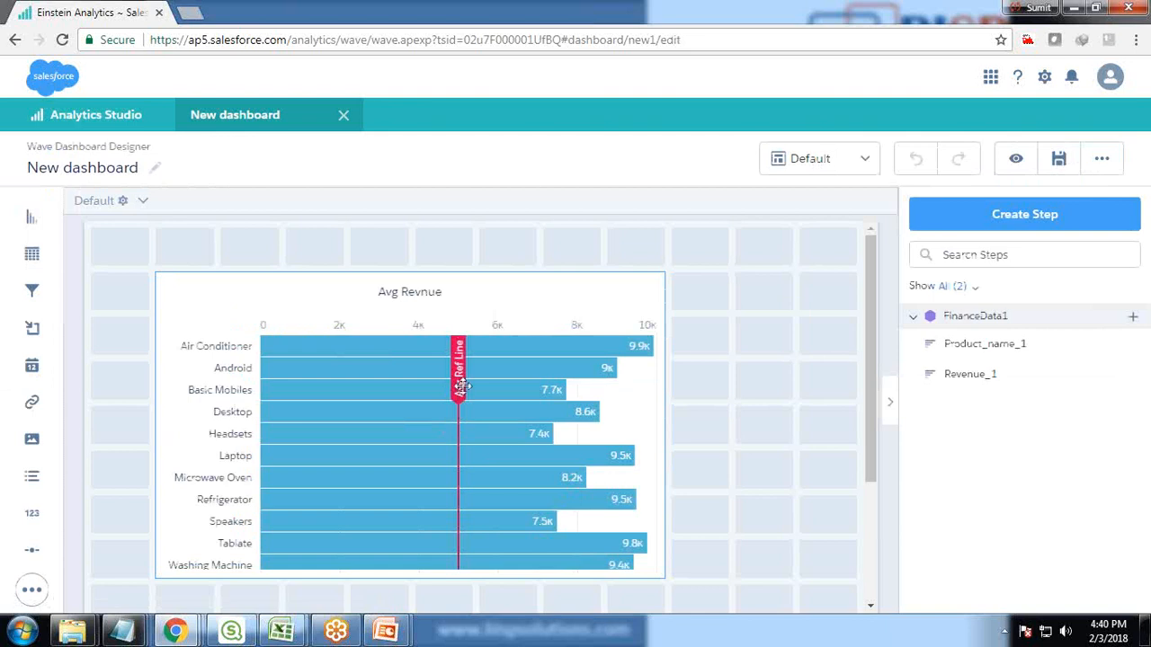
Set the reference line value to 1000, then begin a column(...).asObject() binding.
{"action": "left_click", "coordinate": [1101, 158]}
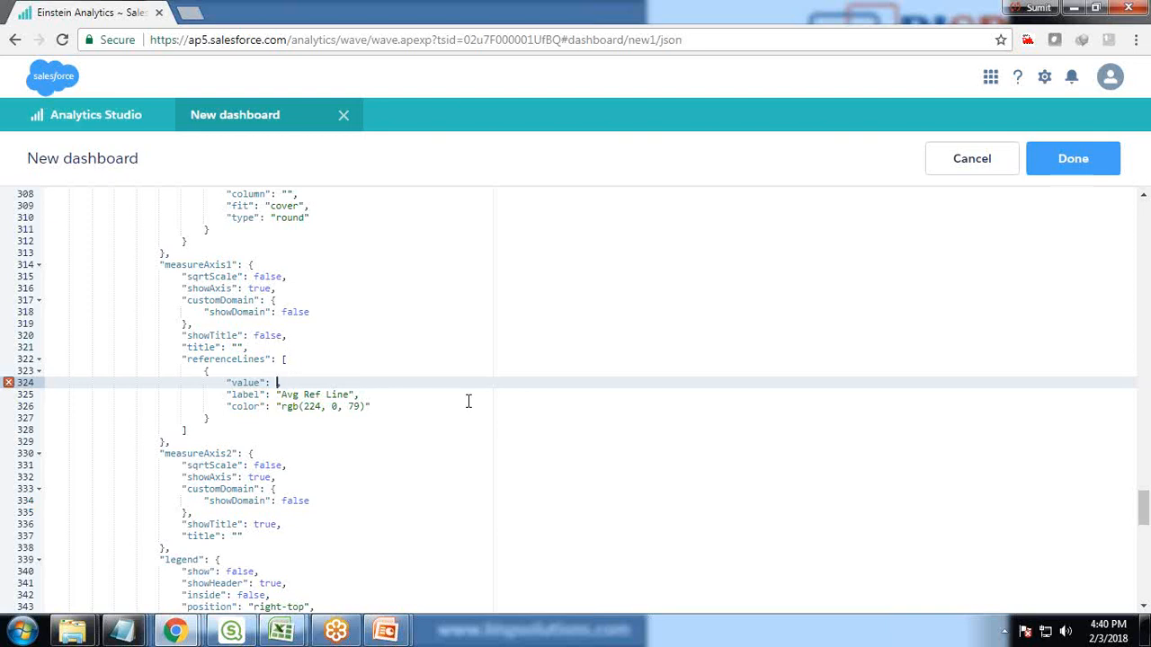
{"action": "mouse_move", "coordinate": [438, 365]}
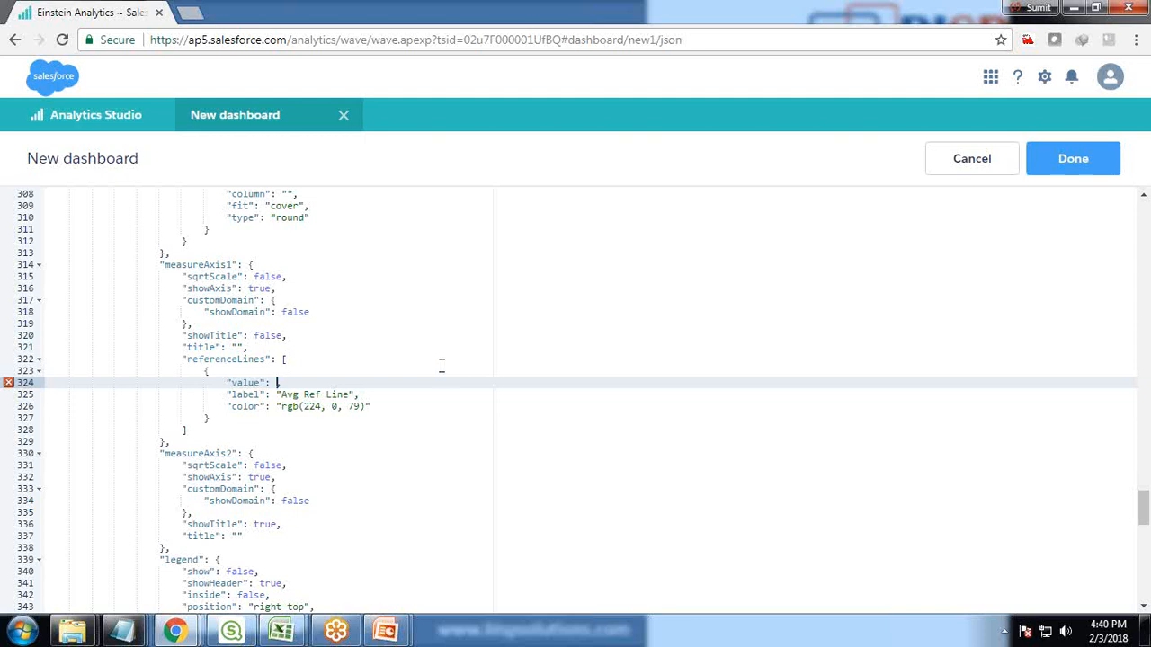
{"action": "type", "text": "1000"}
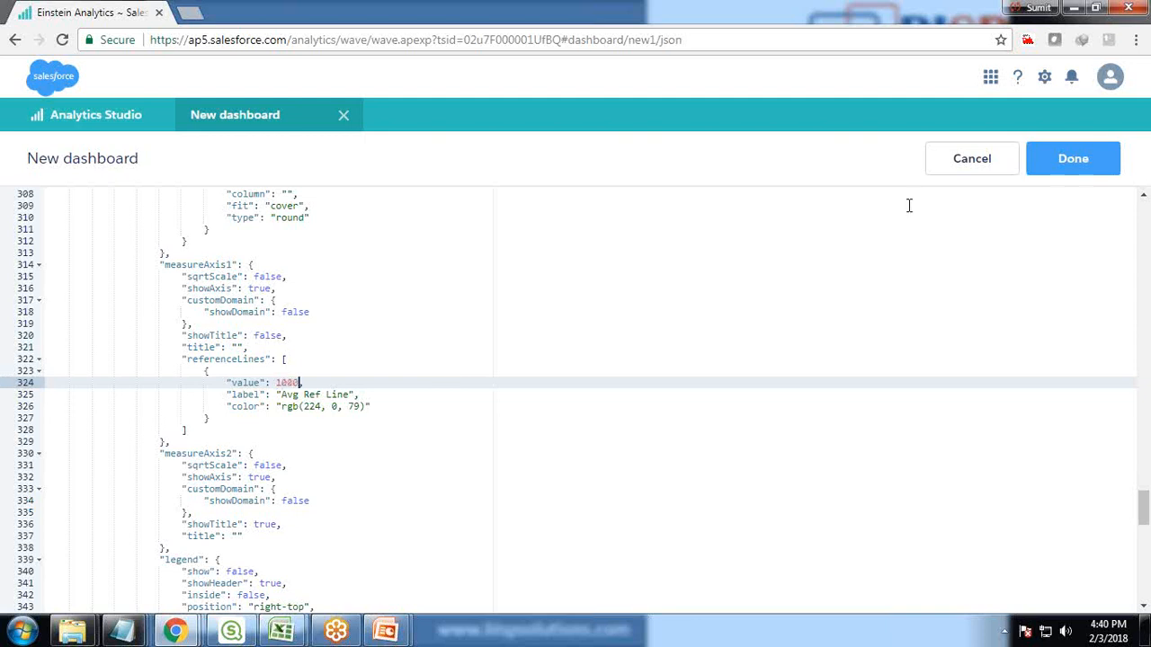
{"action": "left_click", "coordinate": [1072, 159]}
{"action": "type", "text": "\"{}\""}
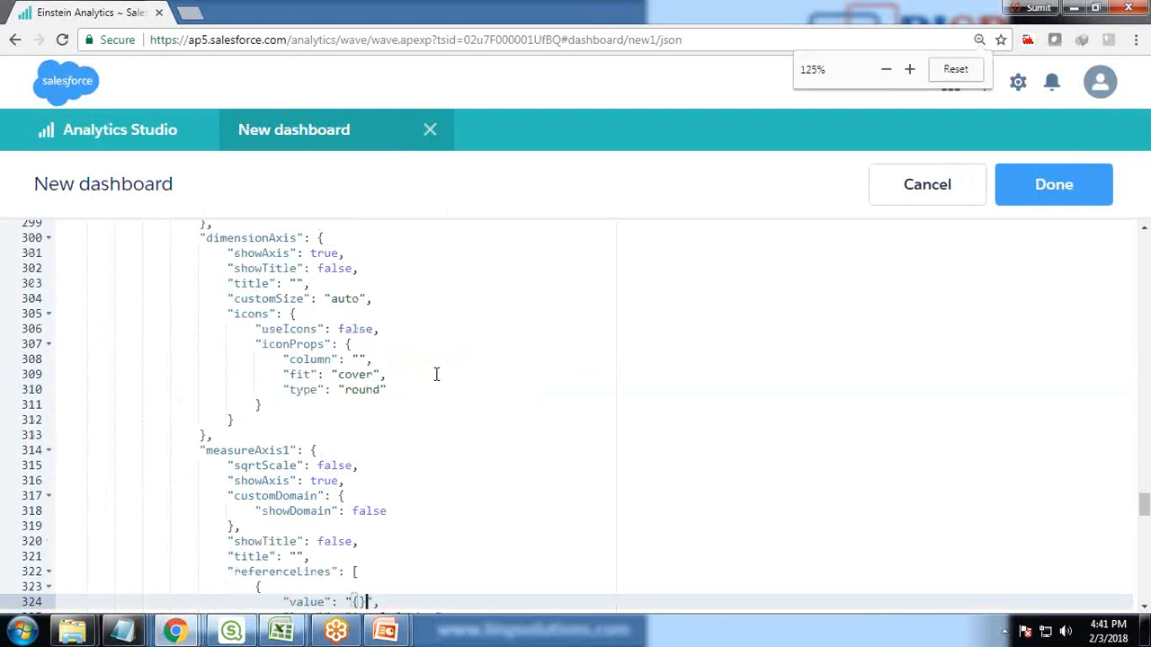
{"action": "scroll", "scroll_direction": "down", "scroll_amount": 3}
{"action": "type", "text": "{"}
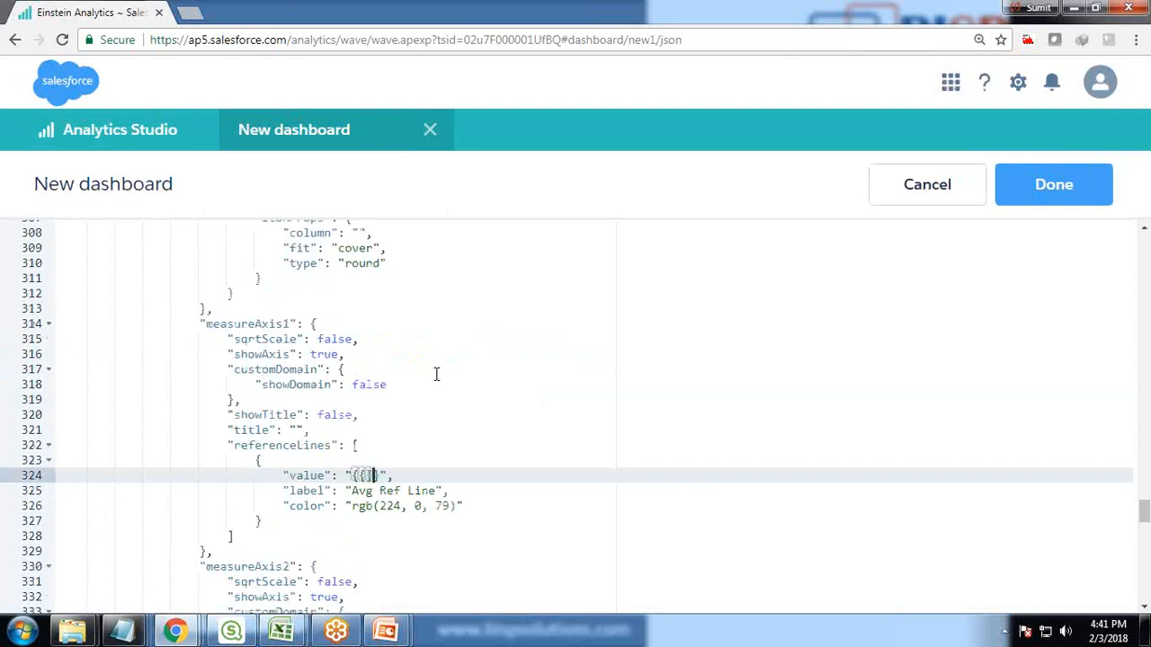
{"action": "type", "text": "column("}
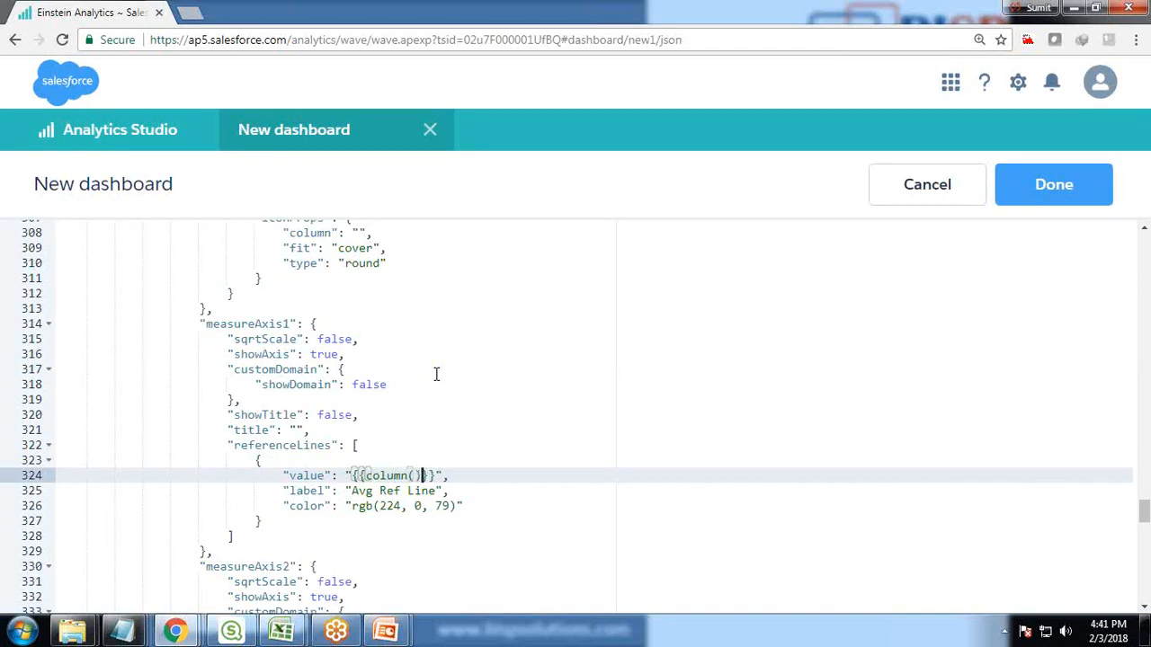
{"action": "type", "text": ".asc"}
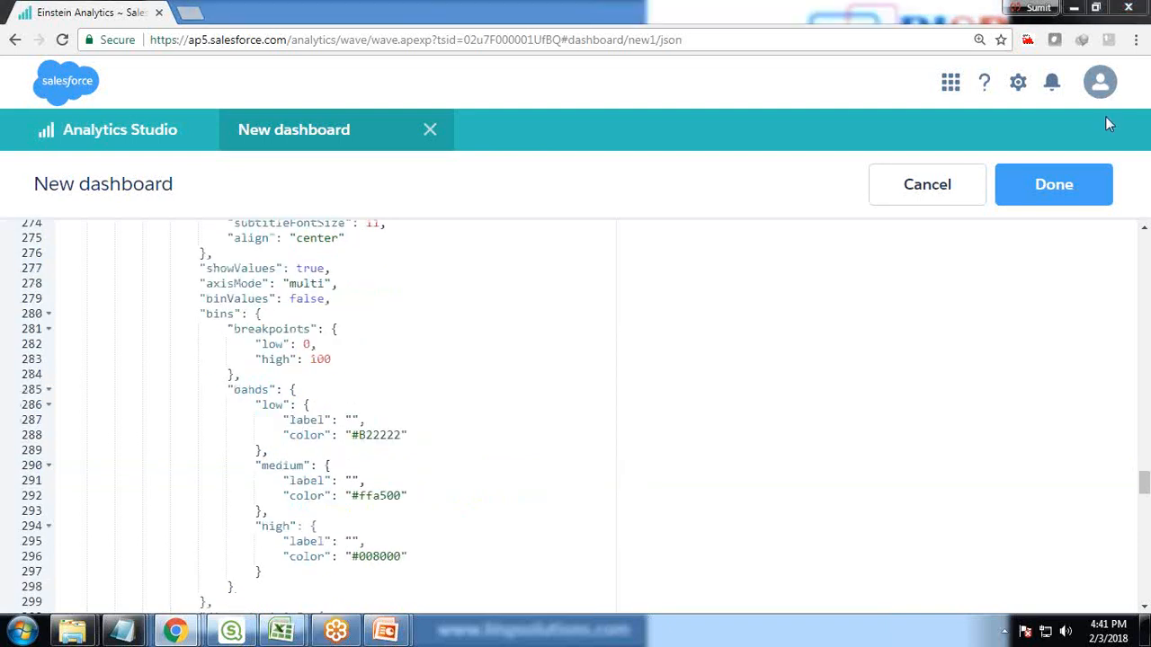
{"action": "key", "text": "ctrl+f"}
{"action": "type", "text": "Revenue"}
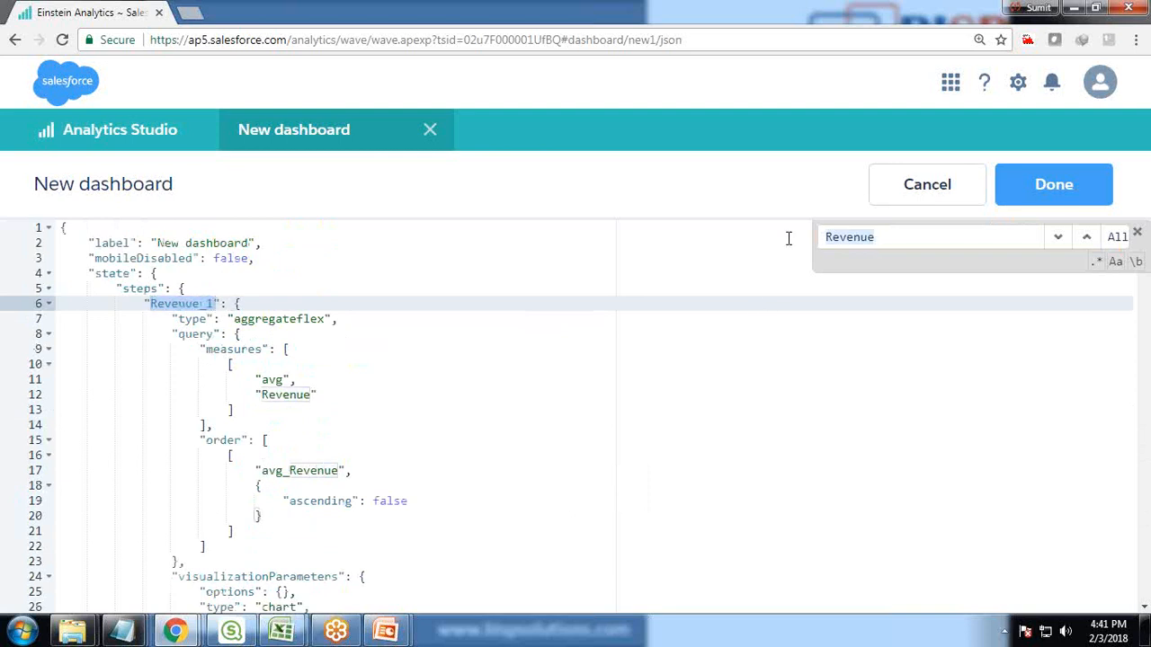
Bind the reference line value to column(Revenue_1.result, ["\ "]).asObject(), locating Revenue_1.
{"action": "type", "text": "Avf"}
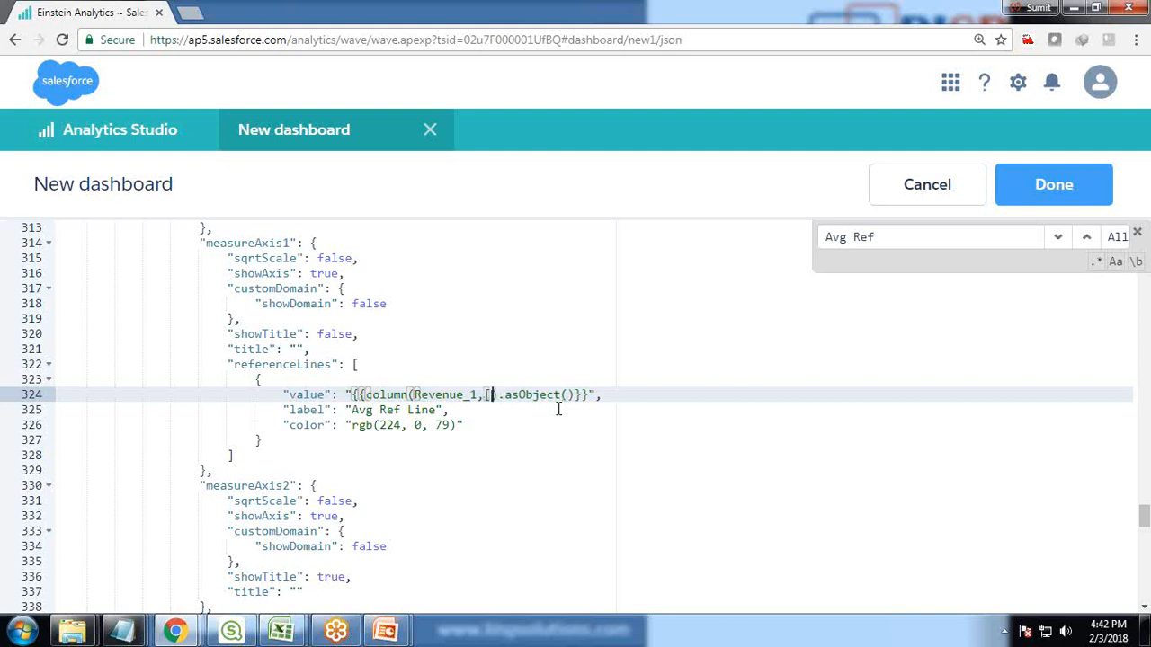
{"action": "type", "text": "\"\""}
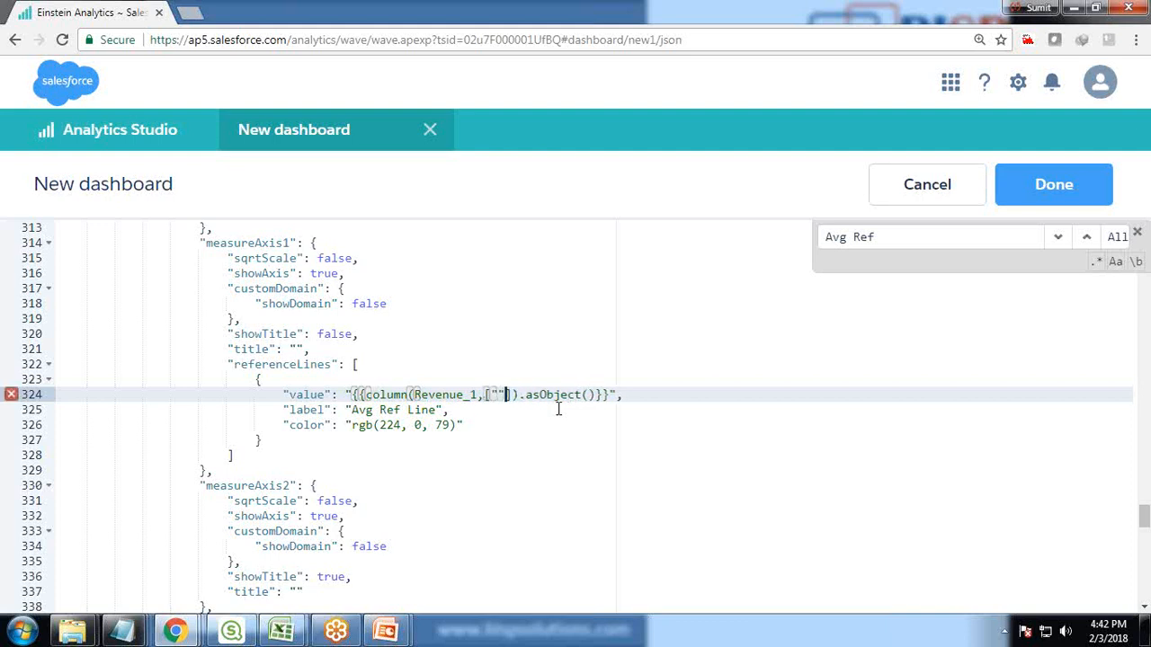
{"action": "type", "text": "\\ \\"}
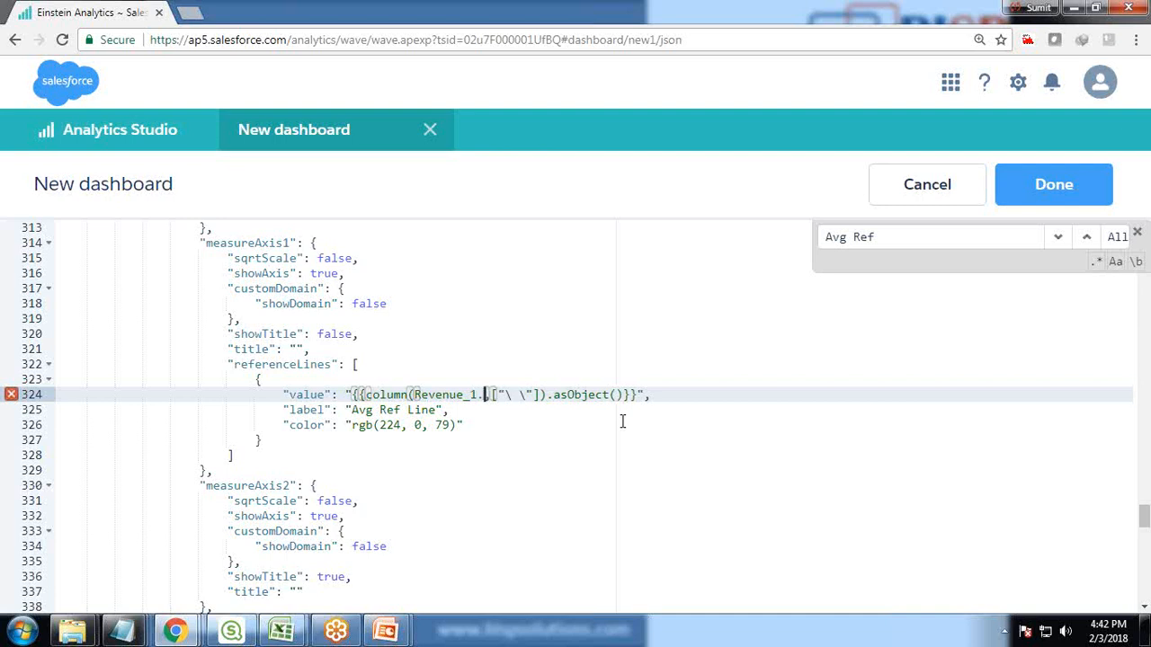
{"action": "type", "text": "value"}
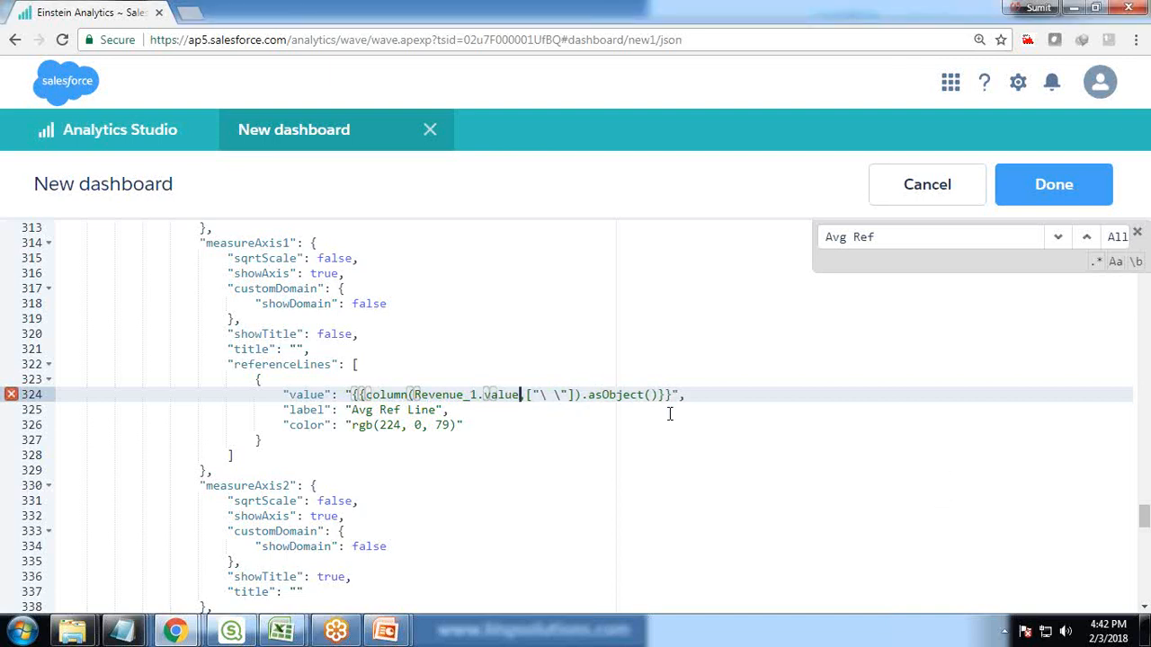
{"action": "key", "text": "Backspace"}
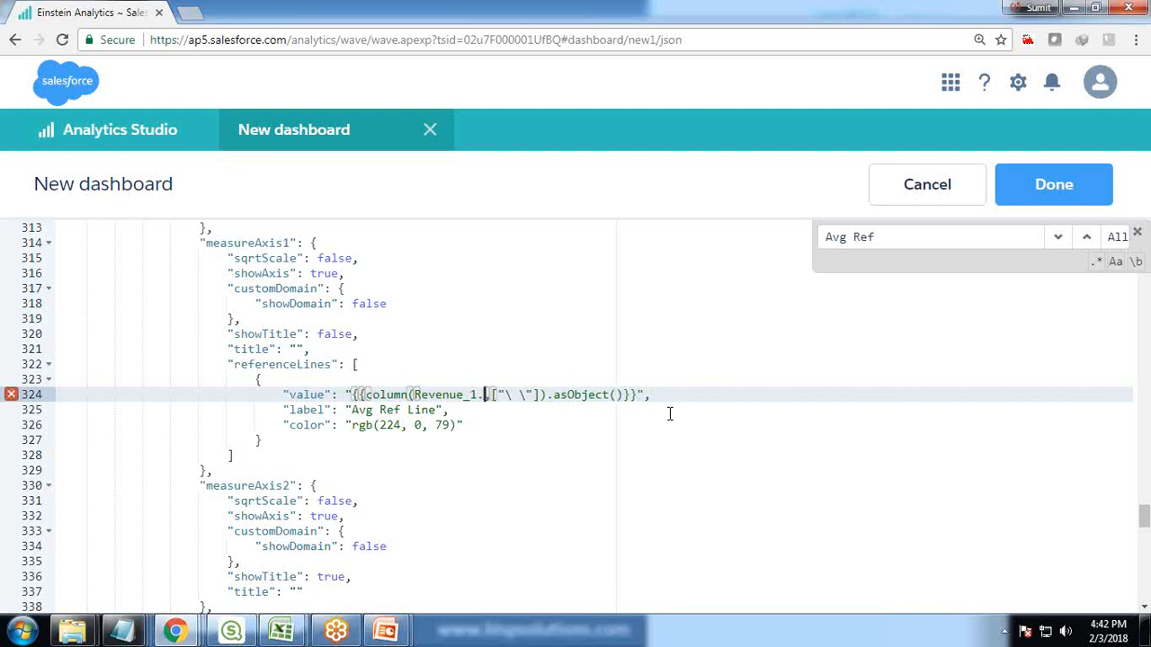
{"action": "type", "text": "nes"}
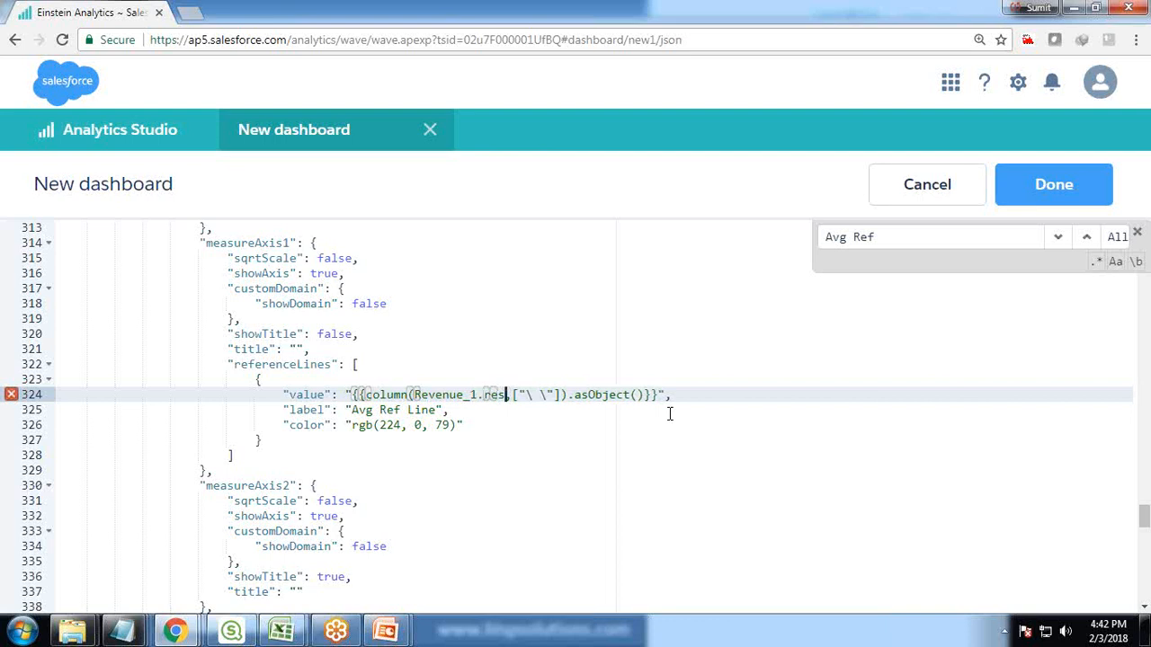
{"action": "type", "text": "ult"}
{"action": "left_click", "coordinate": [932, 236]}
{"action": "type", "text": "revnue"}
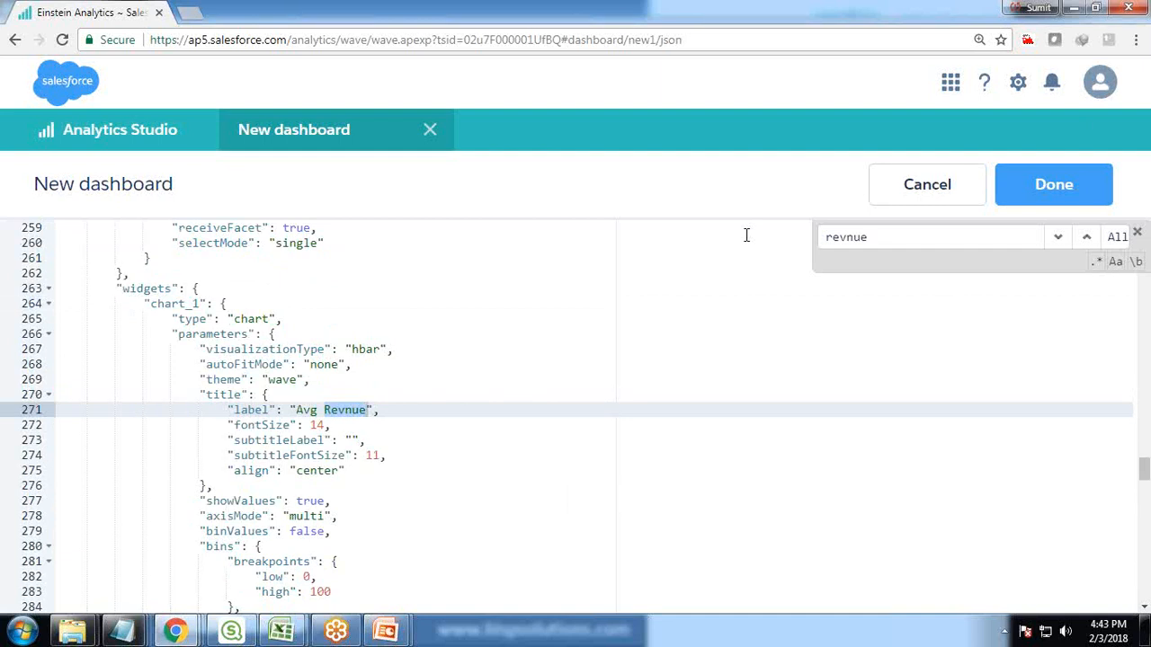
{"action": "type", "text": "revenue1"}
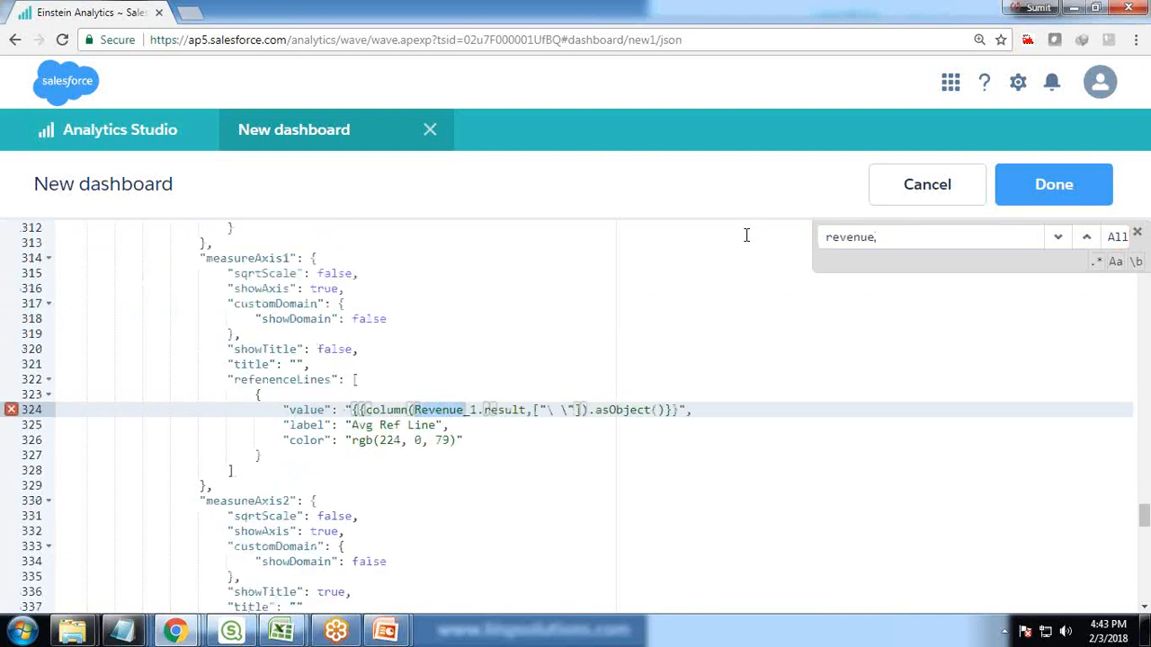
{"action": "left_click", "coordinate": [911, 237]}
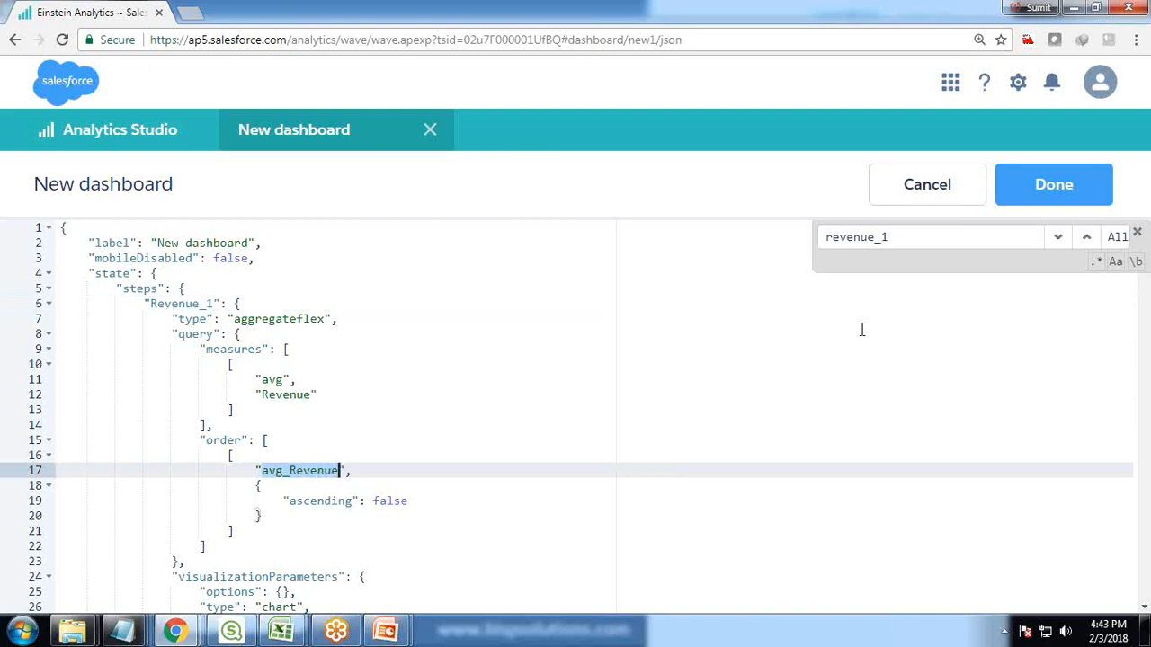
Enter avg_Revenue inside the column brackets of the reference line binding.
{"action": "type", "text": "al"}
{"action": "left_click", "coordinate": [931, 237]}
{"action": "type", "text": "avg: ref lim\\"}
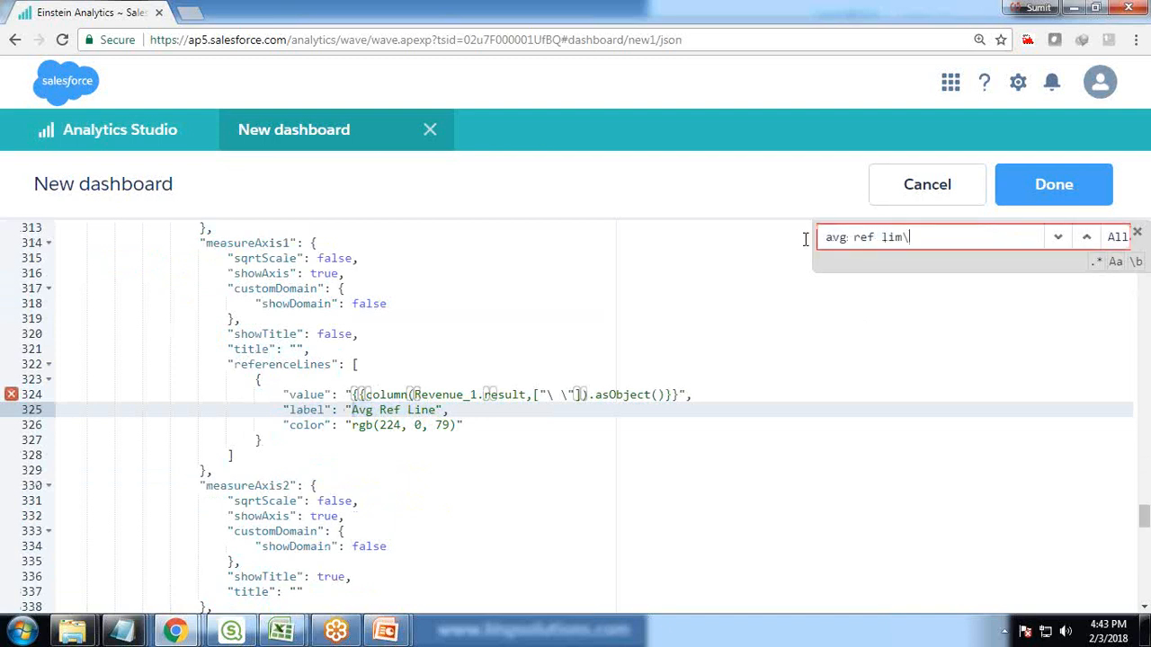
{"action": "key", "text": "Backspace"}
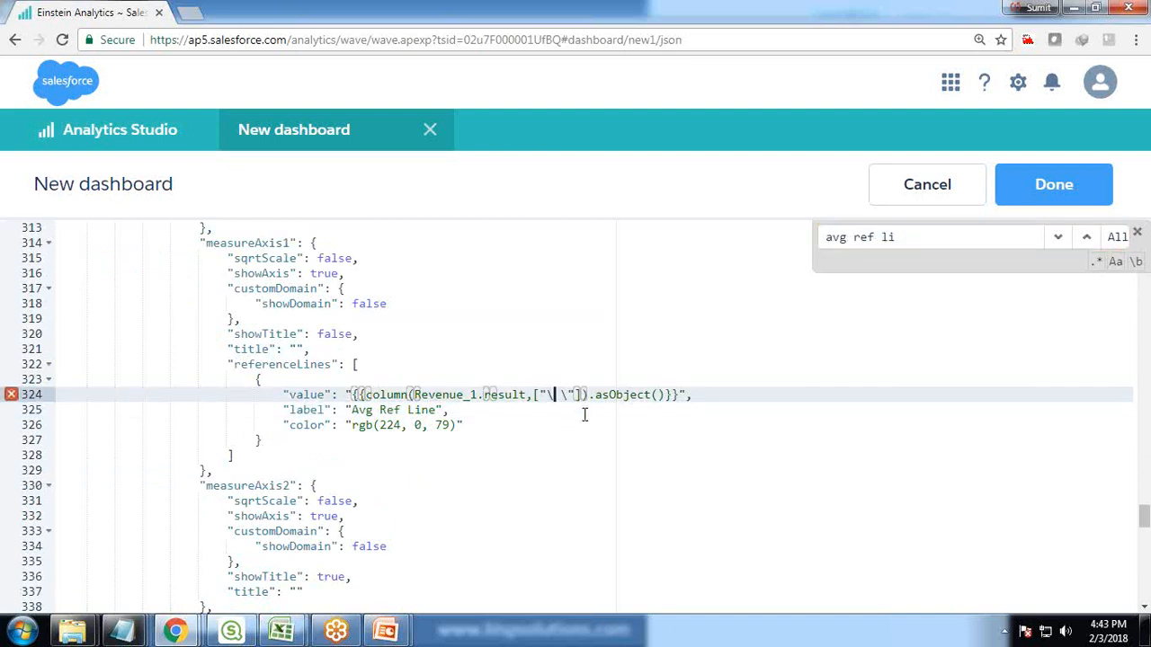
{"action": "type", "text": "avg_Revenue"}
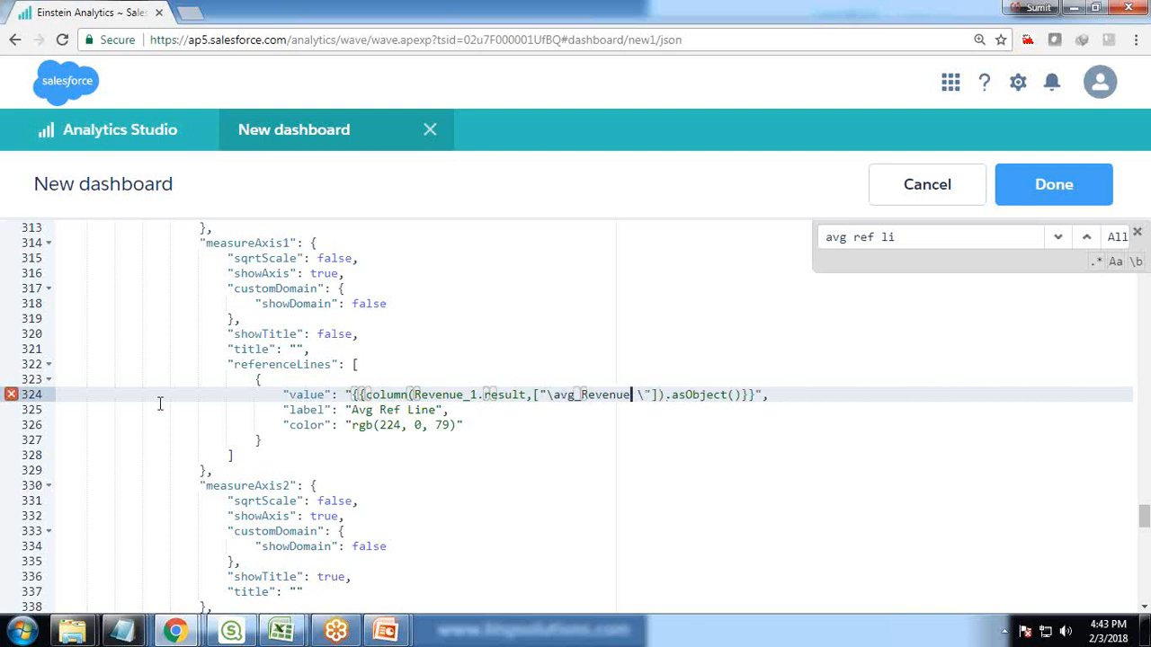
{"action": "mouse_move", "coordinate": [12, 394]}
{"action": "type", "text": "\\"}
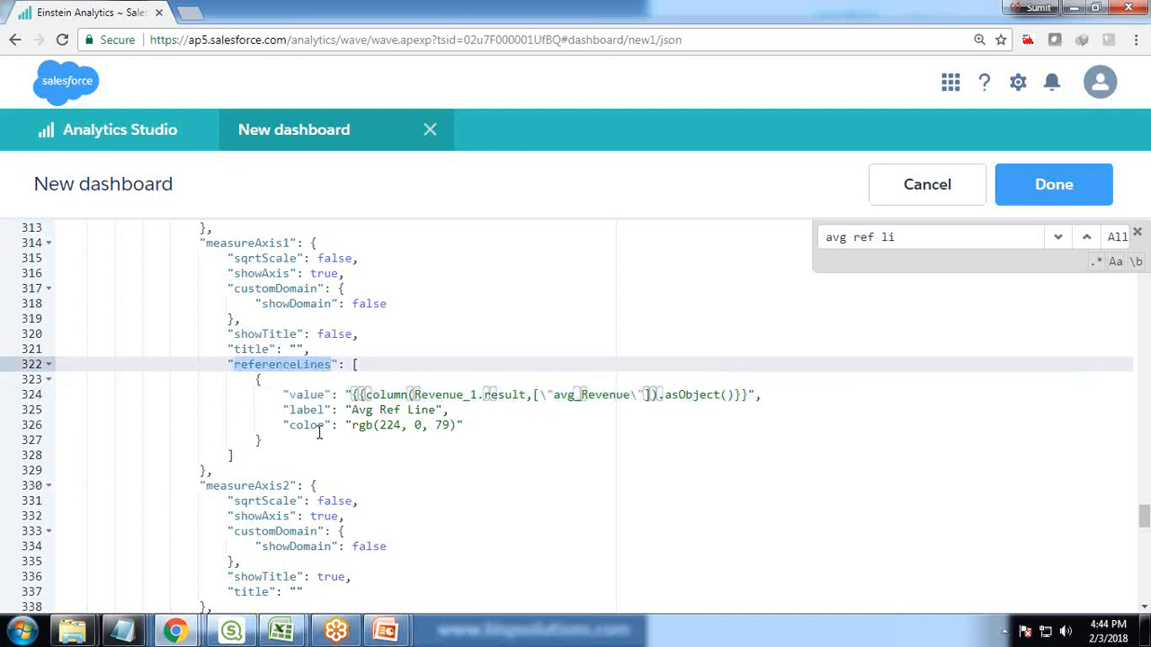
{"action": "mouse_move", "coordinate": [944, 558]}
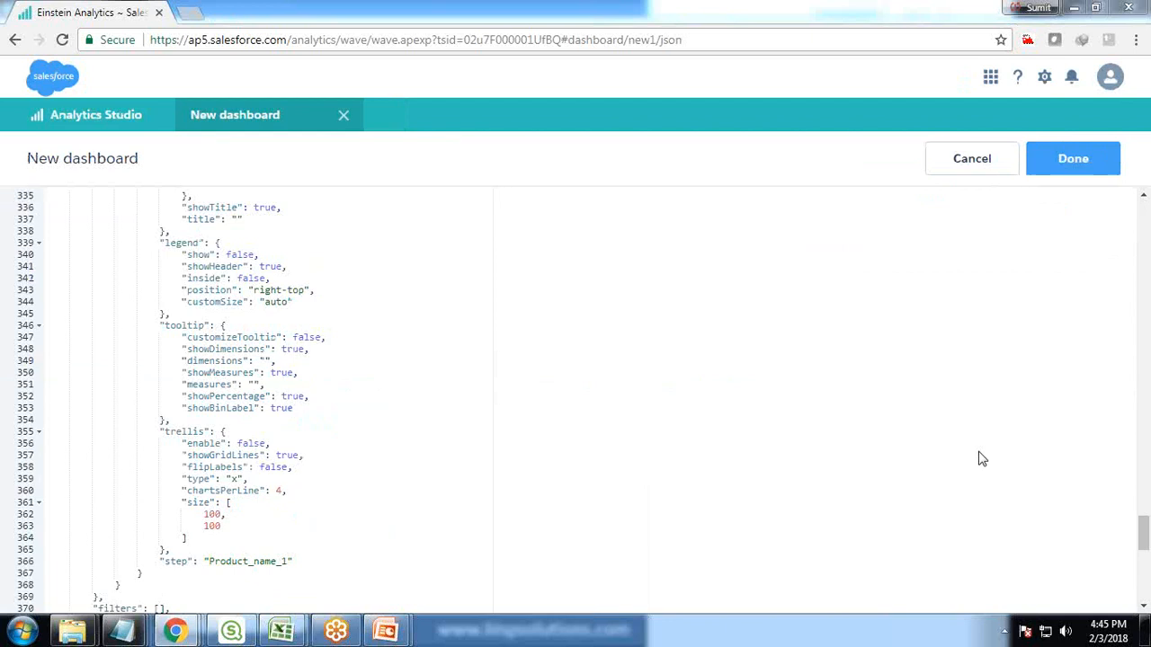
Apply the JSON edits, then fill a number widget with Revenue_1's 8,775 average.
{"action": "left_click", "coordinate": [1072, 159]}
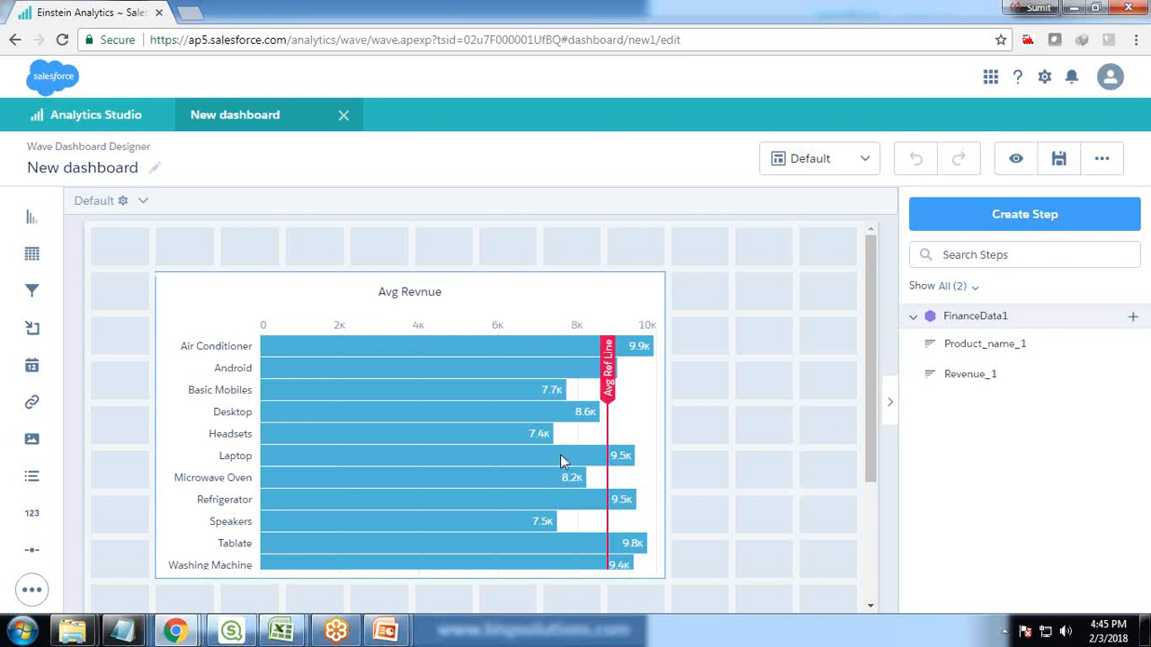
{"action": "scroll", "scroll_direction": "down", "scroll_amount": 3}
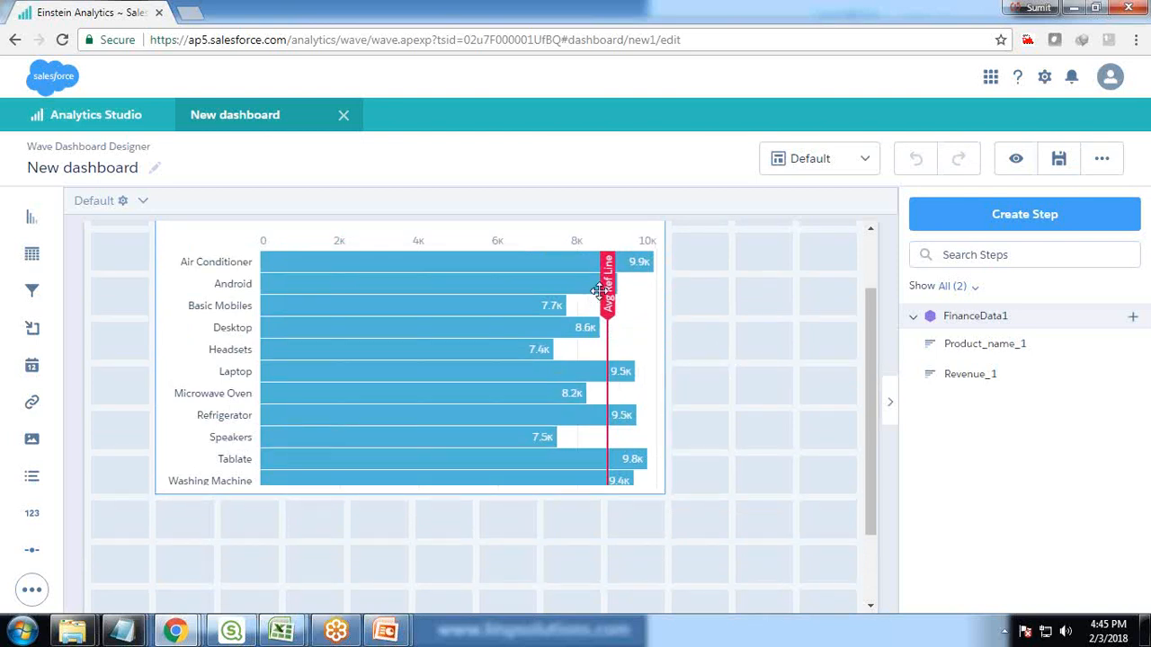
{"action": "mouse_move", "coordinate": [80, 503]}
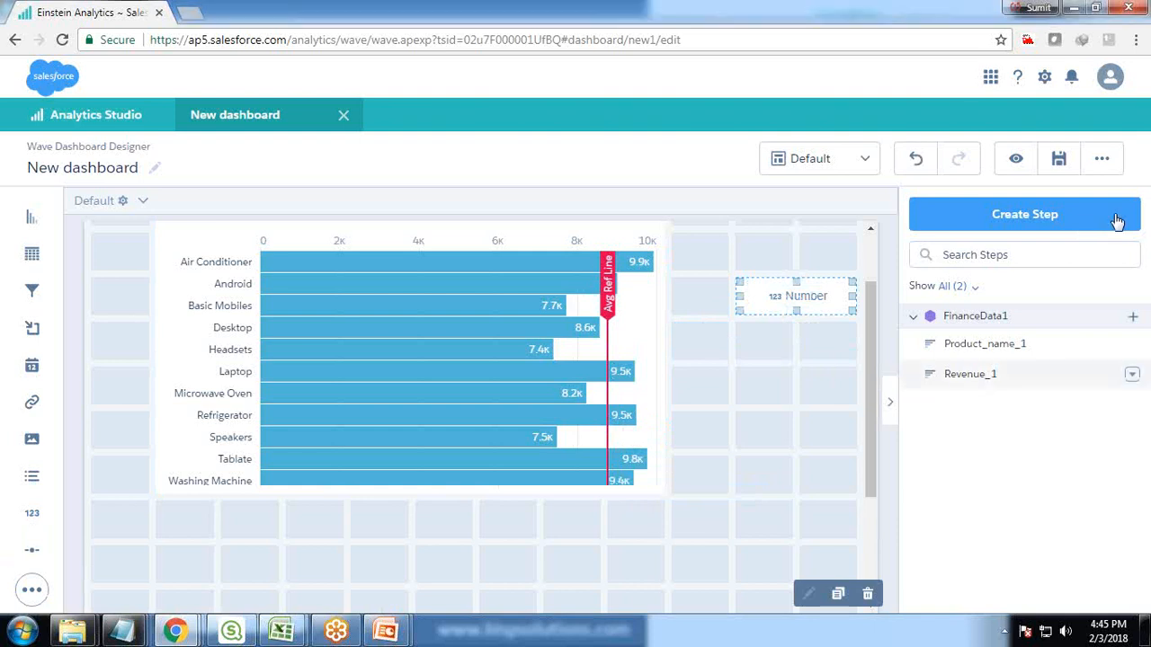
{"action": "left_click", "coordinate": [796, 296]}
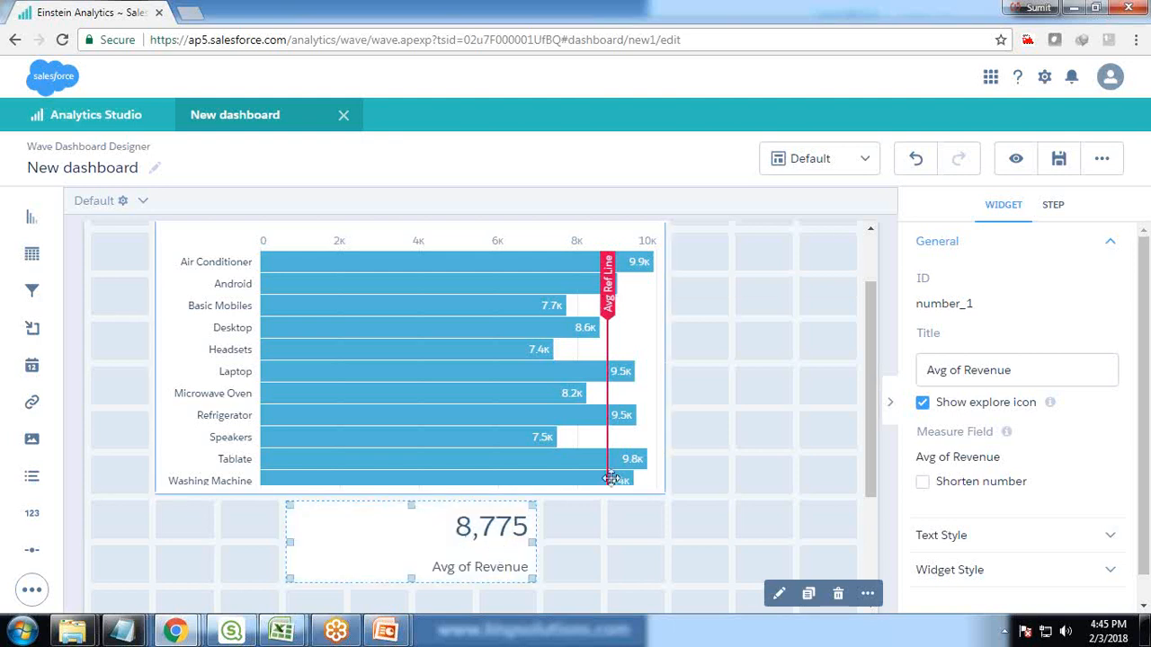
{"action": "mouse_move", "coordinate": [301, 475]}
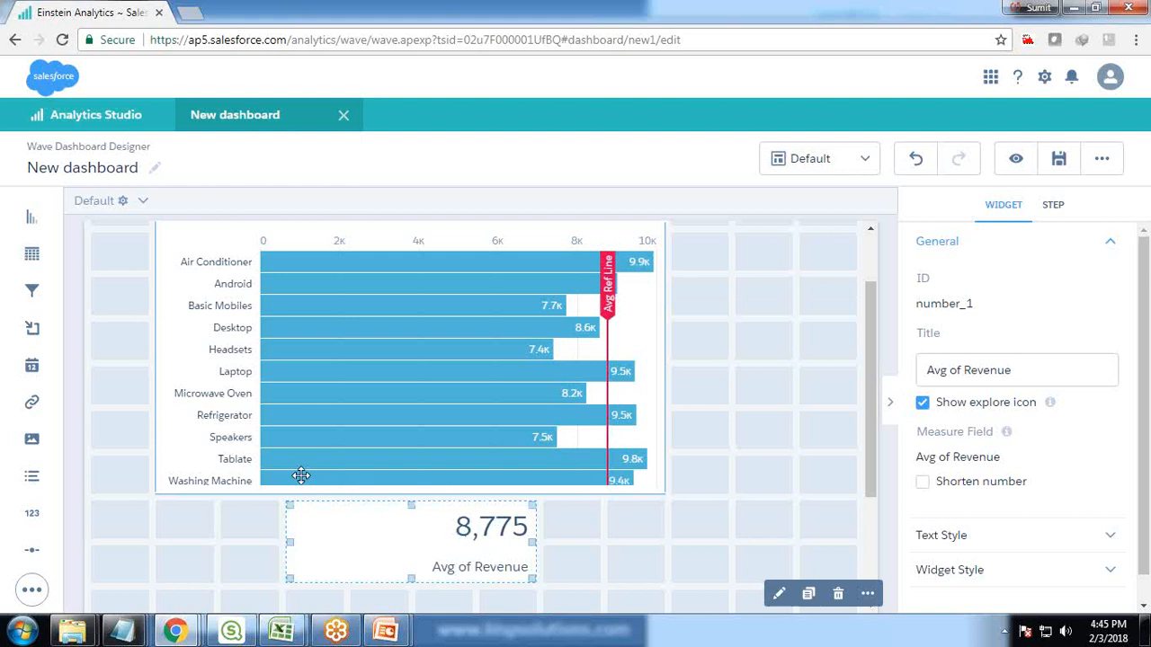
{"action": "mouse_move", "coordinate": [528, 429]}
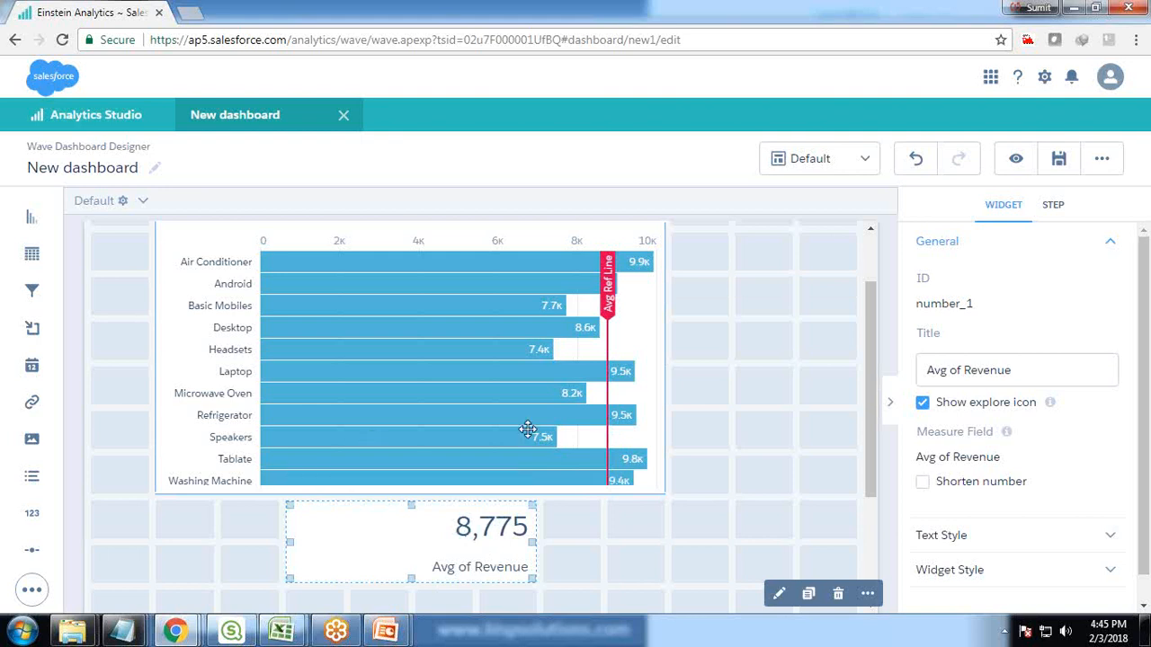
{"action": "mouse_move", "coordinate": [1133, 267]}
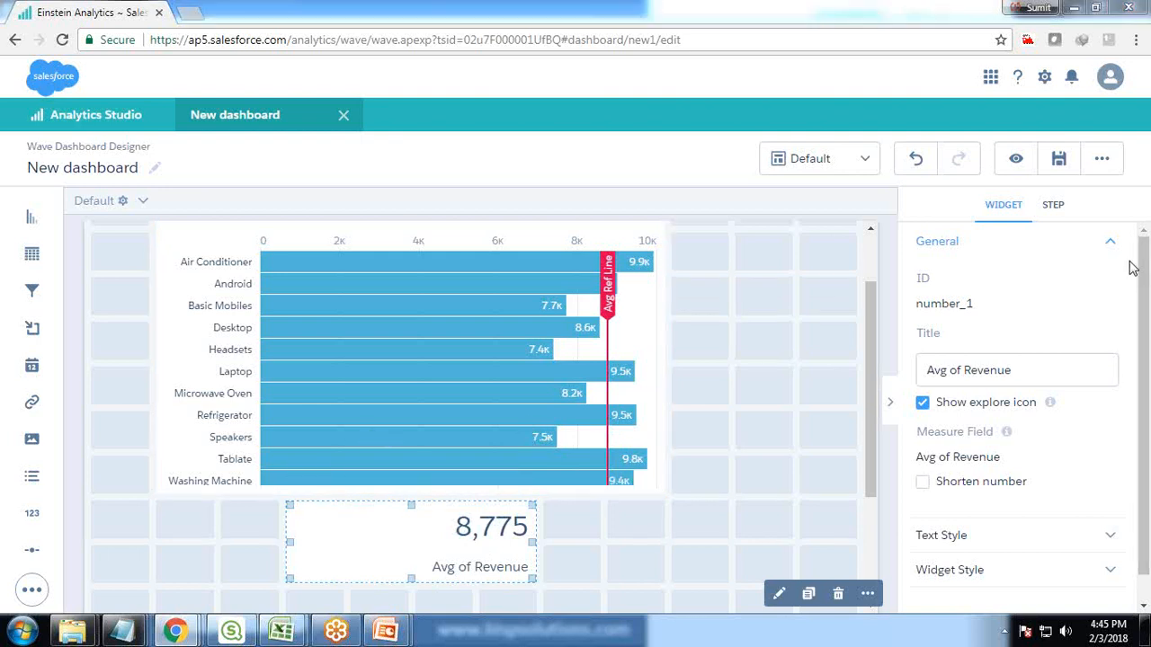
{"action": "mouse_move", "coordinate": [950, 471]}
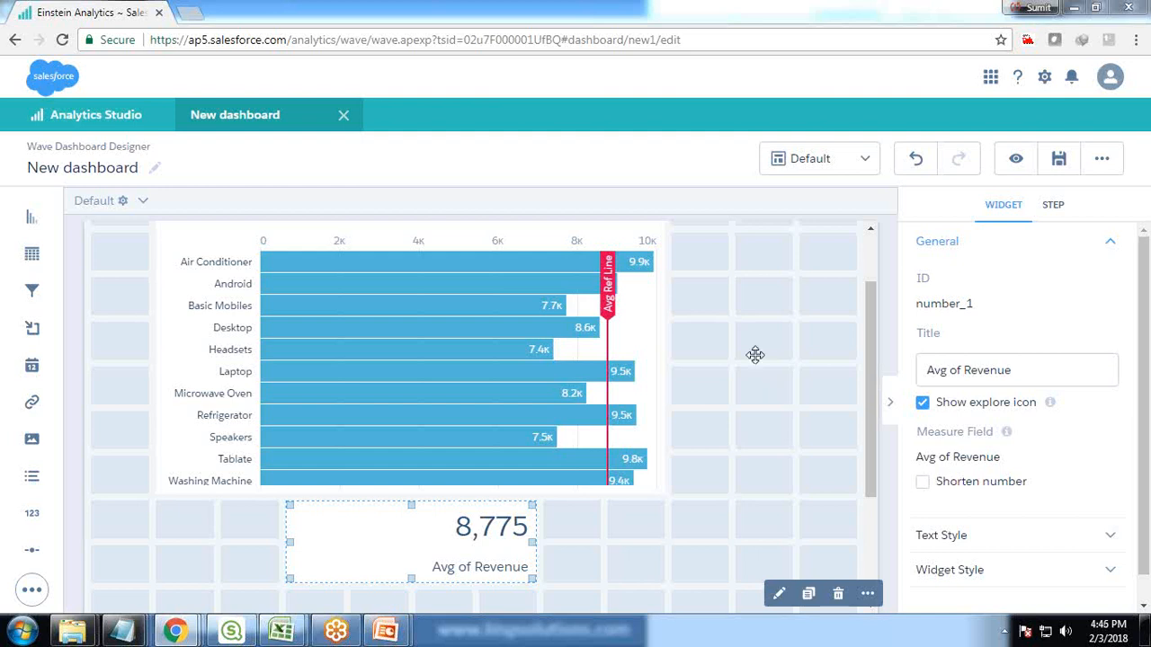
{"action": "mouse_move", "coordinate": [31, 477]}
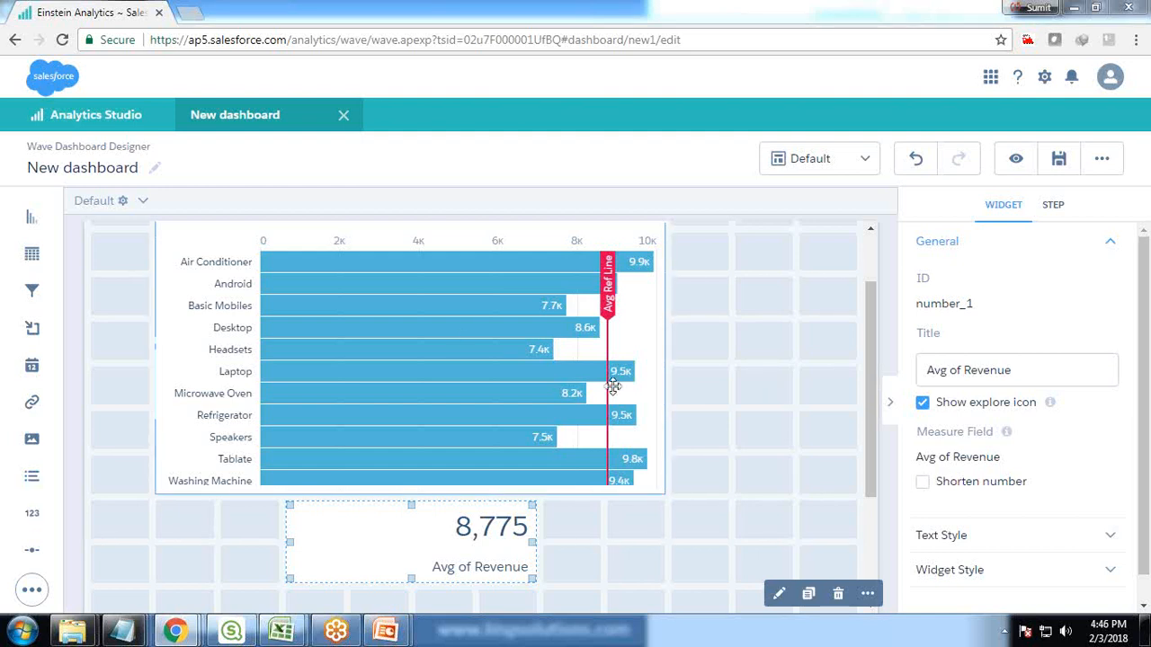
{"action": "mouse_move", "coordinate": [943, 473]}
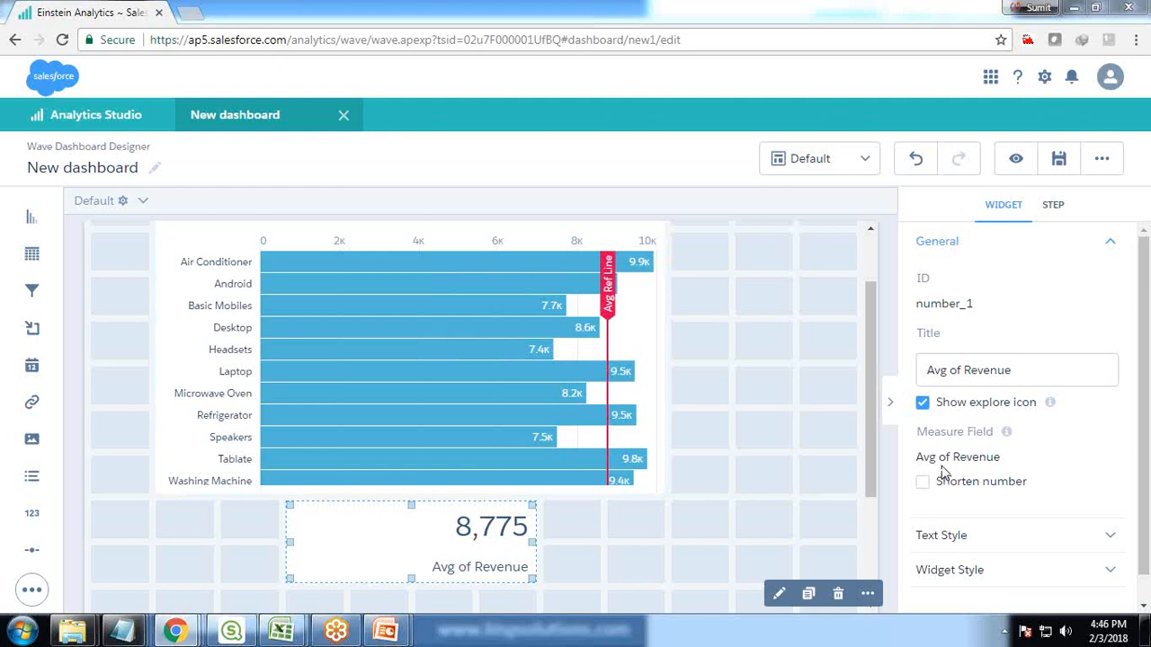